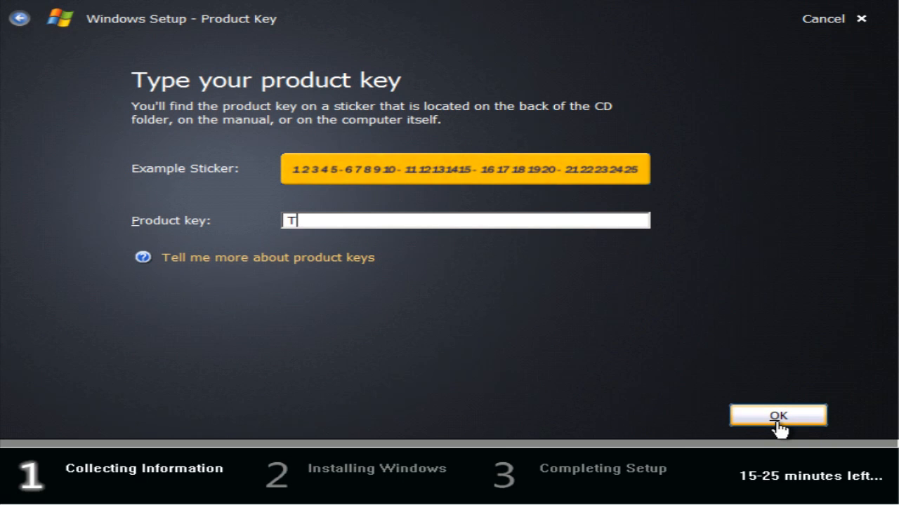
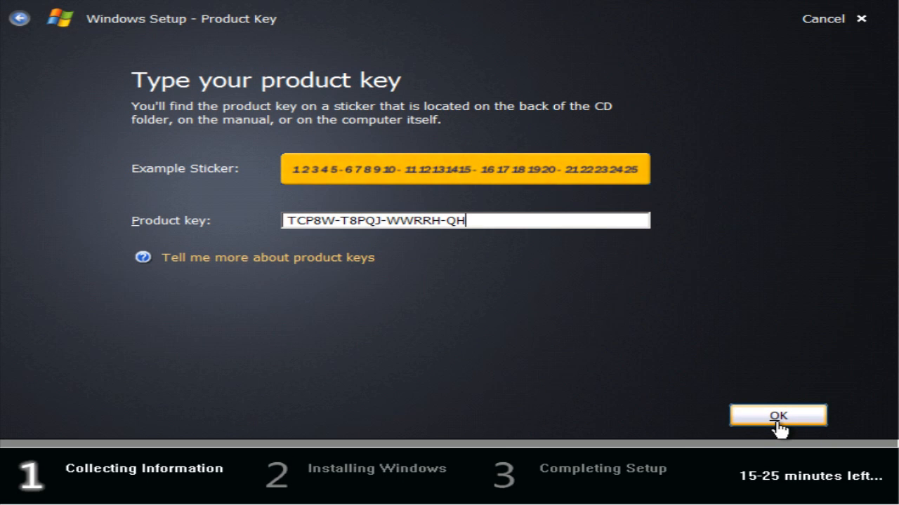
{"action": "left_click", "coordinate": [781, 417]}
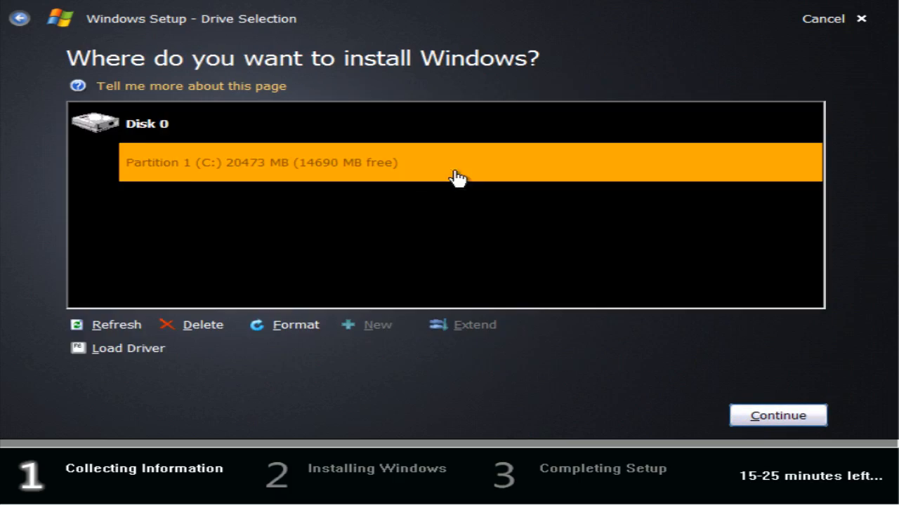
{"action": "left_click", "coordinate": [781, 416]}
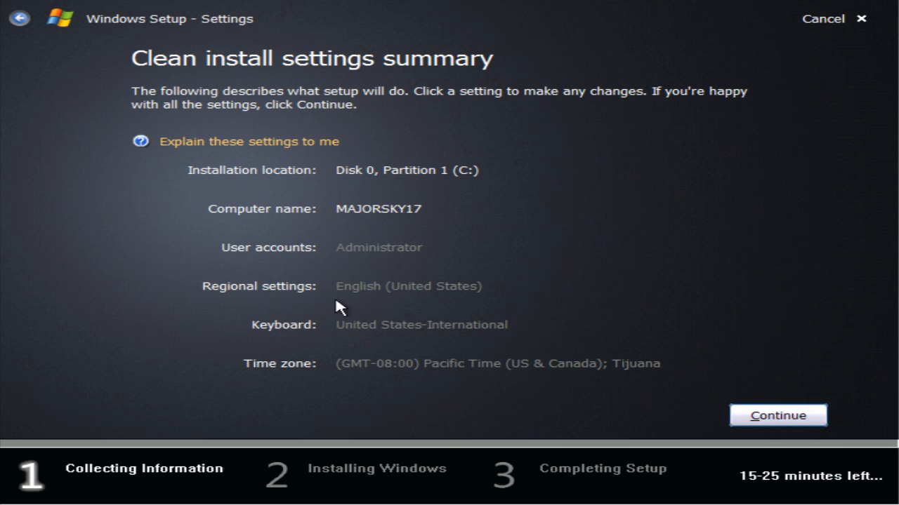
{"action": "left_click", "coordinate": [784, 416]}
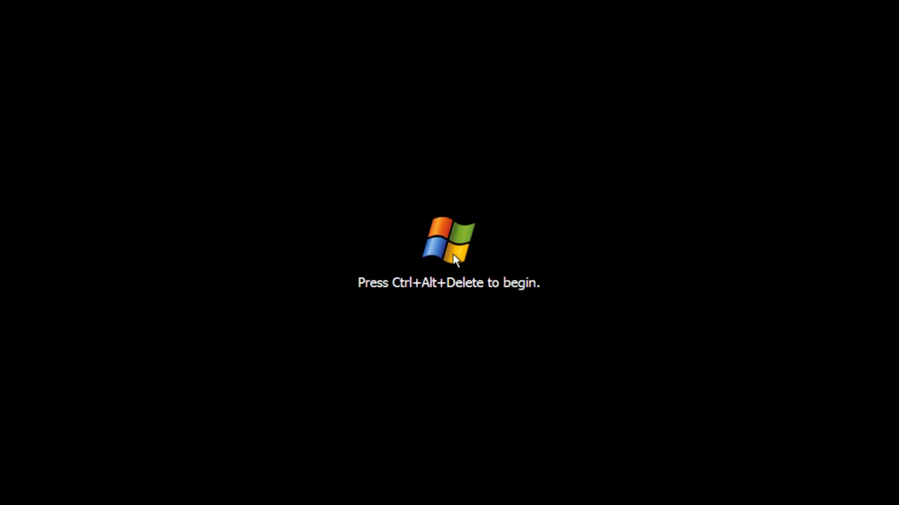
{"action": "mouse_move", "coordinate": [6, 9]}
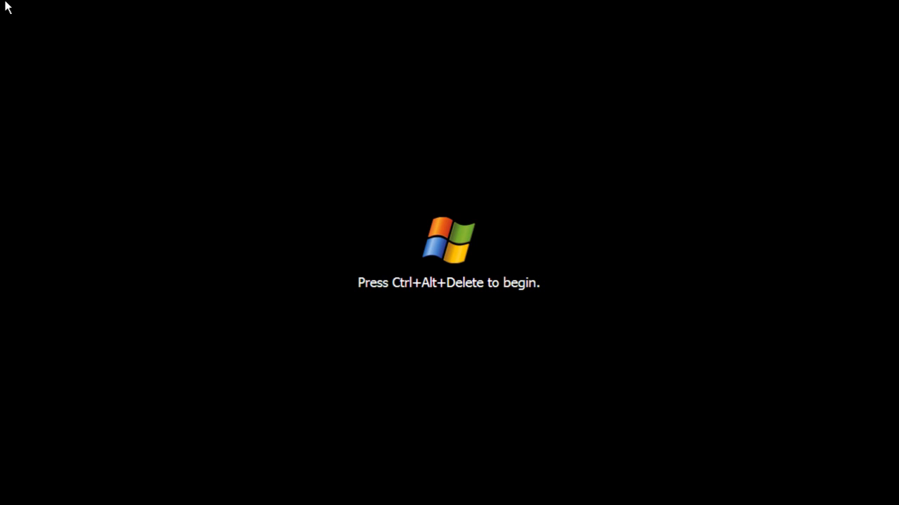
Begin logging on from the welcome screen with Ctrl+Alt+Delete.
{"action": "key", "text": "ctrl+alt+delete"}
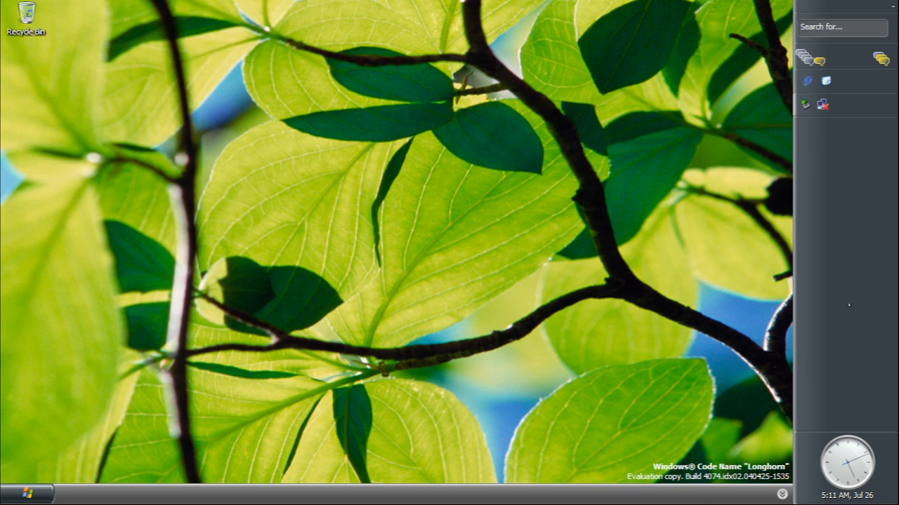
{"action": "mouse_move", "coordinate": [426, 308]}
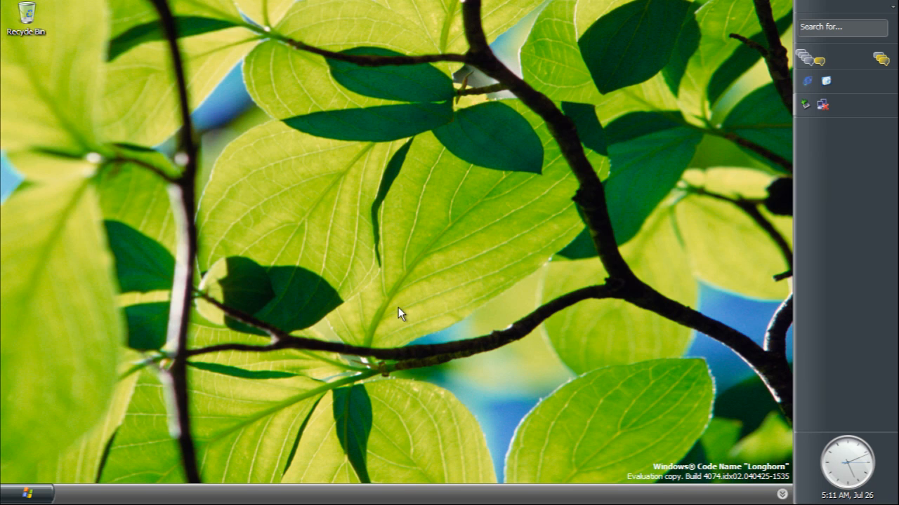
Switch the Windows and buttons style from Slate to Jade in Display Properties and apply it.
{"action": "right_click", "coordinate": [398, 315]}
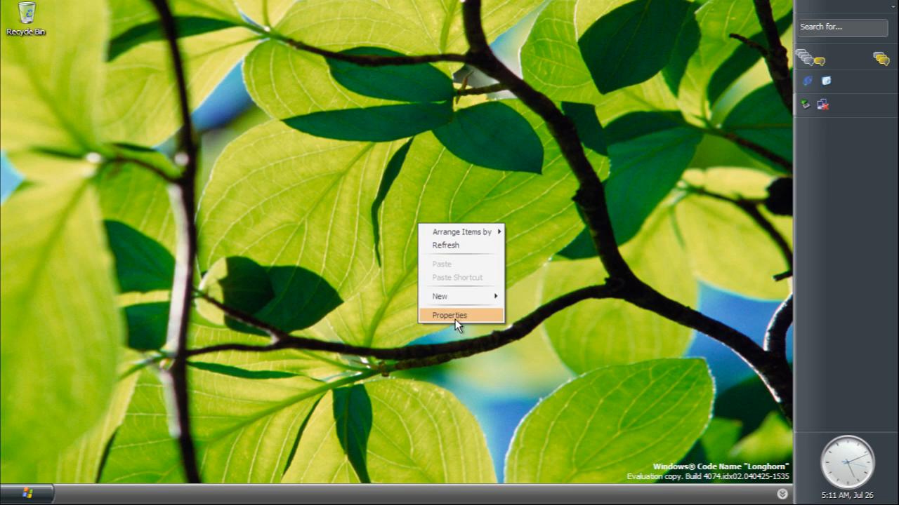
{"action": "left_click", "coordinate": [452, 315]}
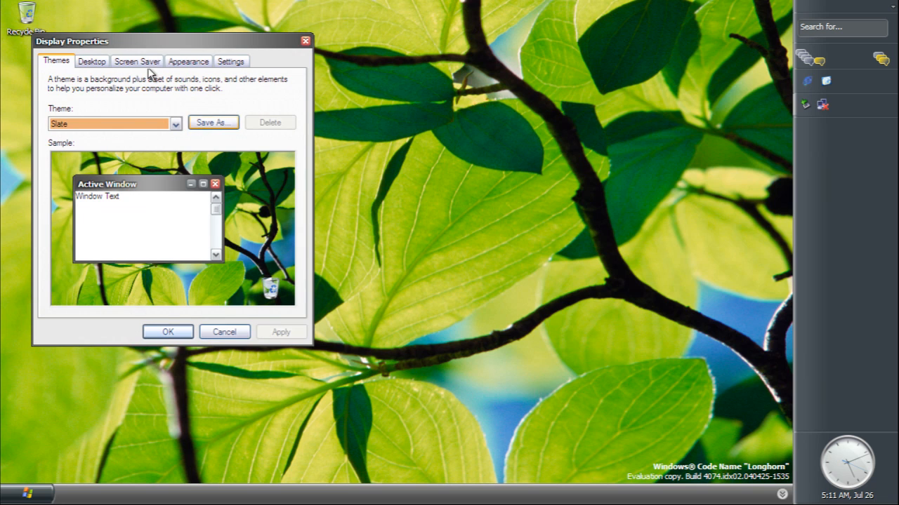
{"action": "left_click", "coordinate": [188, 61]}
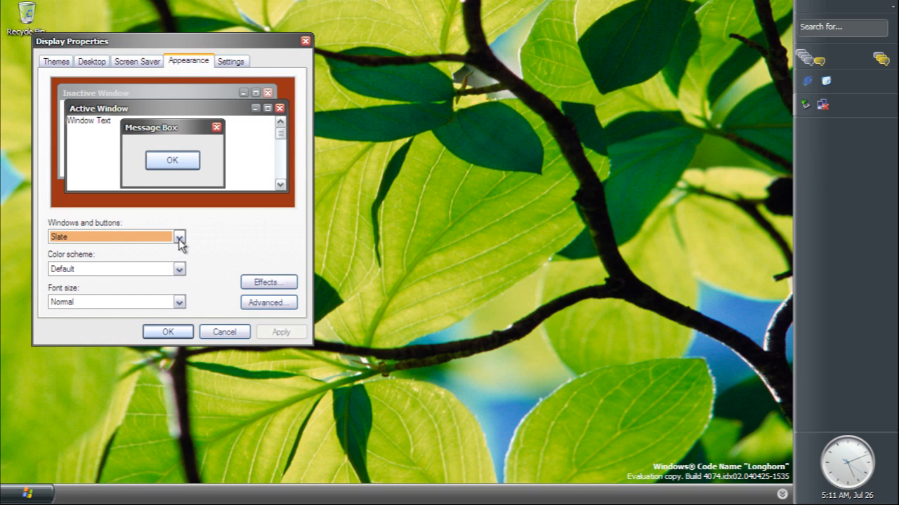
{"action": "left_click", "coordinate": [179, 236]}
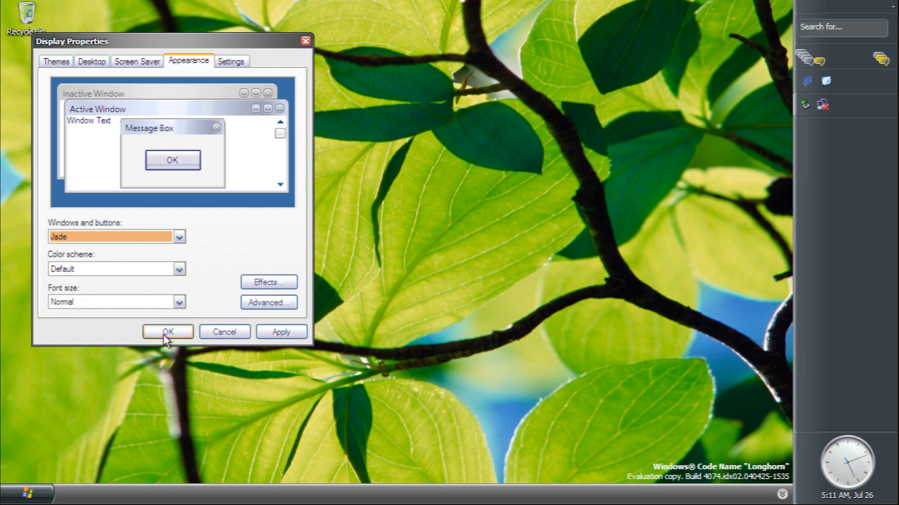
{"action": "left_click", "coordinate": [167, 331]}
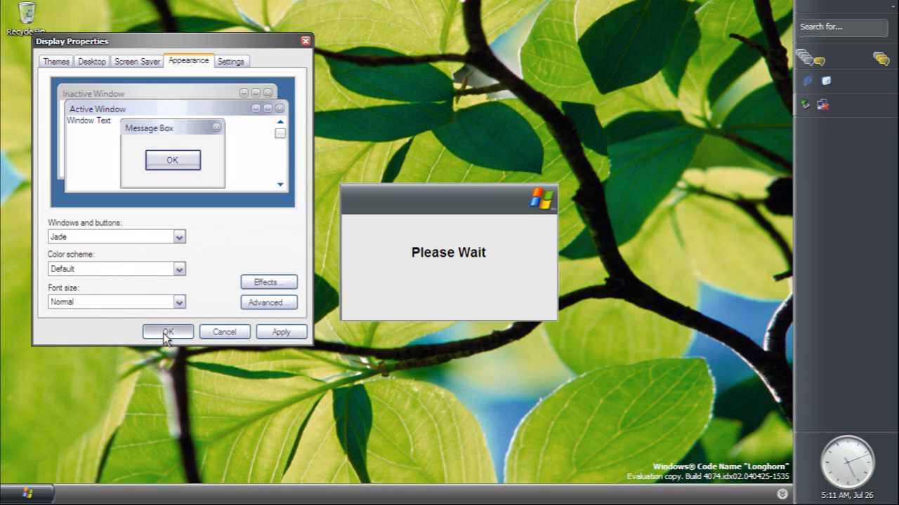
{"action": "left_click", "coordinate": [167, 332]}
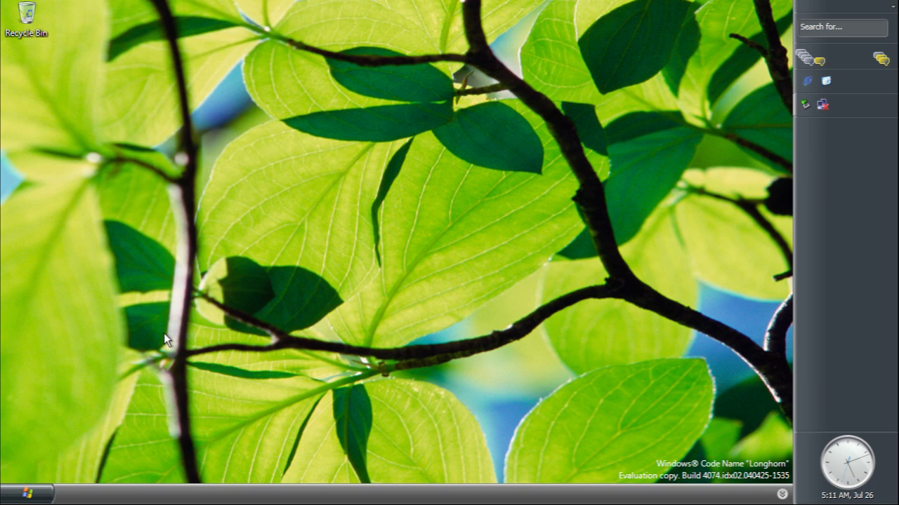
{"action": "mouse_move", "coordinate": [461, 275]}
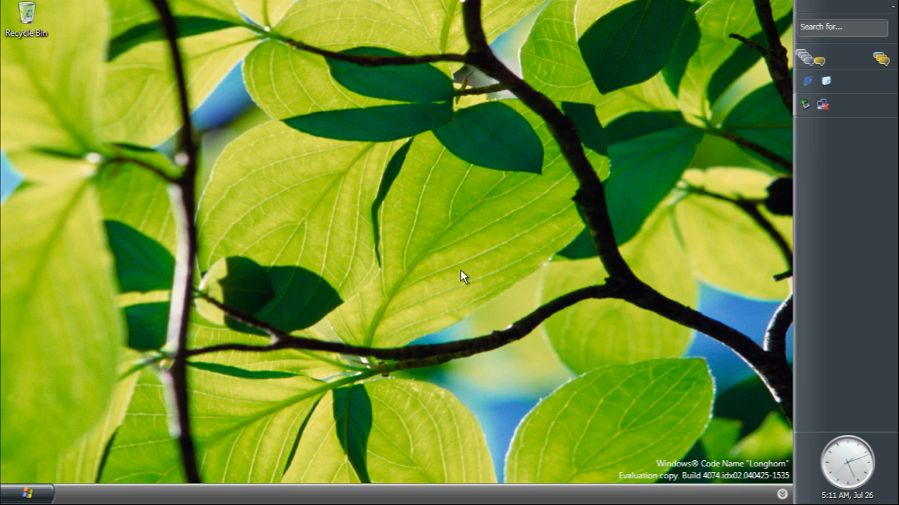
{"action": "mouse_move", "coordinate": [468, 274]}
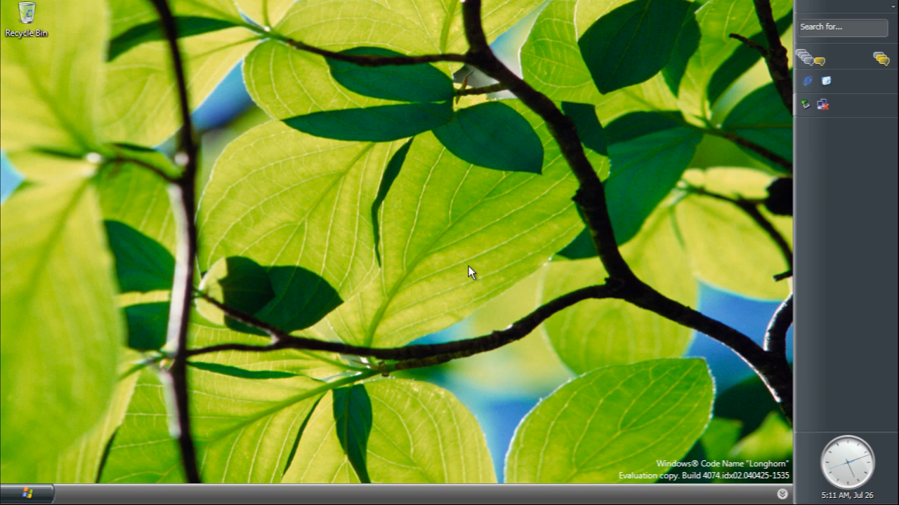
{"action": "mouse_move", "coordinate": [288, 309]}
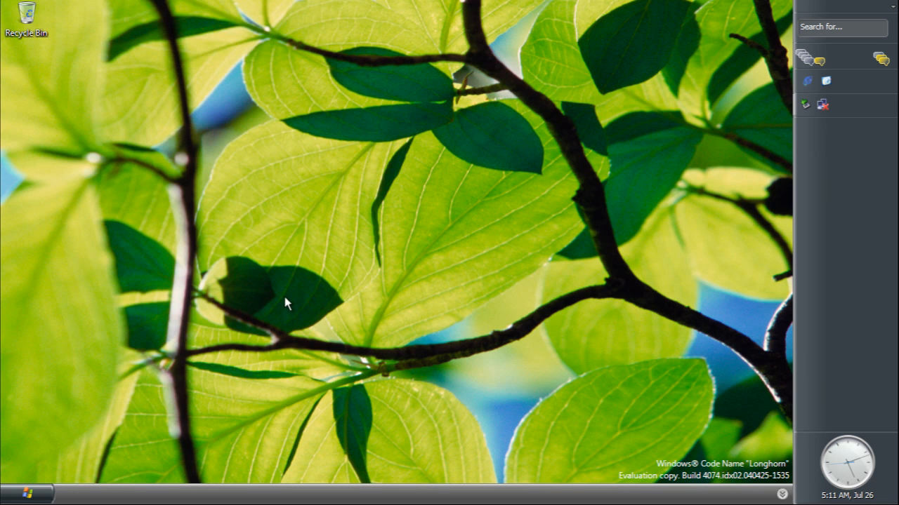
{"action": "left_click", "coordinate": [14, 502]}
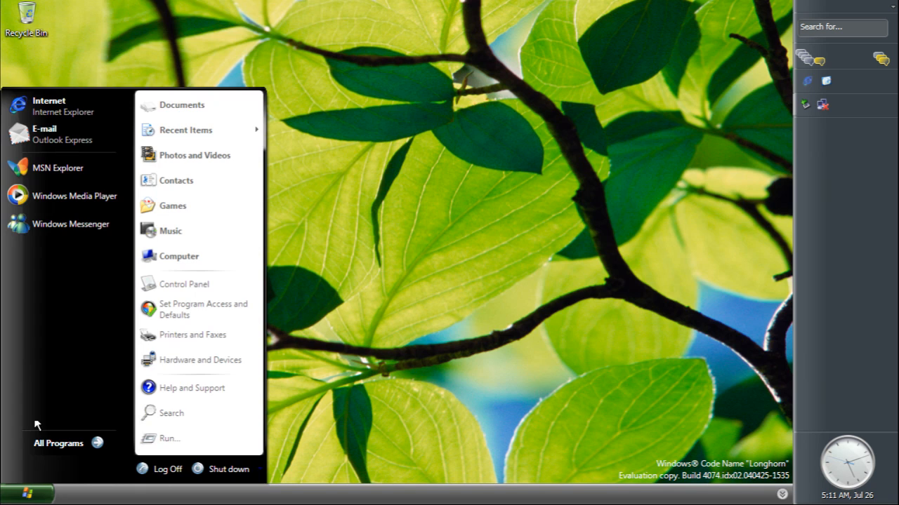
{"action": "mouse_move", "coordinate": [210, 132]}
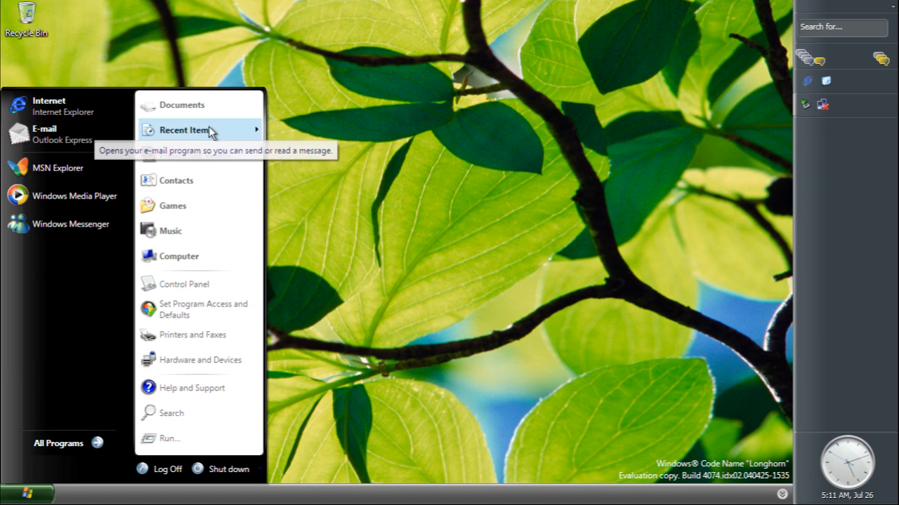
{"action": "mouse_move", "coordinate": [79, 180]}
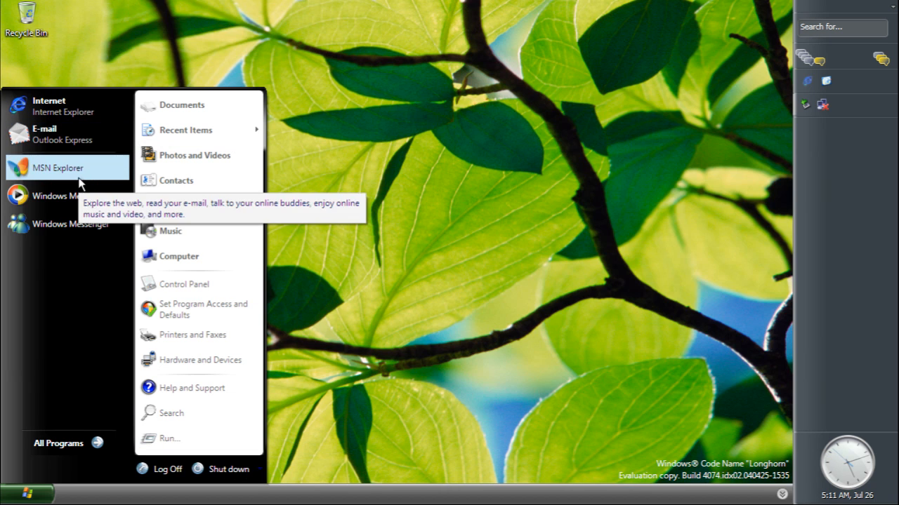
{"action": "mouse_move", "coordinate": [167, 228]}
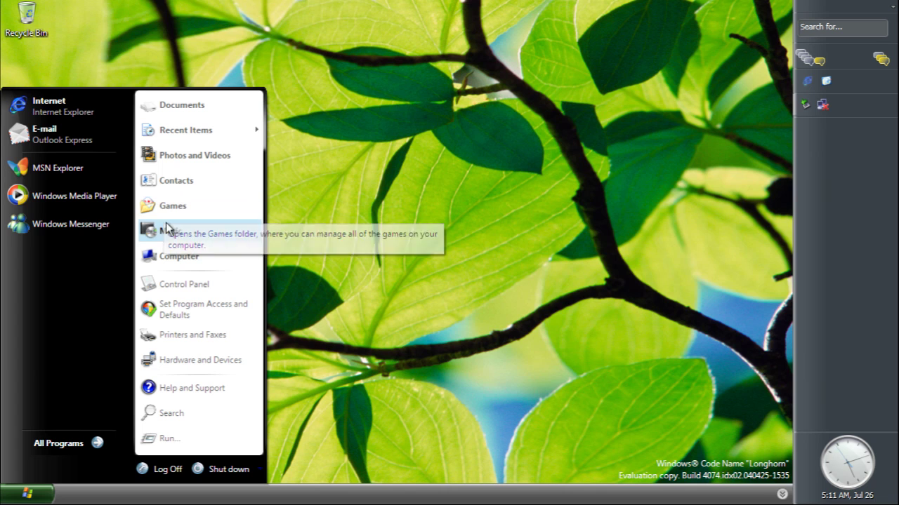
{"action": "mouse_move", "coordinate": [93, 167]}
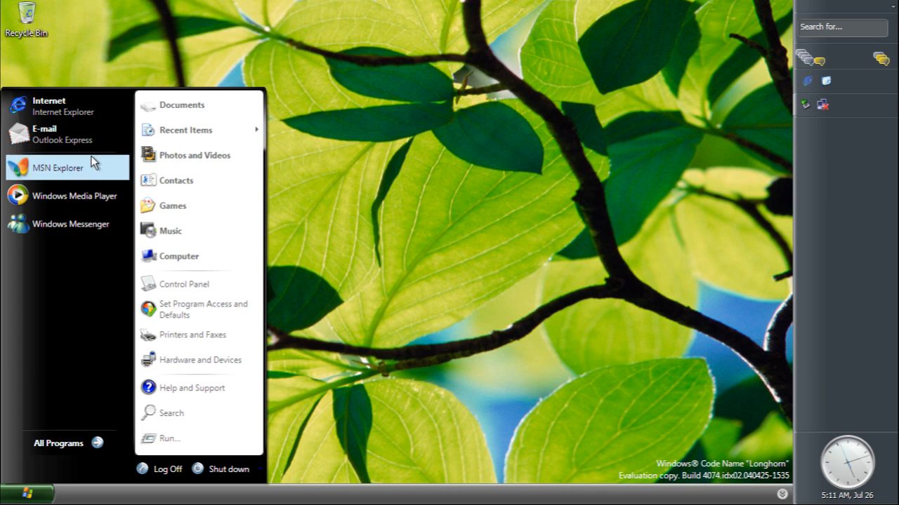
{"action": "mouse_move", "coordinate": [175, 368]}
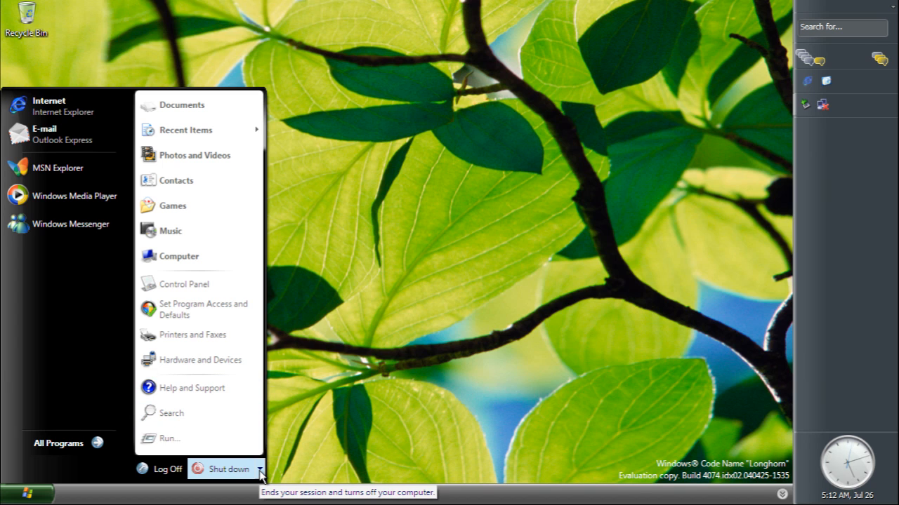
{"action": "left_click", "coordinate": [266, 469]}
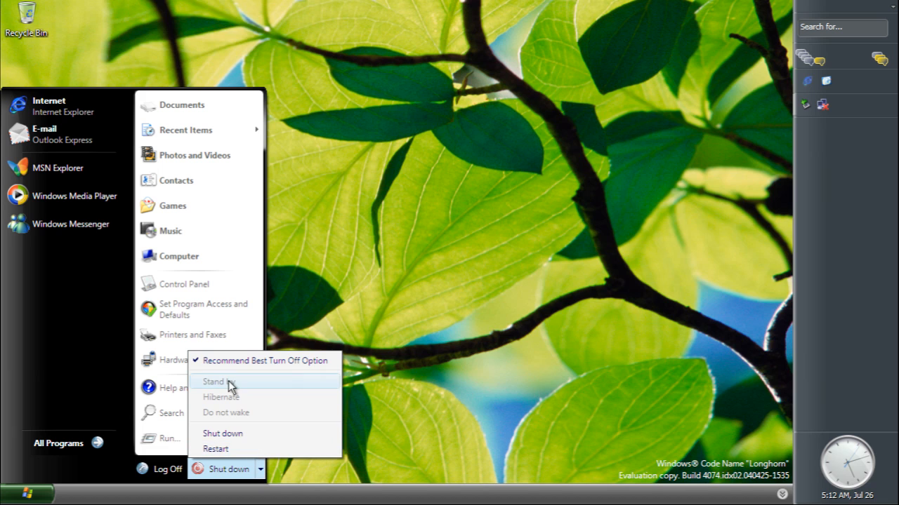
{"action": "mouse_move", "coordinate": [223, 450]}
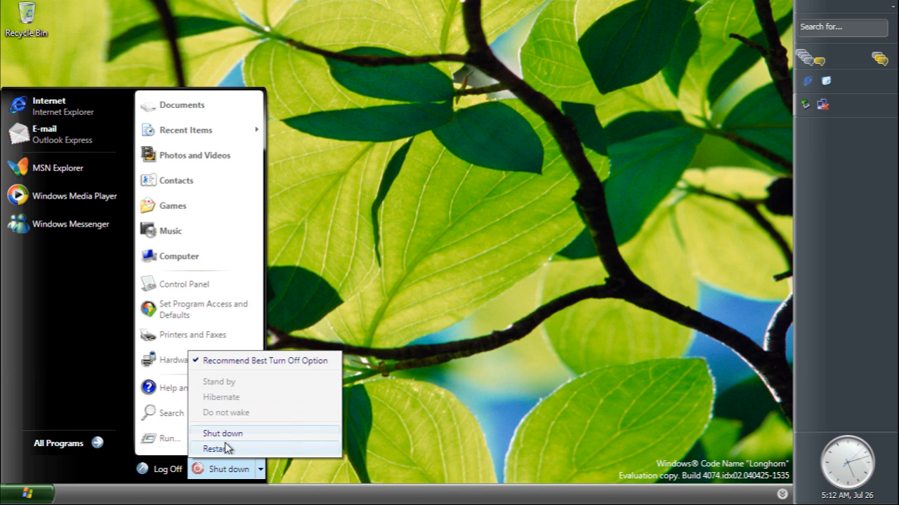
{"action": "mouse_move", "coordinate": [235, 361]}
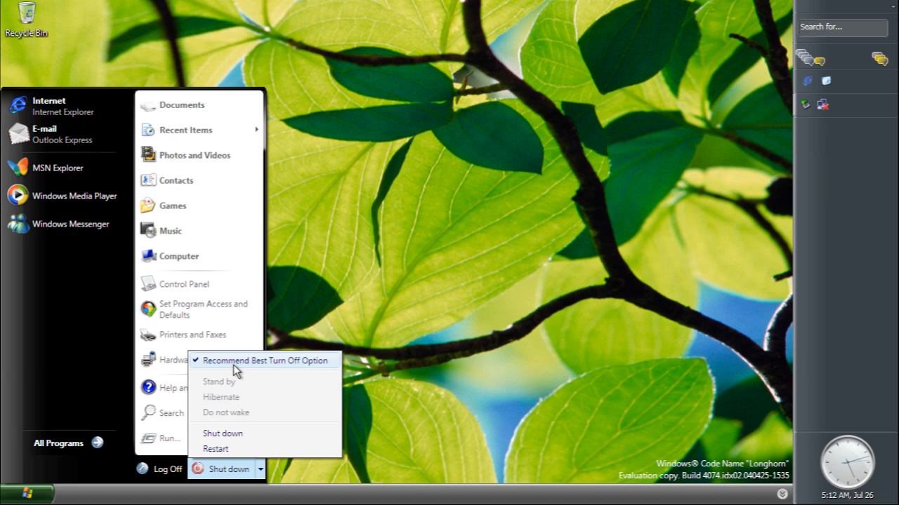
{"action": "left_click", "coordinate": [265, 469]}
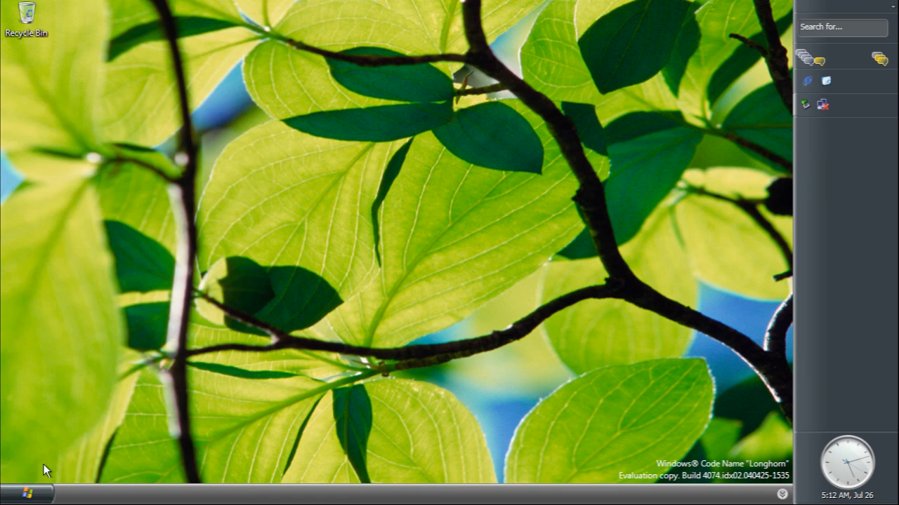
Browse All Programs from the Start menu into the Accessories folder.
{"action": "left_click", "coordinate": [12, 503]}
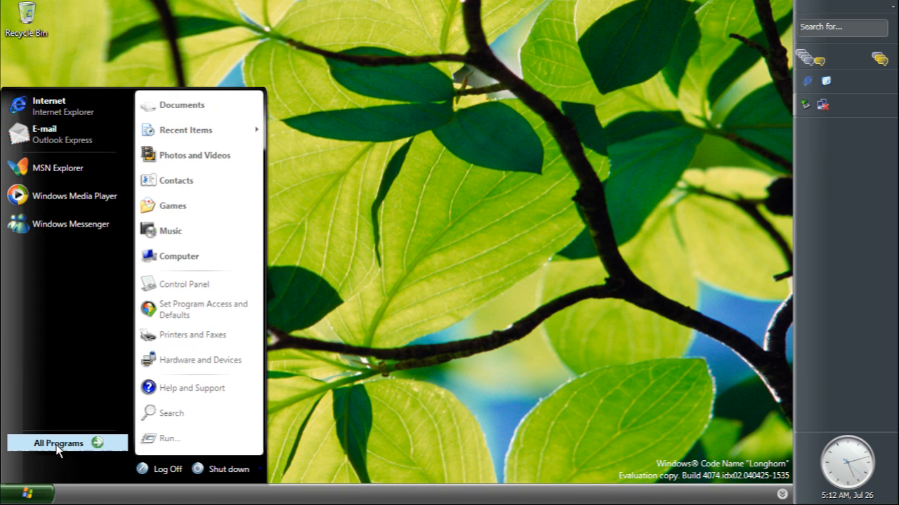
{"action": "left_click", "coordinate": [59, 443]}
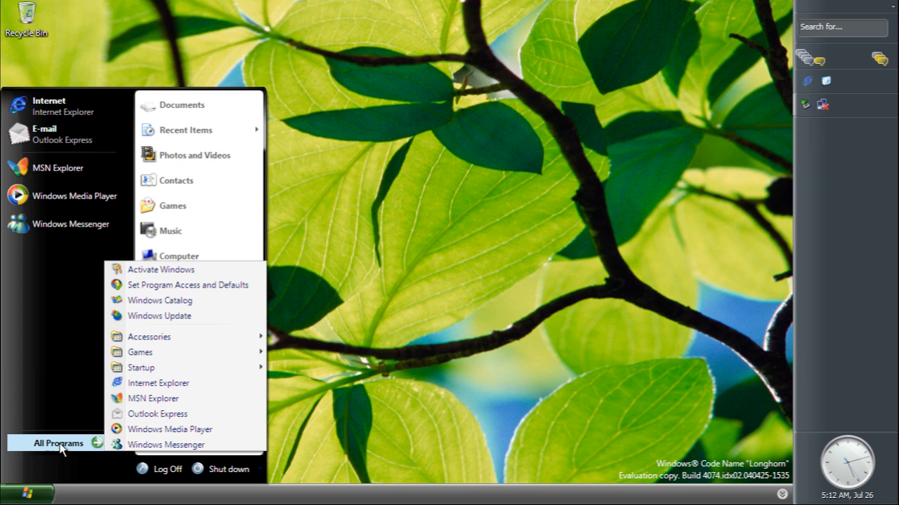
{"action": "mouse_move", "coordinate": [205, 351]}
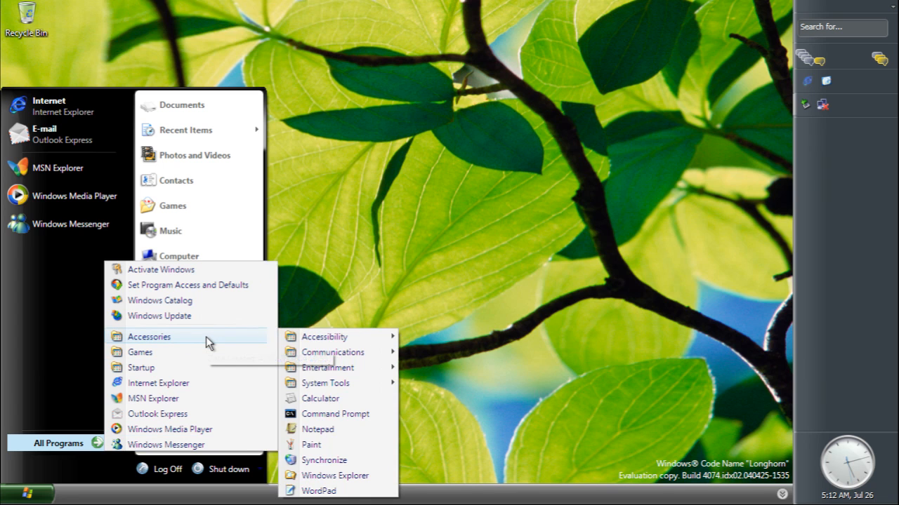
{"action": "left_click", "coordinate": [149, 337]}
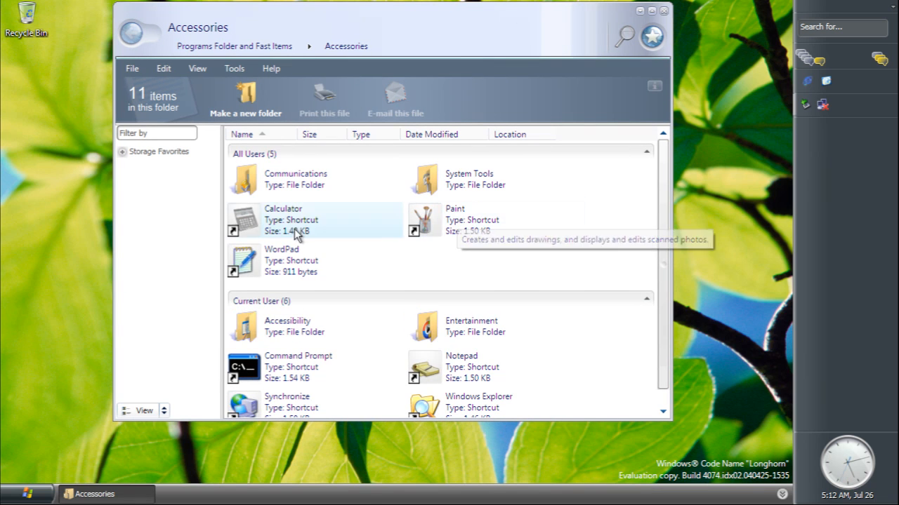
{"action": "mouse_move", "coordinate": [455, 379]}
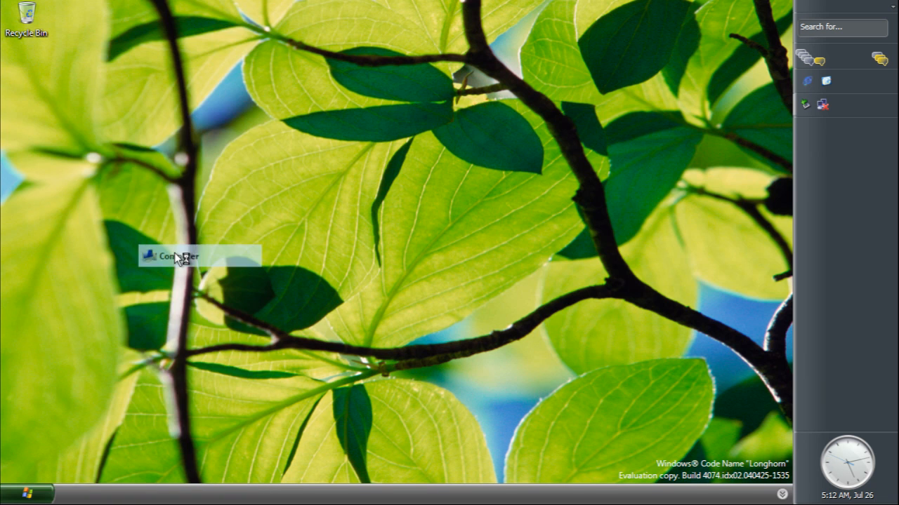
Open the Computer folder from its desktop icon.
{"action": "double_click", "coordinate": [177, 257]}
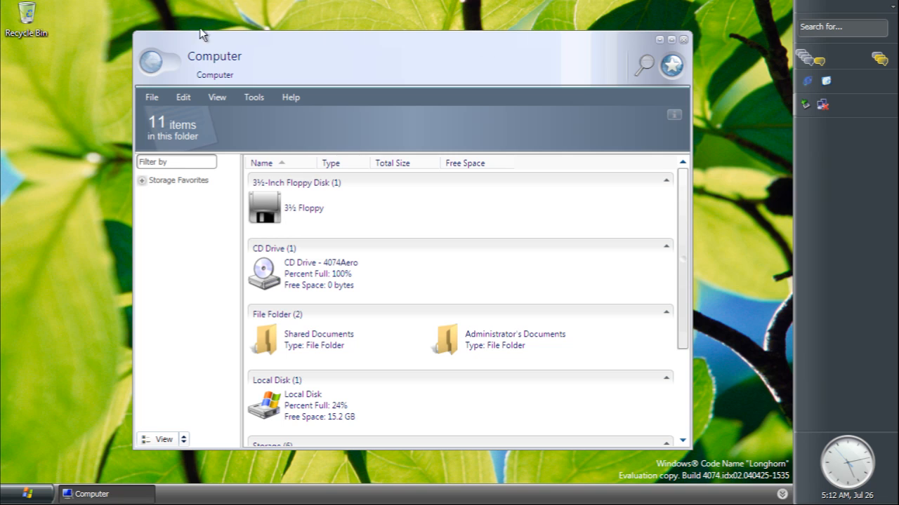
{"action": "mouse_move", "coordinate": [181, 125]}
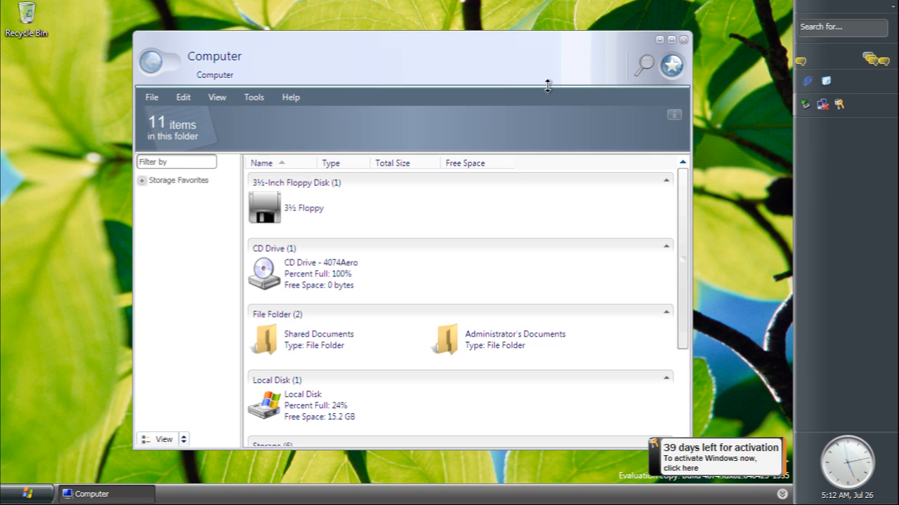
{"action": "mouse_move", "coordinate": [468, 164]}
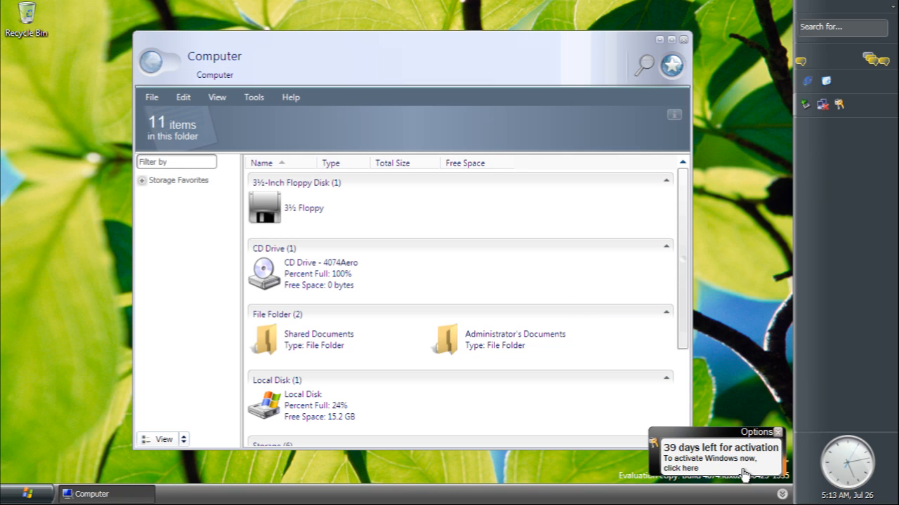
{"action": "mouse_move", "coordinate": [677, 466]}
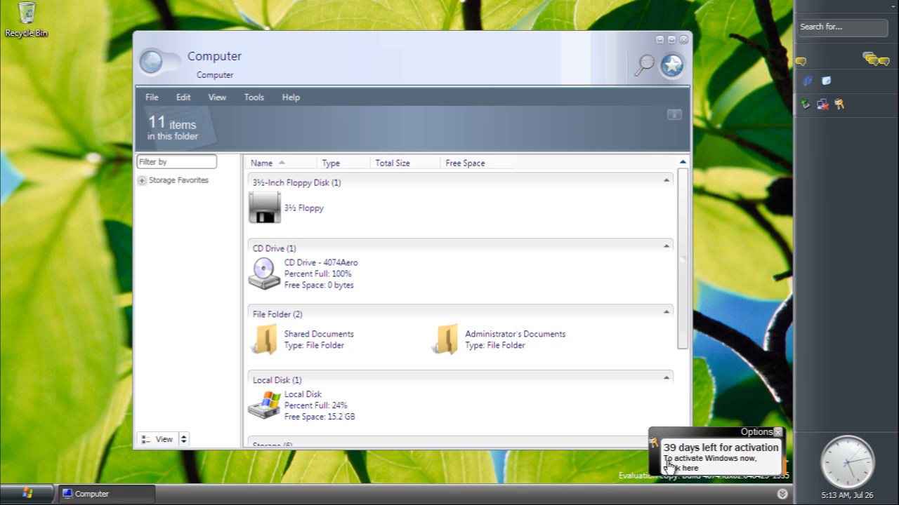
{"action": "mouse_move", "coordinate": [761, 456]}
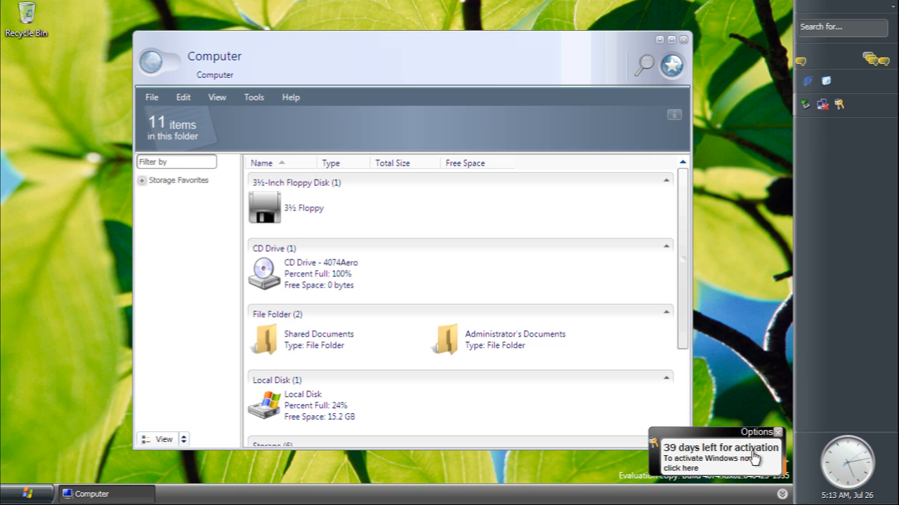
{"action": "mouse_move", "coordinate": [747, 464]}
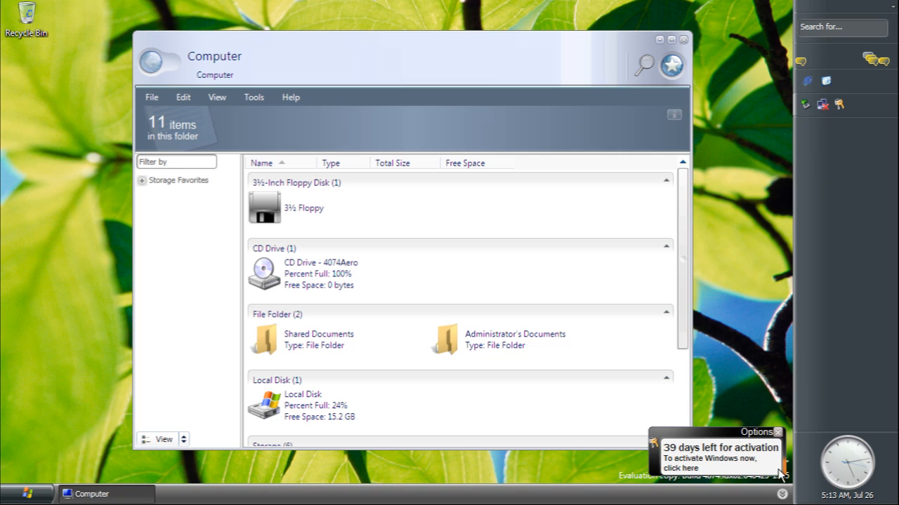
{"action": "mouse_move", "coordinate": [741, 469]}
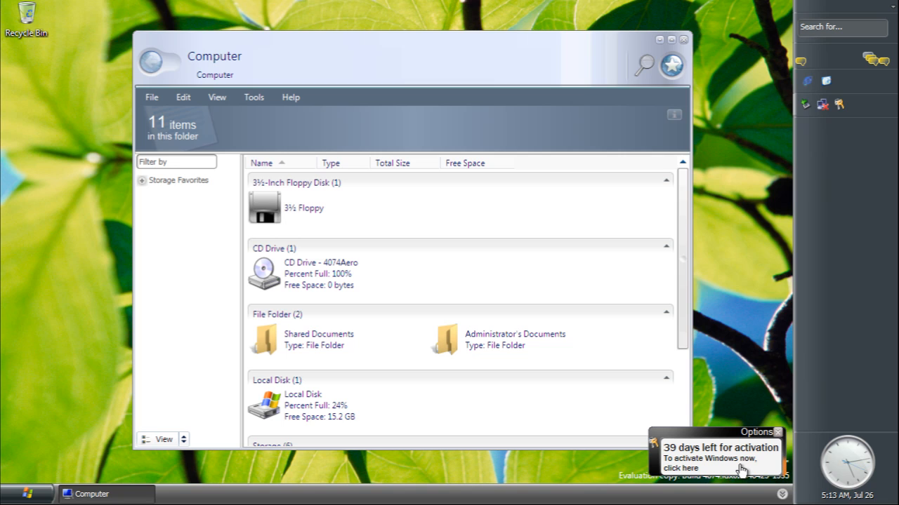
{"action": "mouse_move", "coordinate": [725, 458]}
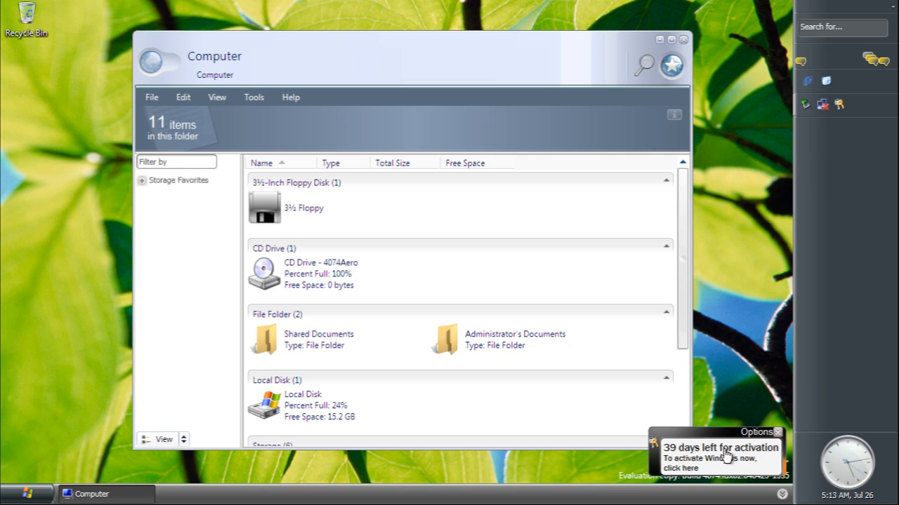
{"action": "mouse_move", "coordinate": [724, 460]}
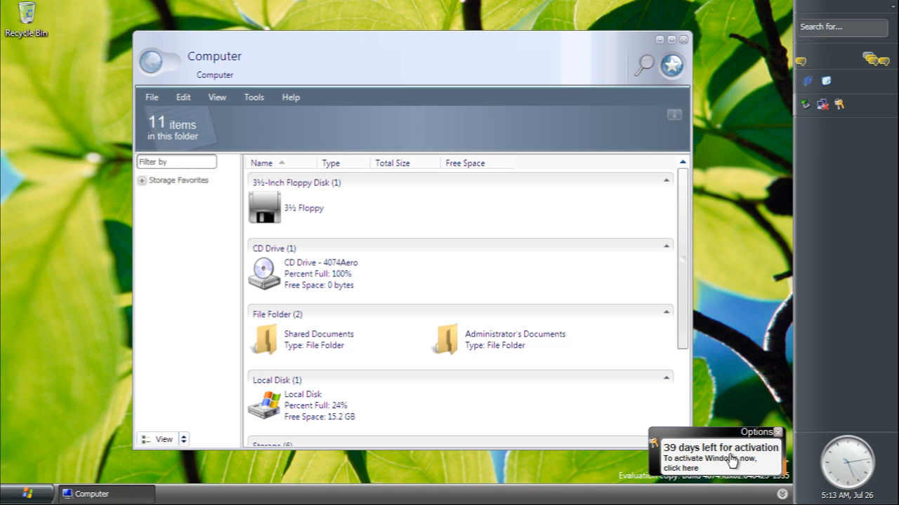
{"action": "mouse_move", "coordinate": [719, 462]}
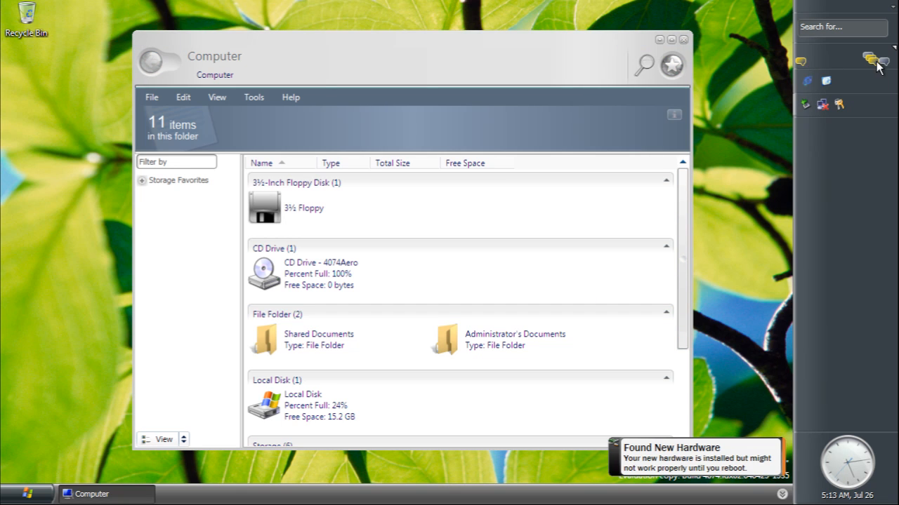
{"action": "mouse_move", "coordinate": [882, 65]}
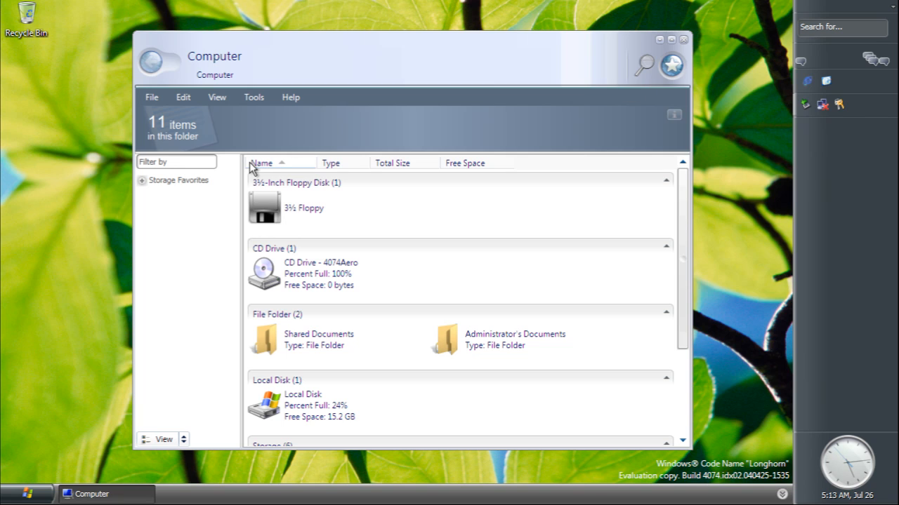
{"action": "mouse_move", "coordinate": [246, 171]}
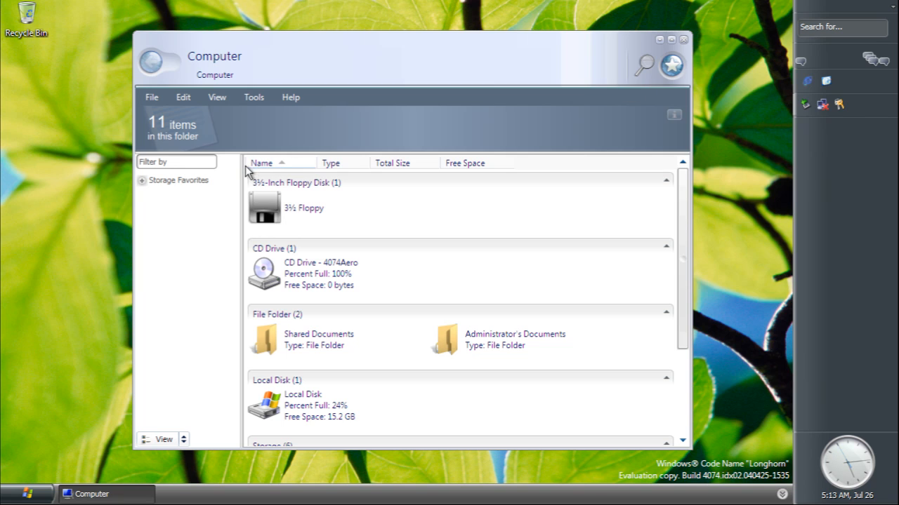
{"action": "mouse_move", "coordinate": [570, 123]}
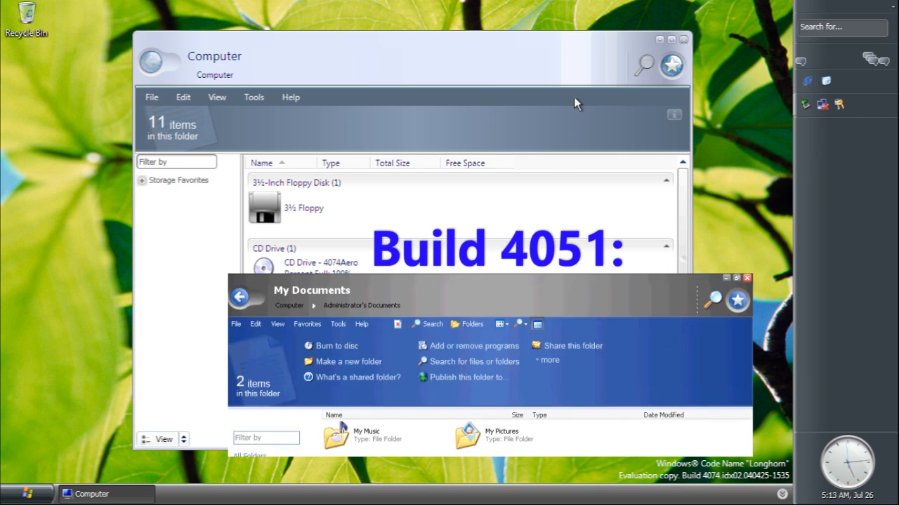
{"action": "mouse_move", "coordinate": [345, 346]}
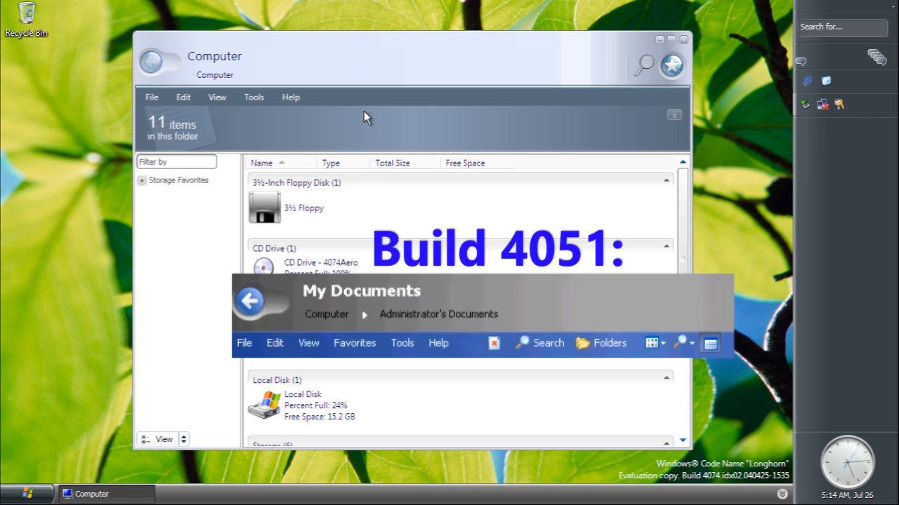
{"action": "mouse_move", "coordinate": [616, 109]}
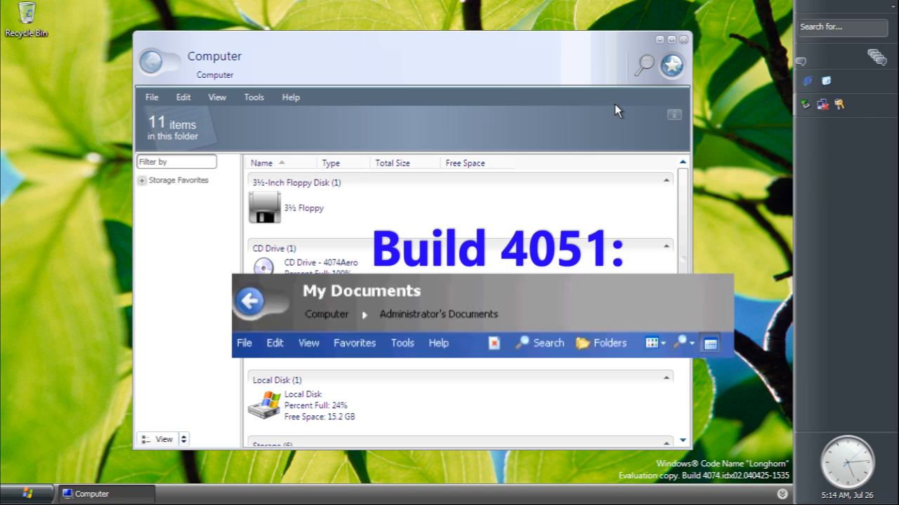
{"action": "mouse_move", "coordinate": [686, 141]}
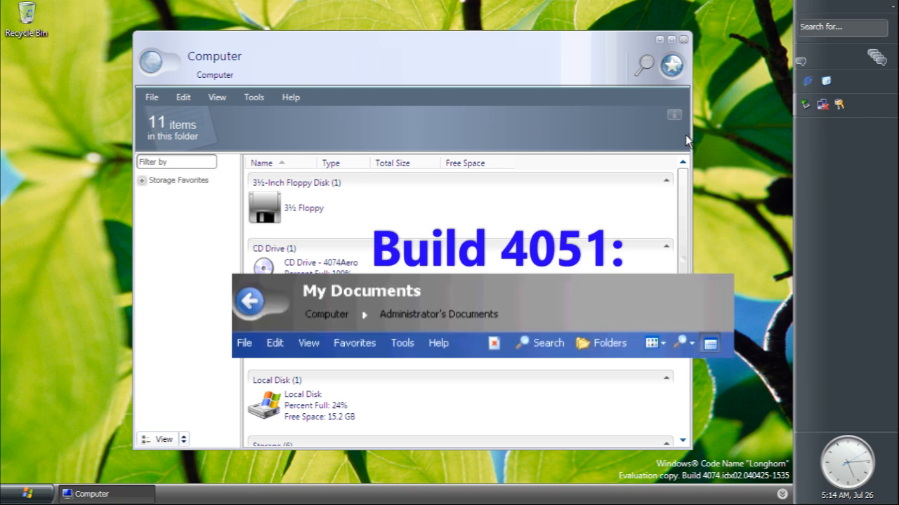
{"action": "mouse_move", "coordinate": [609, 110]}
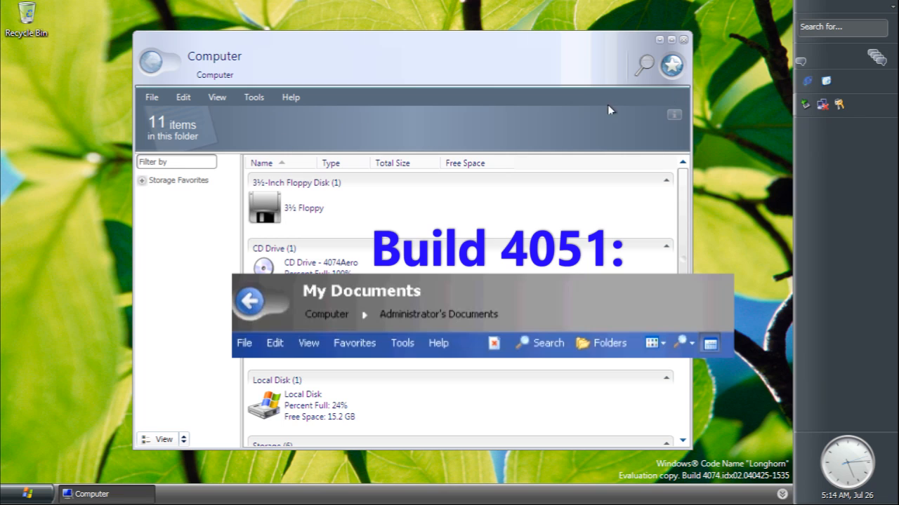
{"action": "mouse_move", "coordinate": [351, 127]}
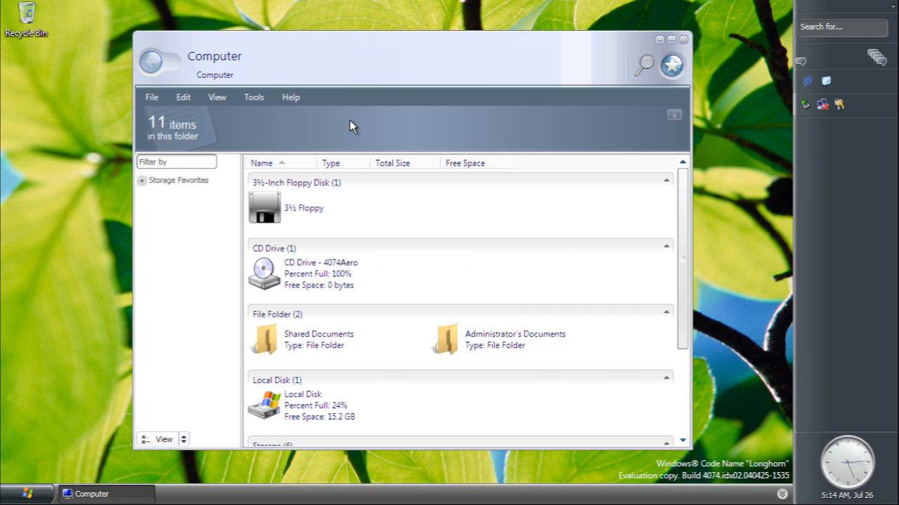
Drill through Administrator's Documents, My Pictures, Shared Documents and Shared Pictures into Sample Pictures and select Sunset.
{"action": "double_click", "coordinate": [438, 339]}
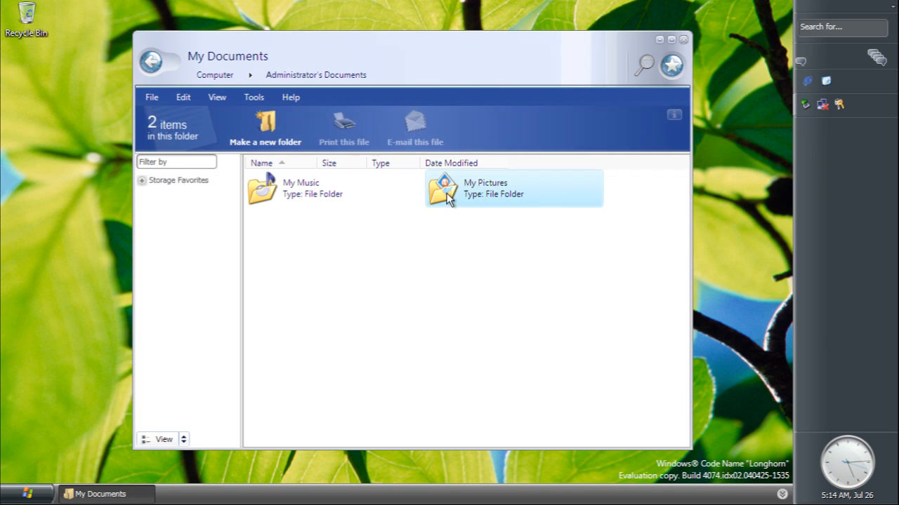
{"action": "double_click", "coordinate": [446, 189]}
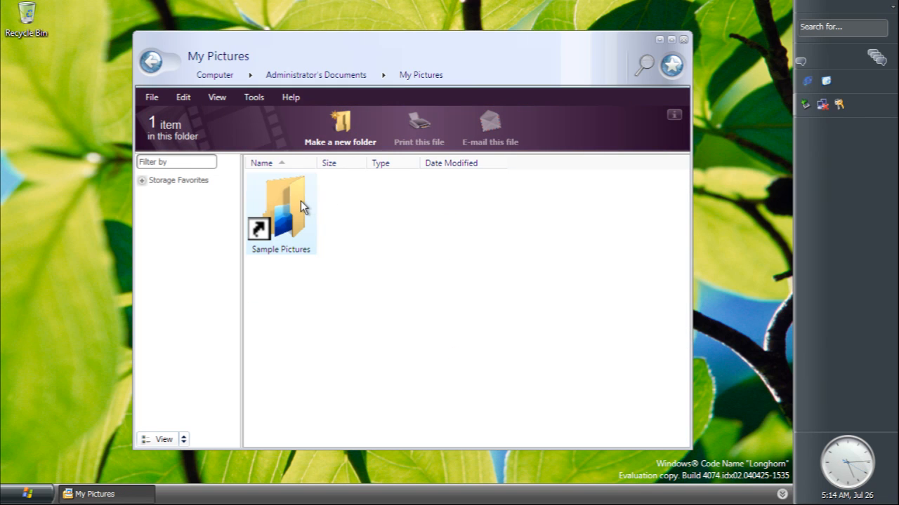
{"action": "double_click", "coordinate": [281, 208]}
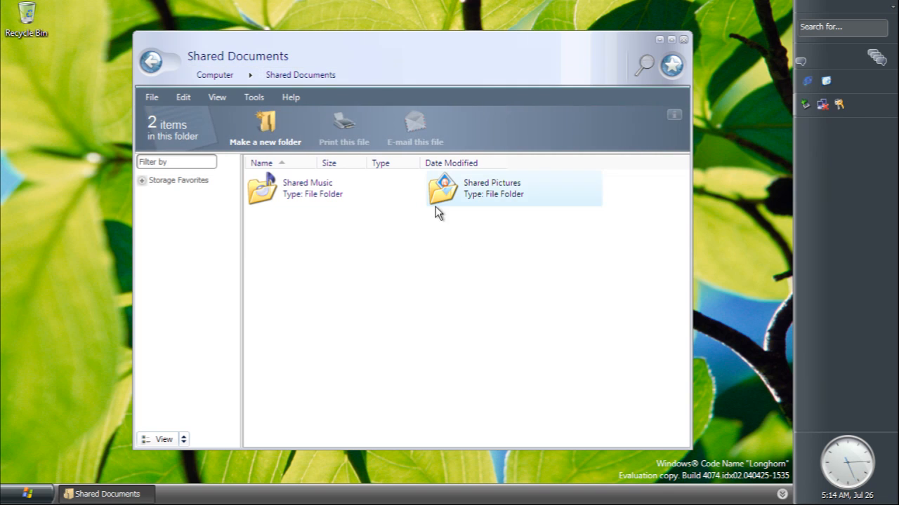
{"action": "double_click", "coordinate": [442, 189]}
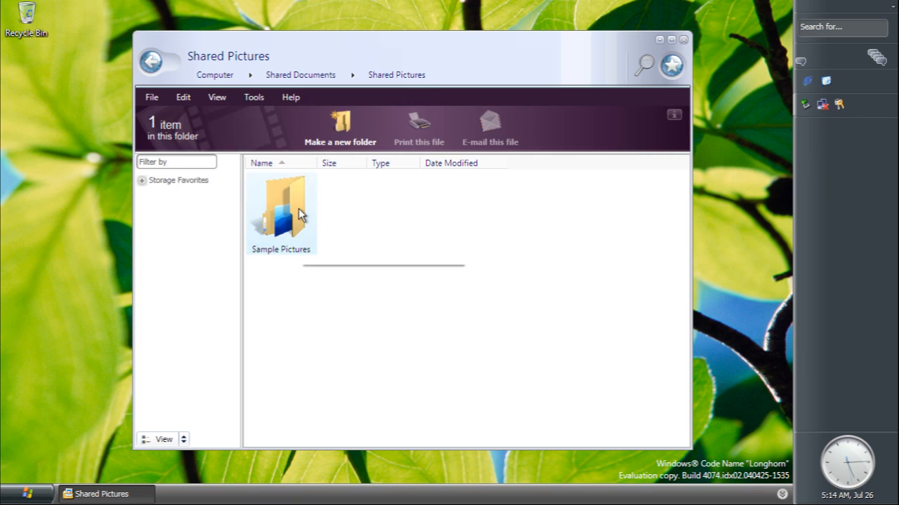
{"action": "double_click", "coordinate": [282, 211]}
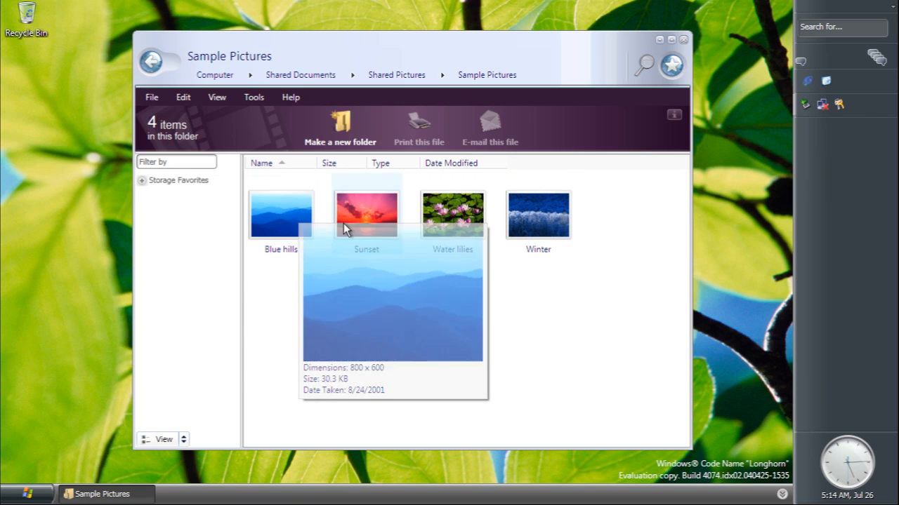
{"action": "mouse_move", "coordinate": [479, 135]}
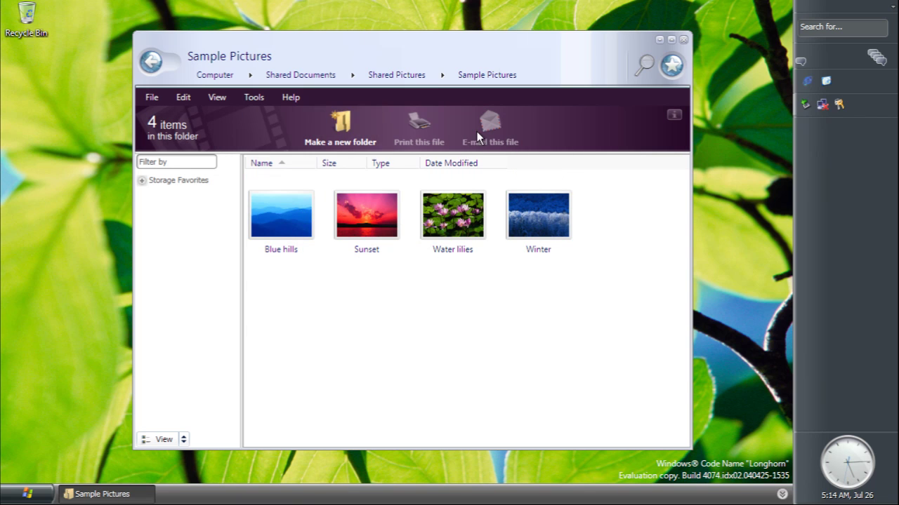
{"action": "mouse_move", "coordinate": [444, 143]}
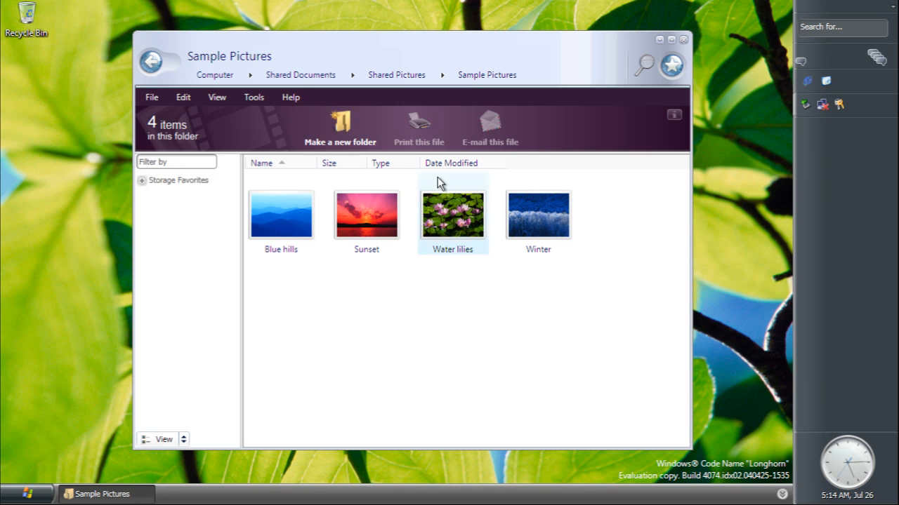
{"action": "left_click", "coordinate": [365, 216]}
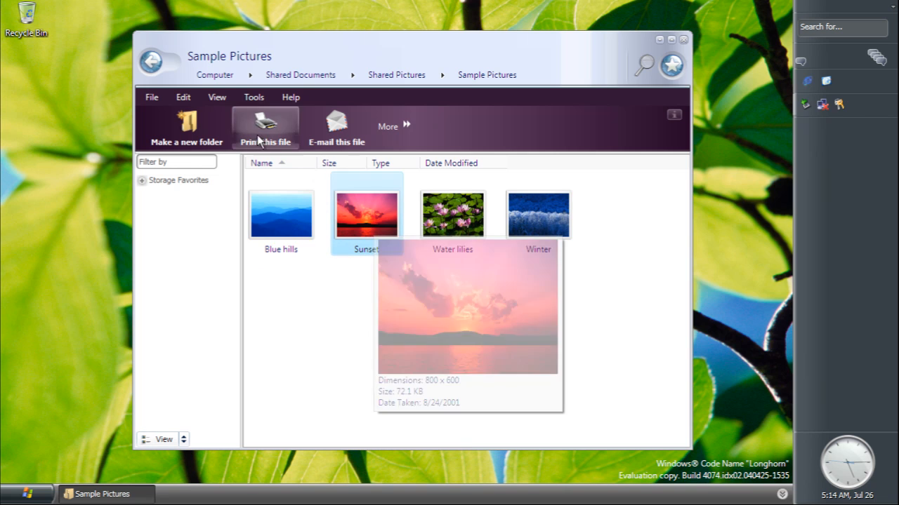
View the Sunset picture in Windows Picture Viewer and close it again.
{"action": "left_click", "coordinate": [387, 126]}
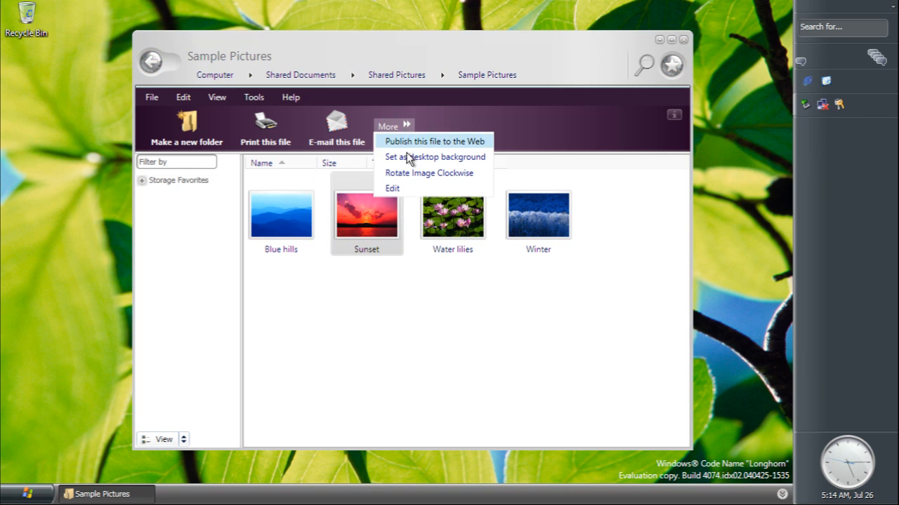
{"action": "mouse_move", "coordinate": [414, 145]}
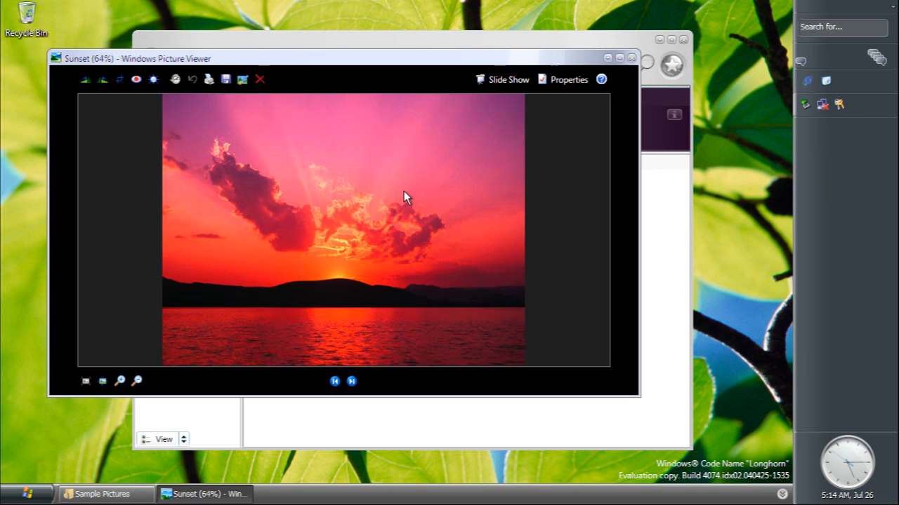
{"action": "mouse_move", "coordinate": [629, 73]}
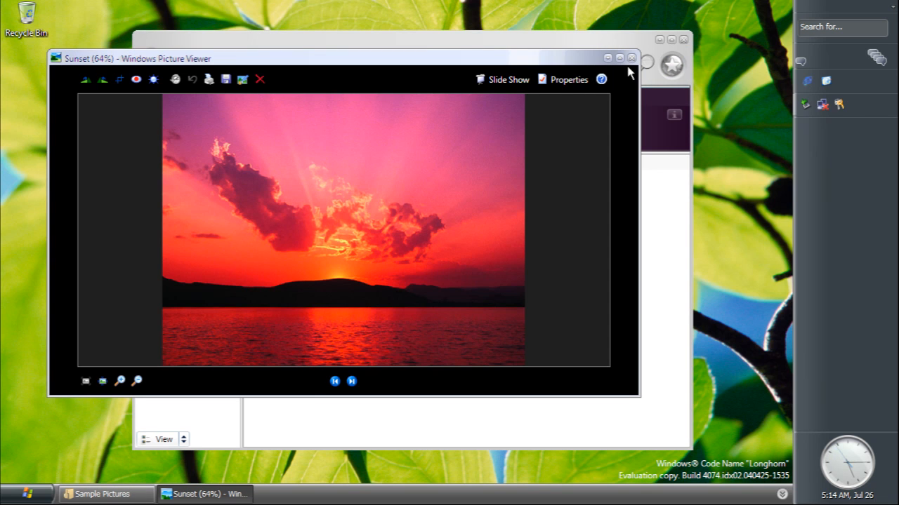
{"action": "left_click", "coordinate": [632, 59]}
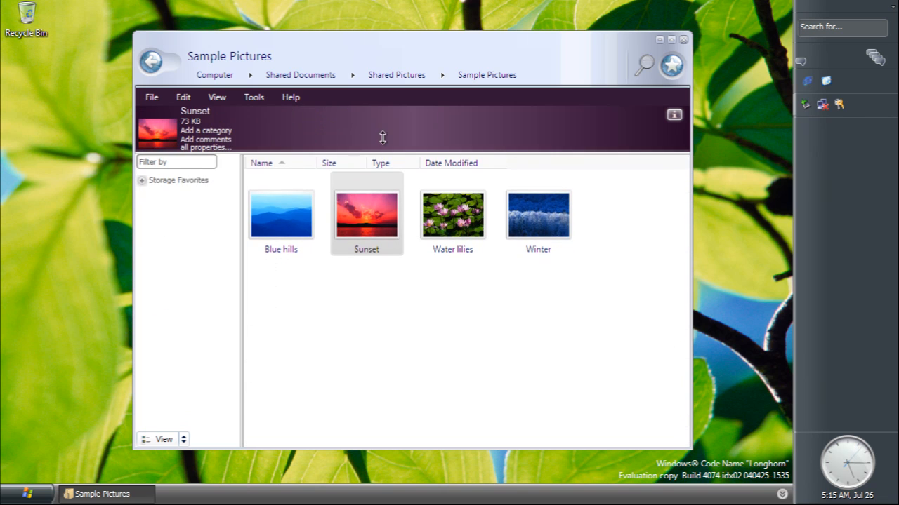
{"action": "mouse_move", "coordinate": [671, 115]}
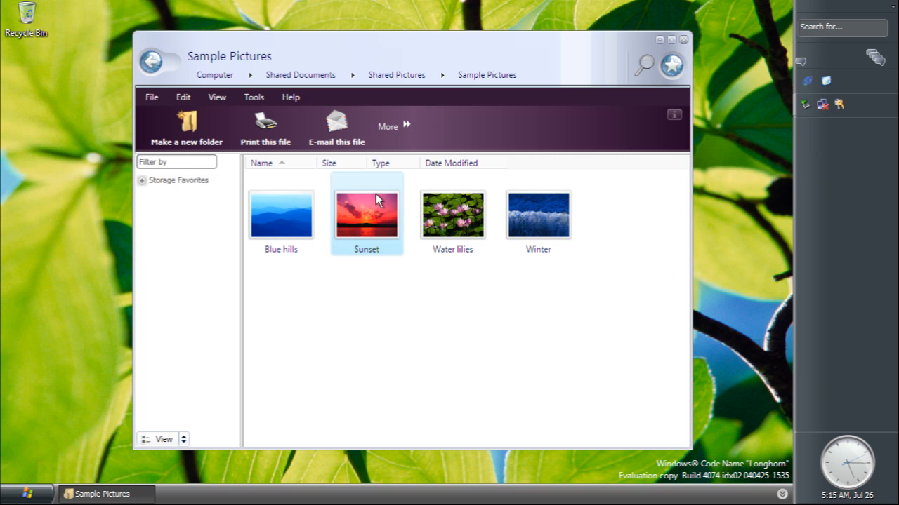
{"action": "mouse_move", "coordinate": [443, 213]}
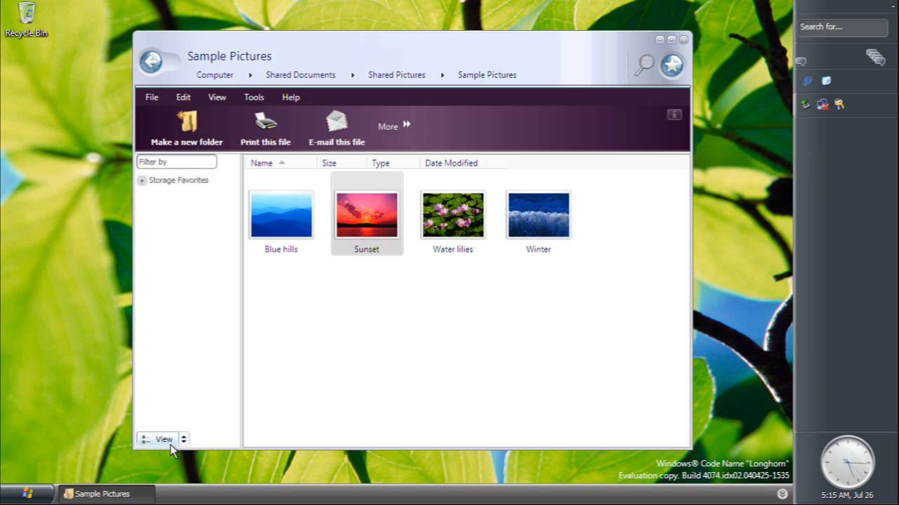
{"action": "mouse_move", "coordinate": [183, 452]}
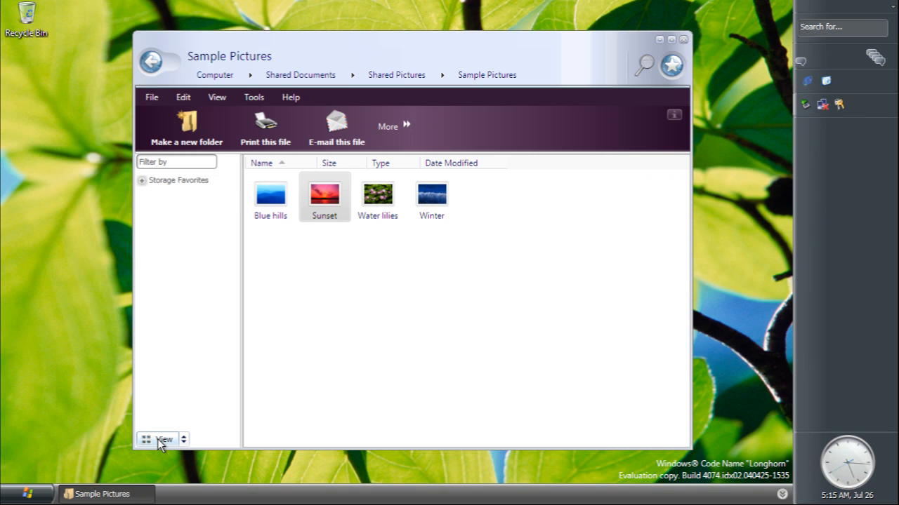
Shrink the Sample Pictures thumbnails to a smaller icon size.
{"action": "left_click", "coordinate": [184, 438]}
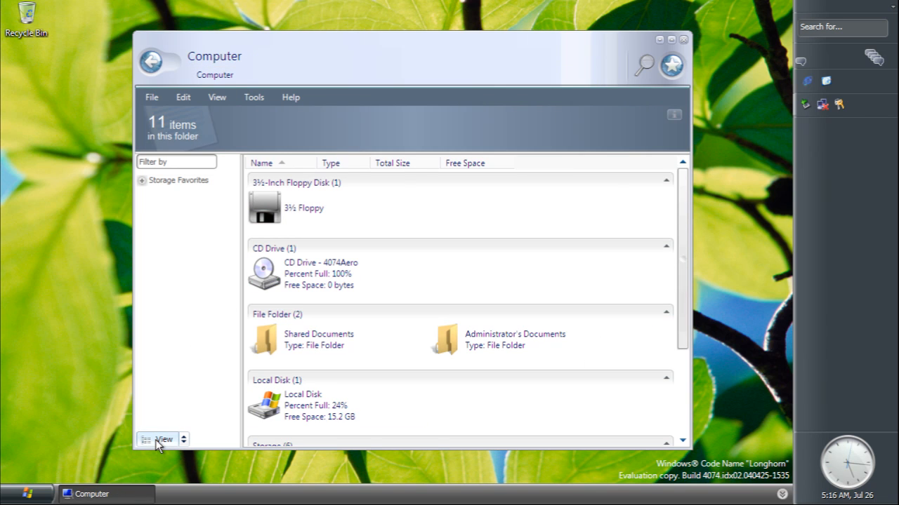
Cycle the Computer folder through Large Icons, Details and Extra Large views with the View button.
{"action": "left_click", "coordinate": [164, 441]}
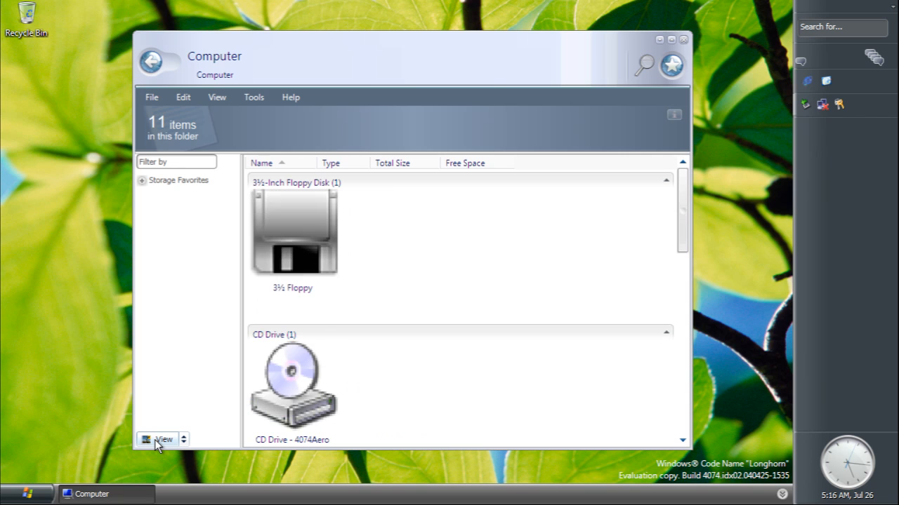
{"action": "left_click", "coordinate": [163, 438]}
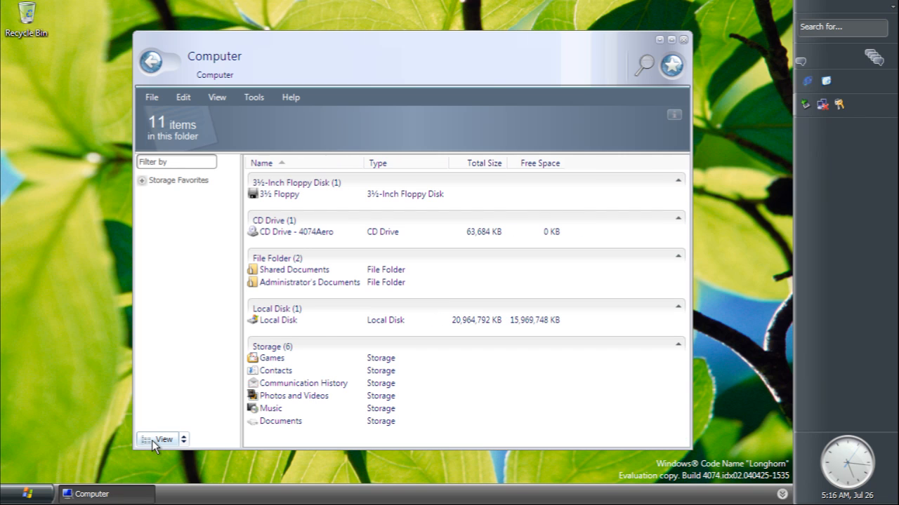
{"action": "left_click", "coordinate": [162, 440]}
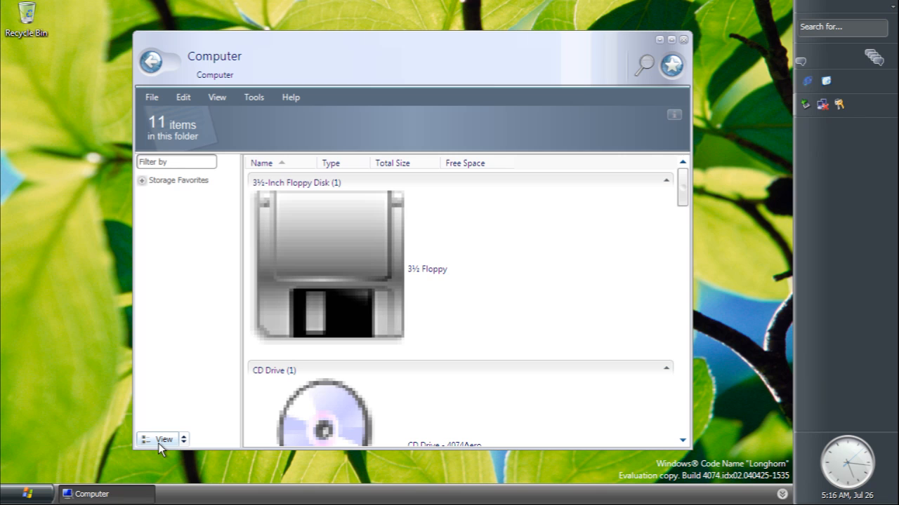
{"action": "left_click", "coordinate": [165, 438]}
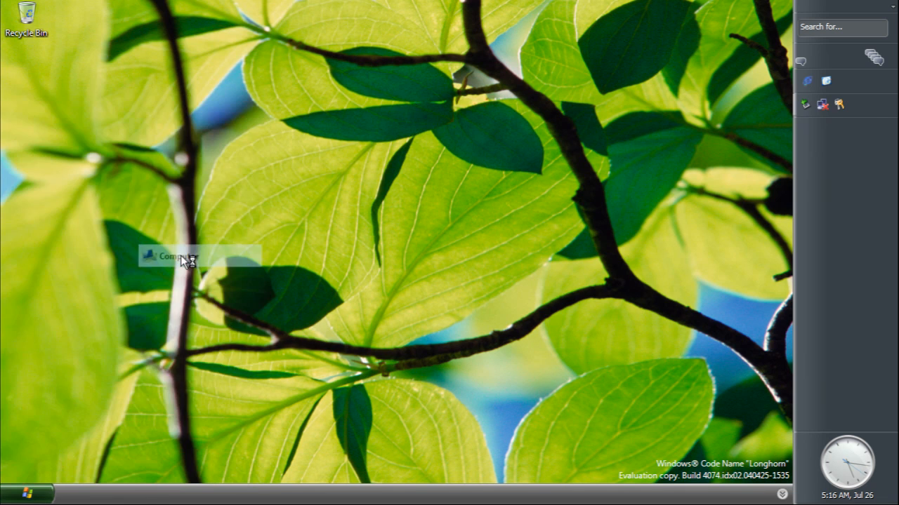
Restore the Computer window and drag the View slider down to Tiles.
{"action": "double_click", "coordinate": [171, 257]}
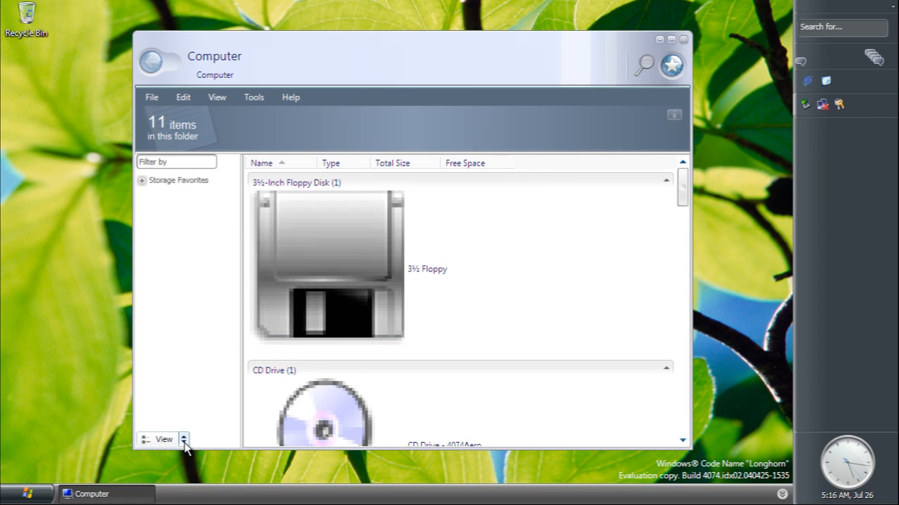
{"action": "left_click", "coordinate": [186, 440]}
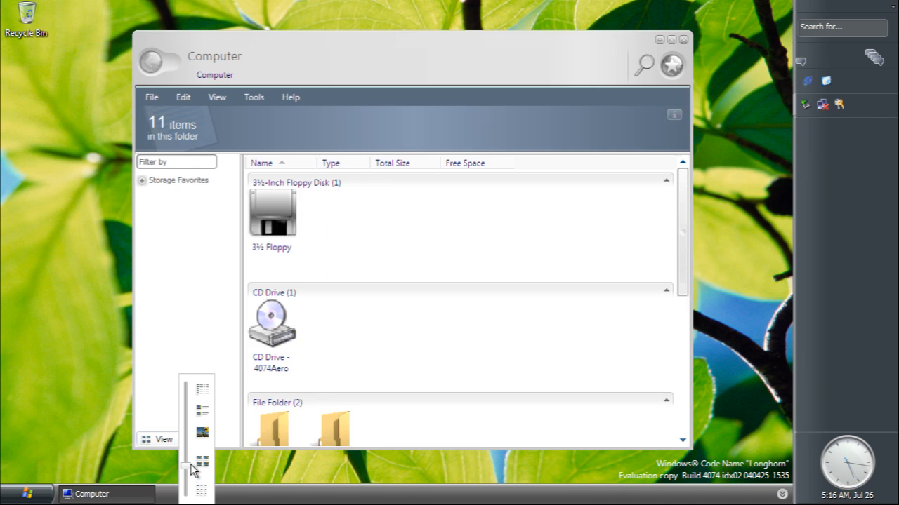
{"action": "left_click_drag", "start_coordinate": [195, 471], "coordinate": [185, 421]}
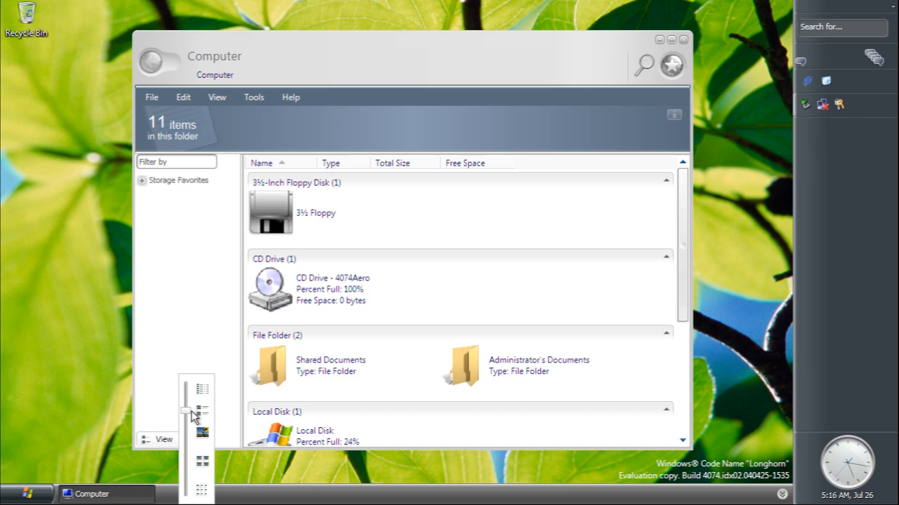
{"action": "left_click_drag", "start_coordinate": [185, 410], "coordinate": [195, 404]}
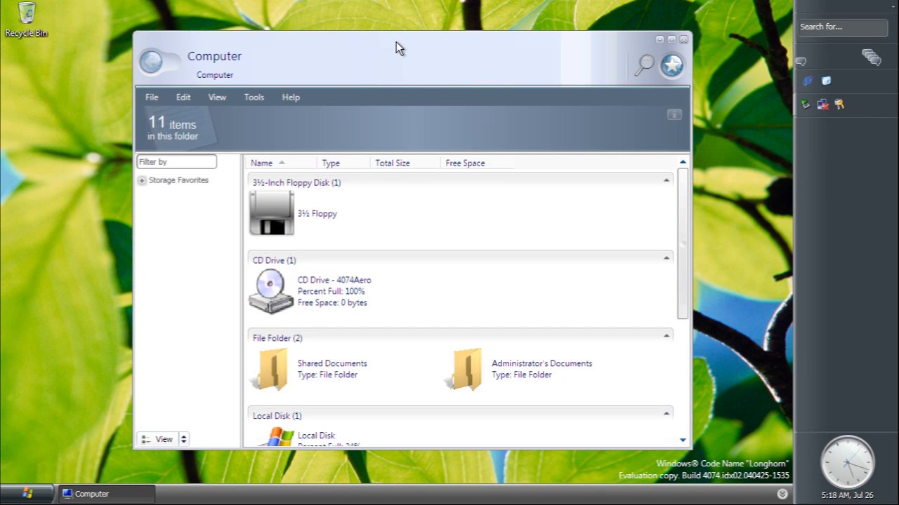
Turn off the Computer window's address toolbar from its title-bar menu and move the window.
{"action": "right_click", "coordinate": [399, 48]}
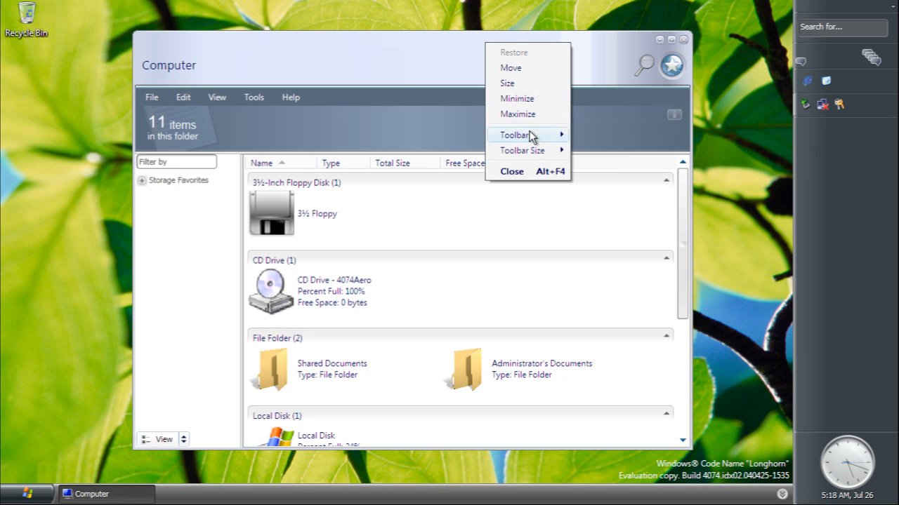
{"action": "left_click", "coordinate": [458, 59]}
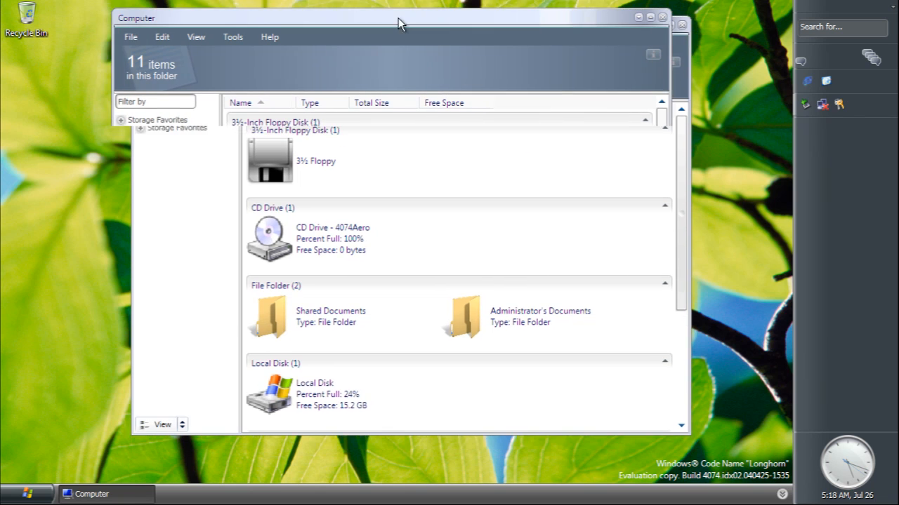
{"action": "left_click_drag", "start_coordinate": [396, 17], "coordinate": [419, 35]}
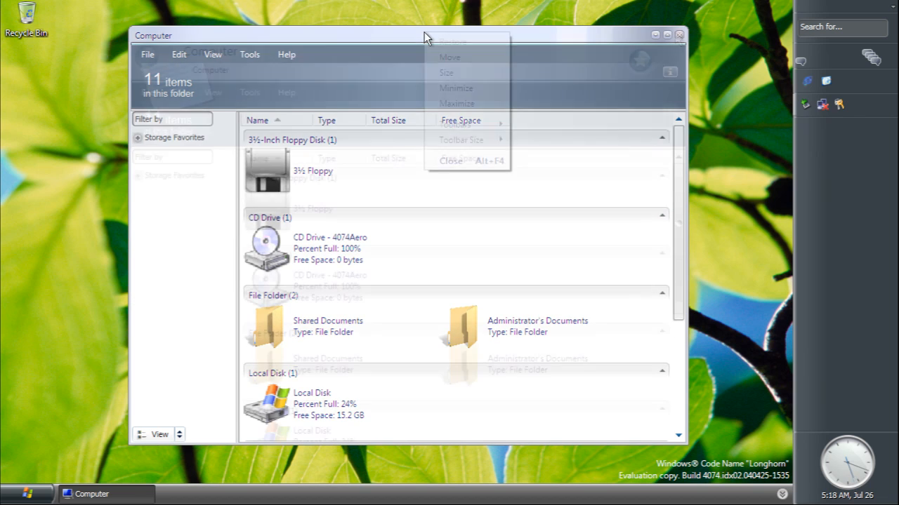
Close the Computer window and launch Help and Support Center from the Start menu.
{"action": "left_click", "coordinate": [450, 160]}
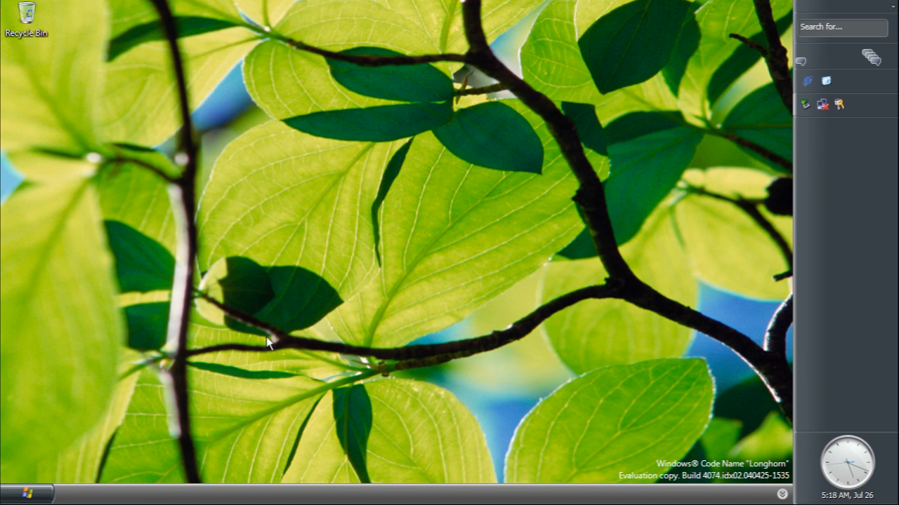
{"action": "left_click", "coordinate": [14, 502]}
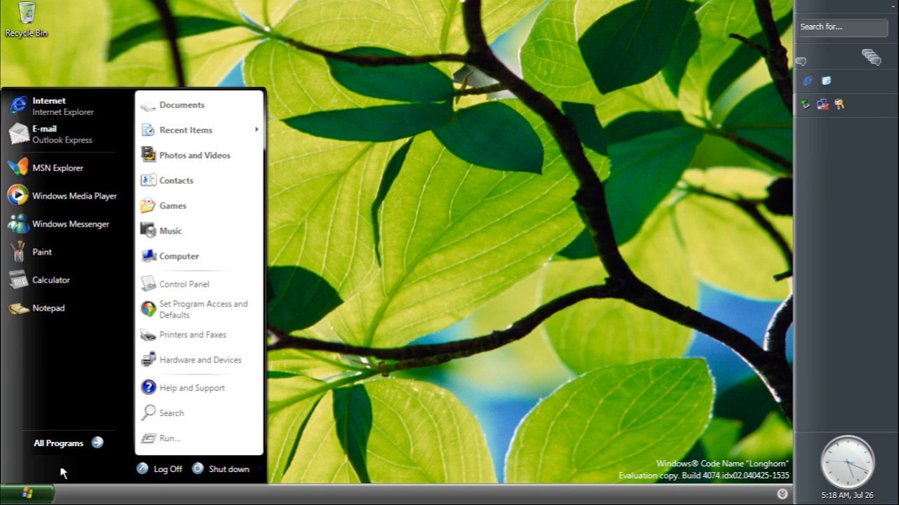
{"action": "left_click", "coordinate": [191, 387]}
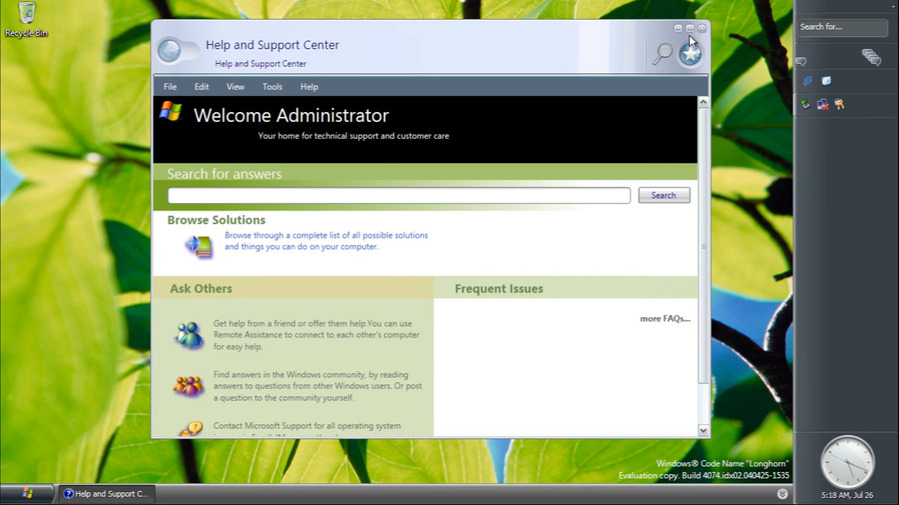
{"action": "mouse_move", "coordinate": [556, 50]}
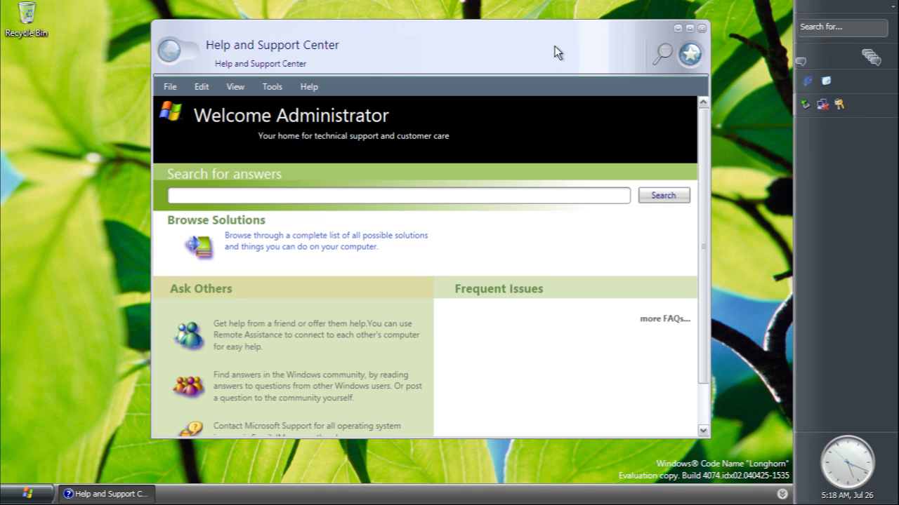
Maximize Help and Support Center and open a topic from the scrolled Index list.
{"action": "left_click", "coordinate": [690, 28]}
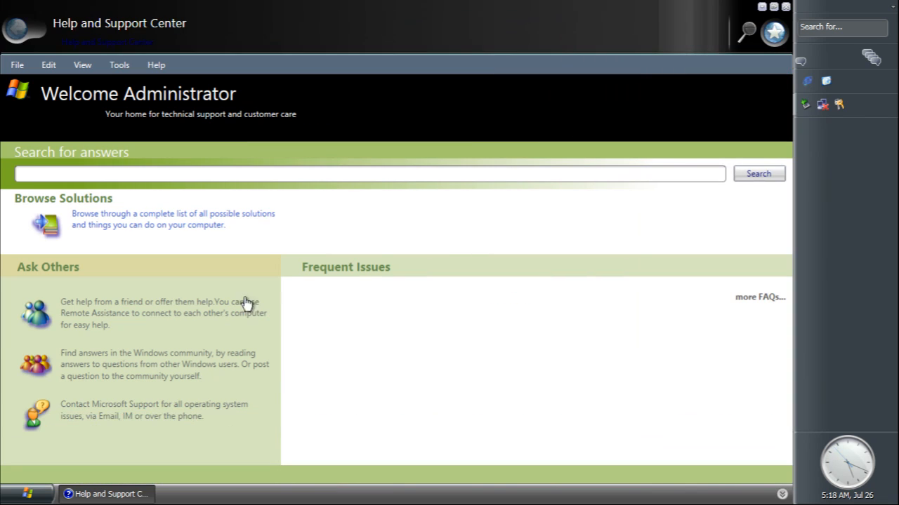
{"action": "mouse_move", "coordinate": [150, 163]}
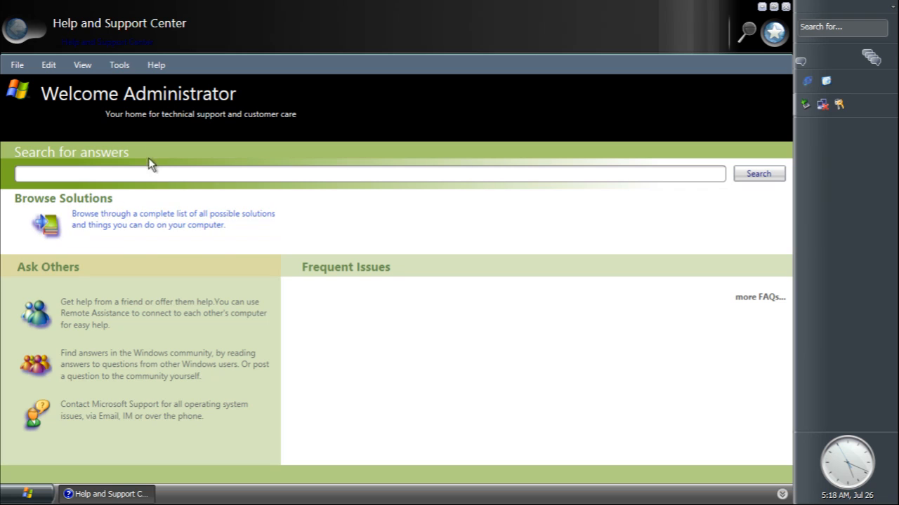
{"action": "mouse_move", "coordinate": [45, 227]}
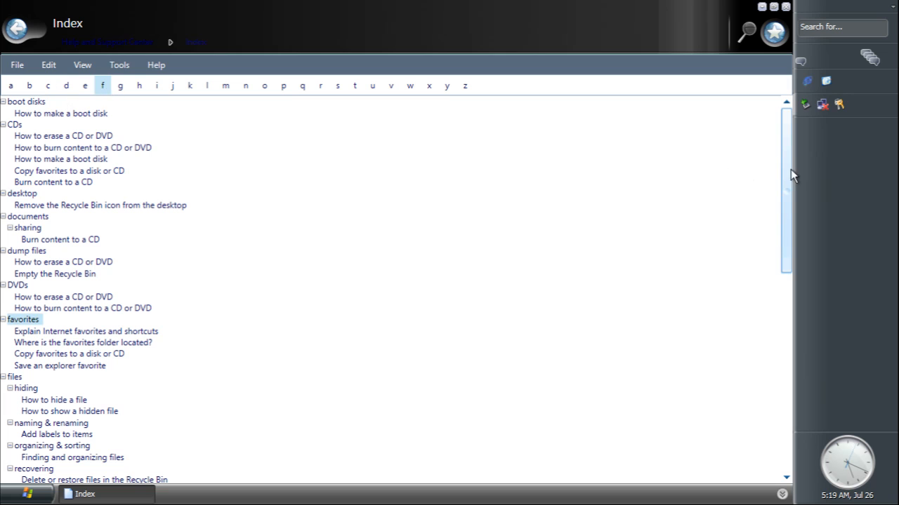
{"action": "scroll", "scroll_direction": "down", "scroll_amount": 3}
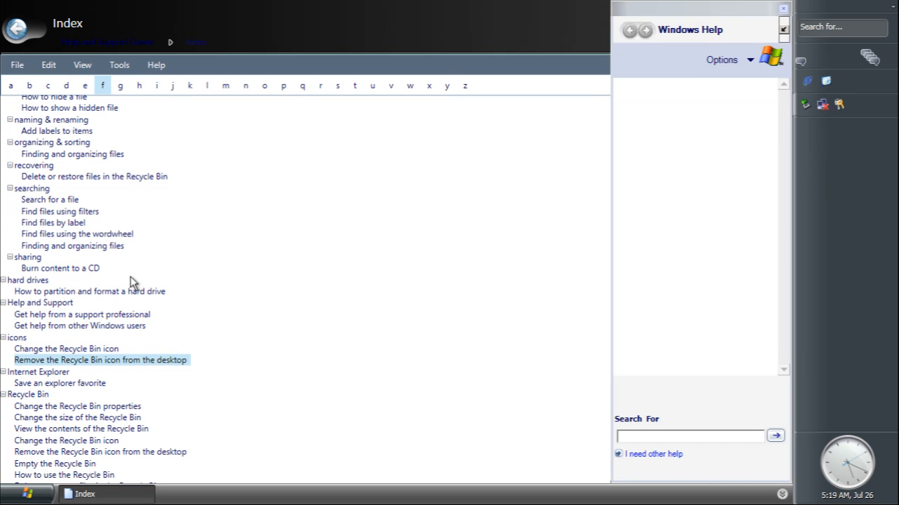
{"action": "double_click", "coordinate": [101, 361]}
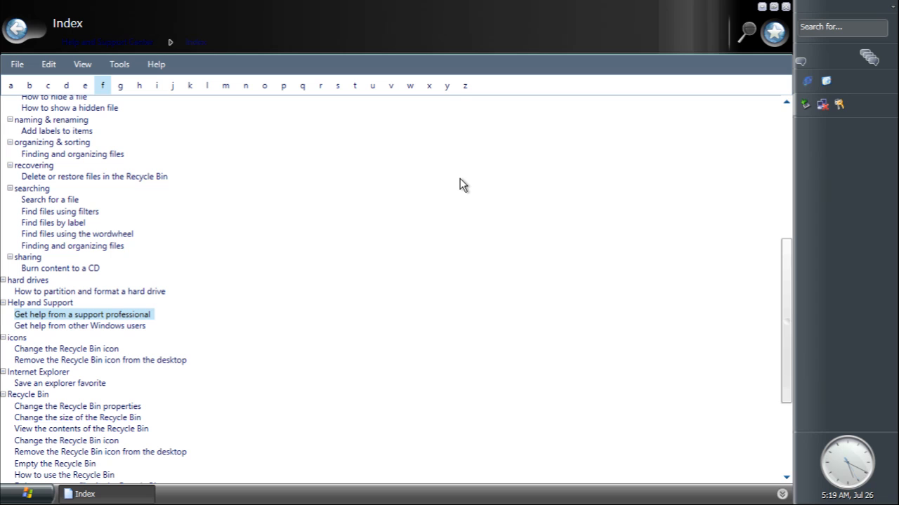
{"action": "mouse_move", "coordinate": [472, 204]}
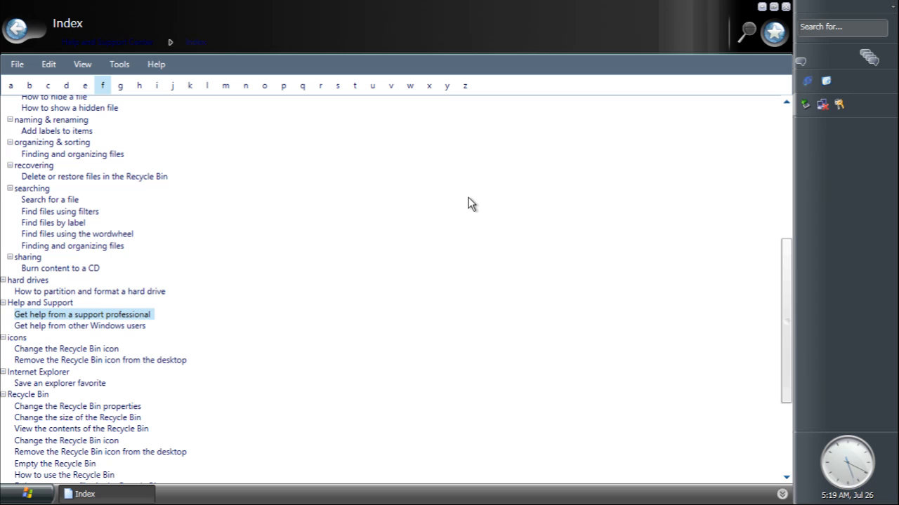
{"action": "mouse_move", "coordinate": [775, 8]}
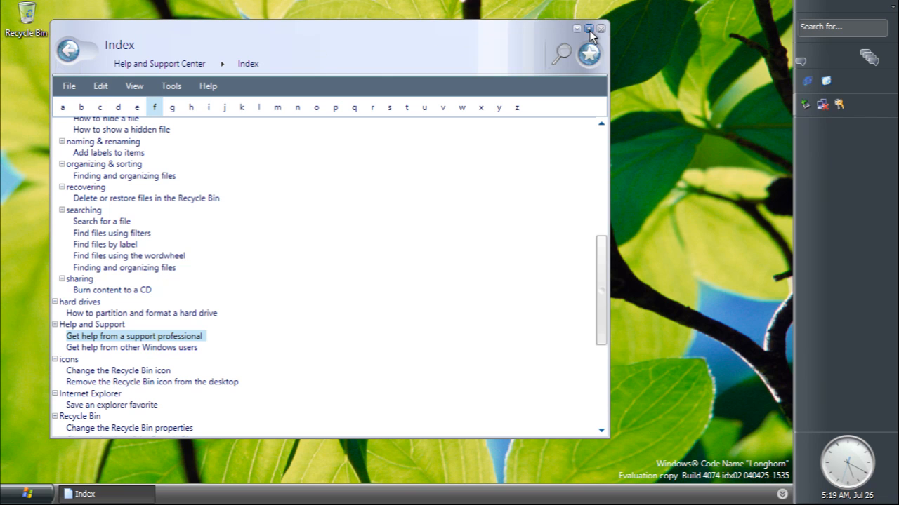
Maximize the Index window again so the topic list fills the screen.
{"action": "left_click", "coordinate": [587, 26]}
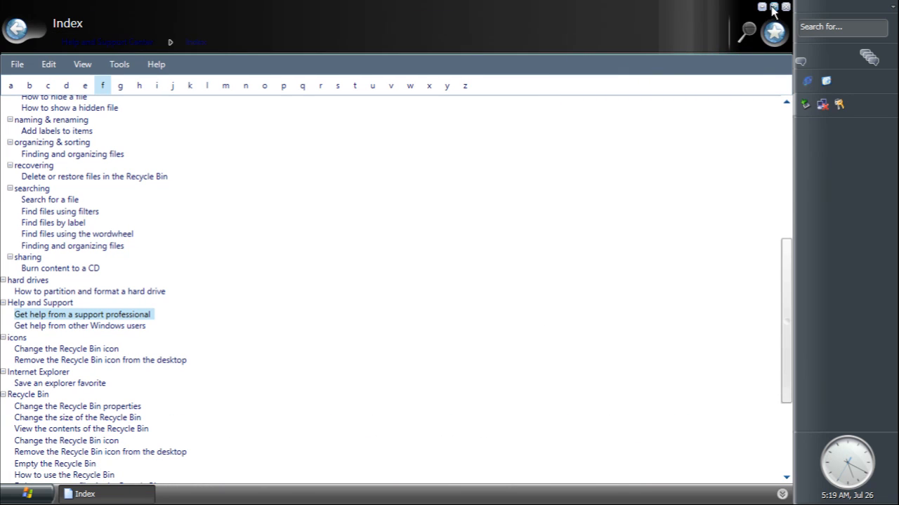
{"action": "mouse_move", "coordinate": [586, 34]}
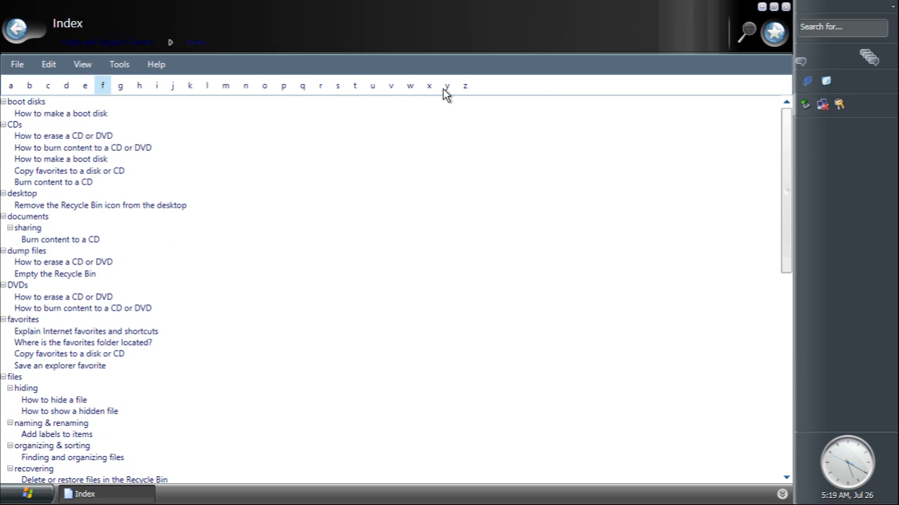
{"action": "mouse_move", "coordinate": [444, 478]}
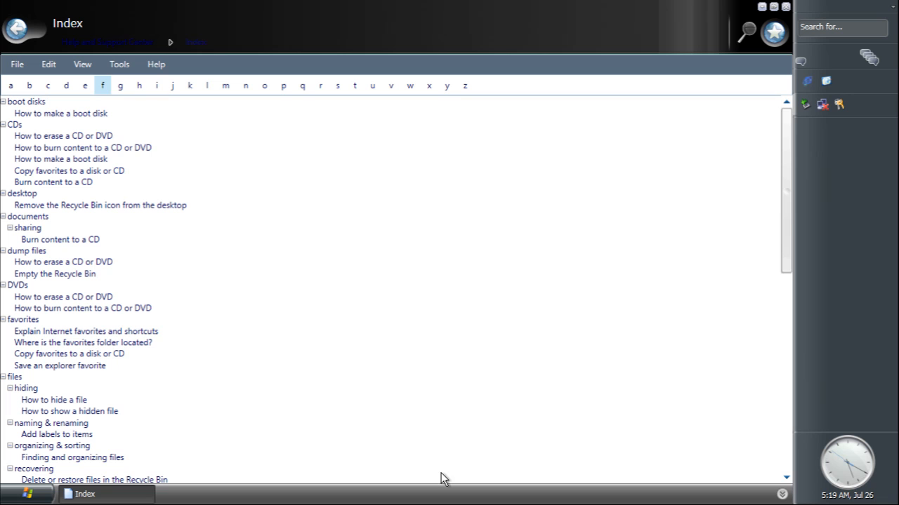
{"action": "mouse_move", "coordinate": [751, 11]}
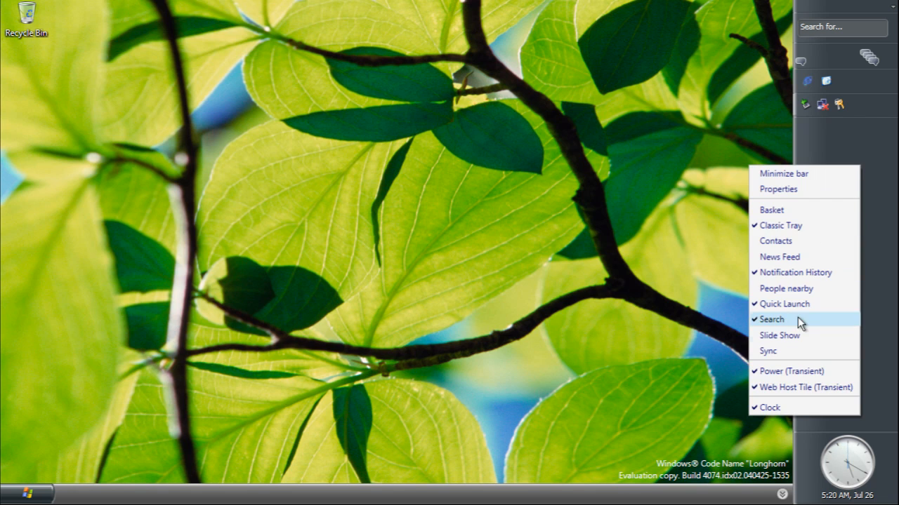
{"action": "mouse_move", "coordinate": [778, 351]}
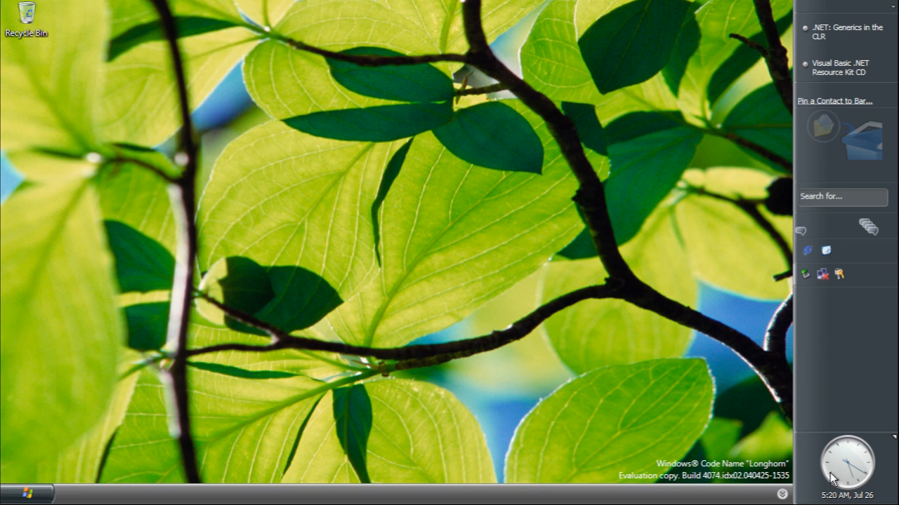
{"action": "left_click", "coordinate": [845, 467]}
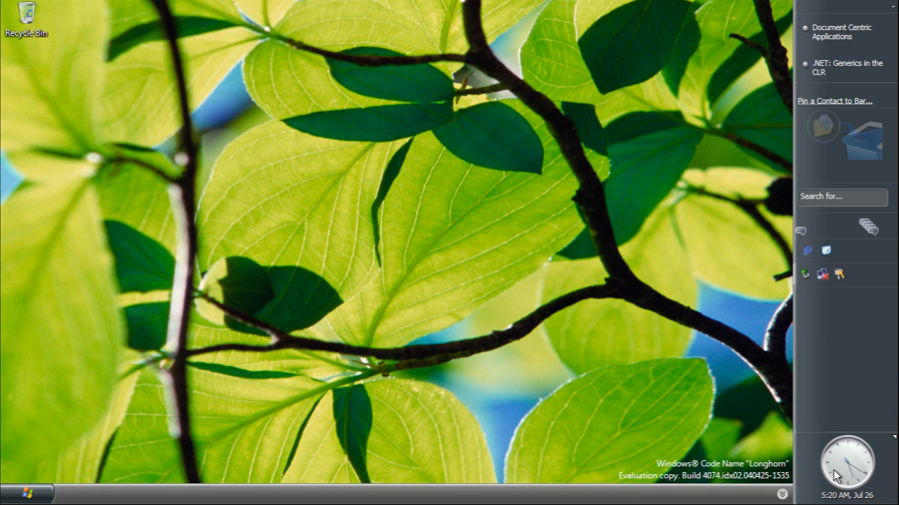
{"action": "right_click", "coordinate": [846, 474]}
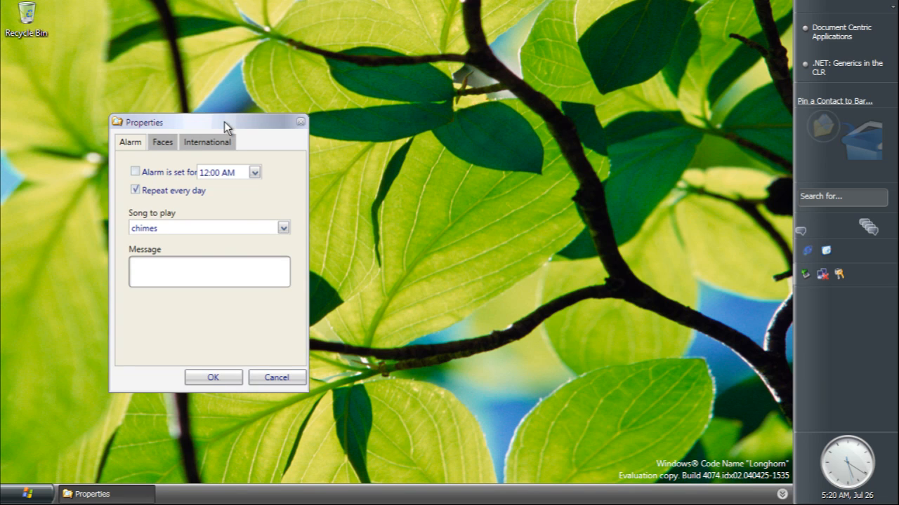
Enable the clock alarm with Beethoven's Symphony No. 9 (Scherzo) and message 'Hello world!'.
{"action": "left_click_drag", "start_coordinate": [228, 120], "coordinate": [456, 87]}
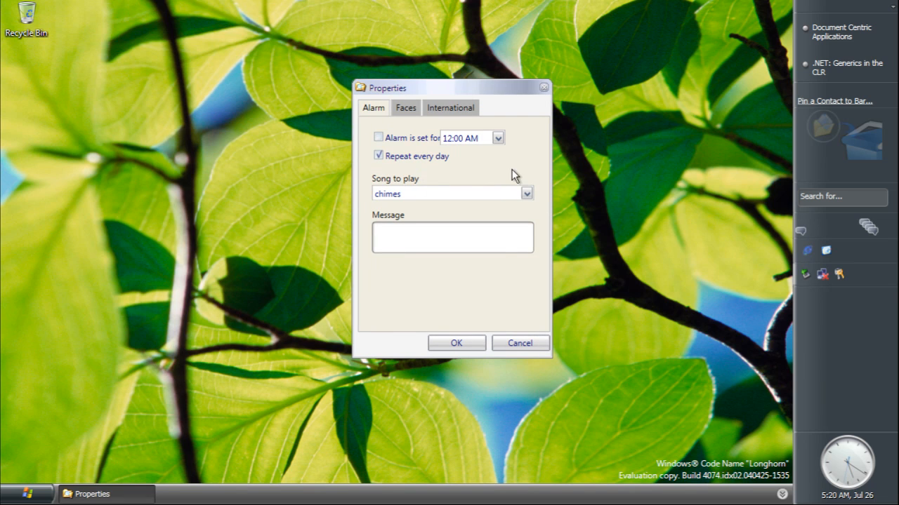
{"action": "left_click", "coordinate": [375, 138]}
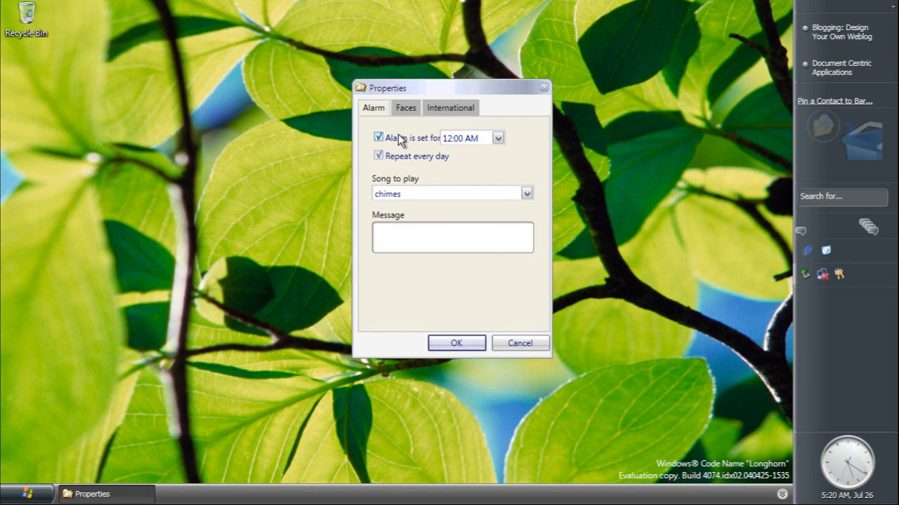
{"action": "left_click", "coordinate": [525, 194]}
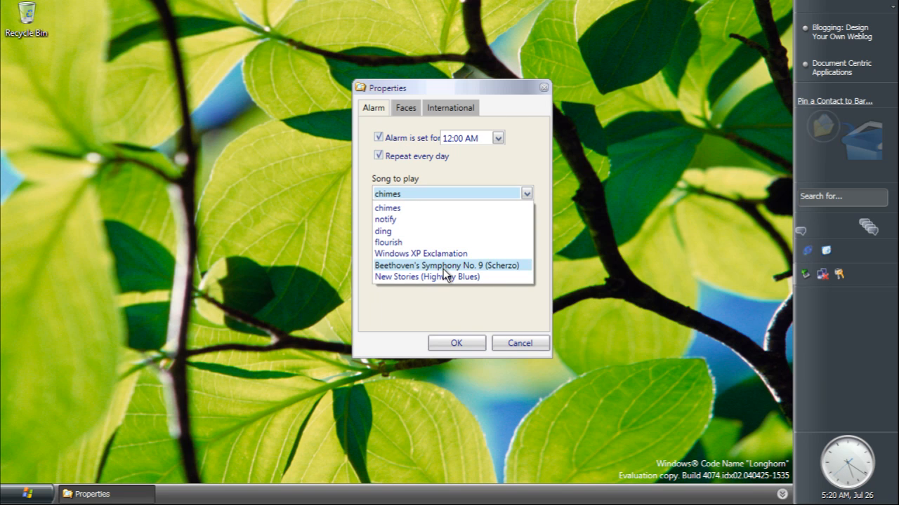
{"action": "left_click", "coordinate": [450, 264]}
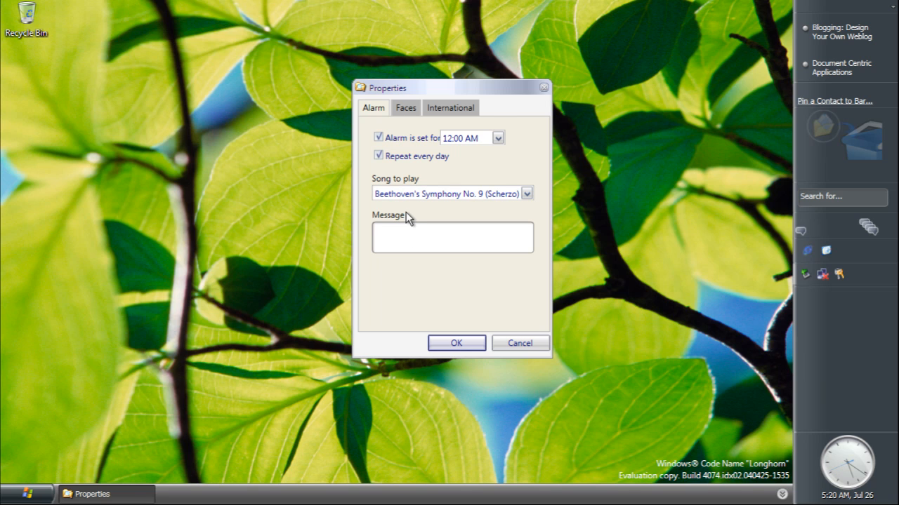
{"action": "type", "text": "Hello world!"}
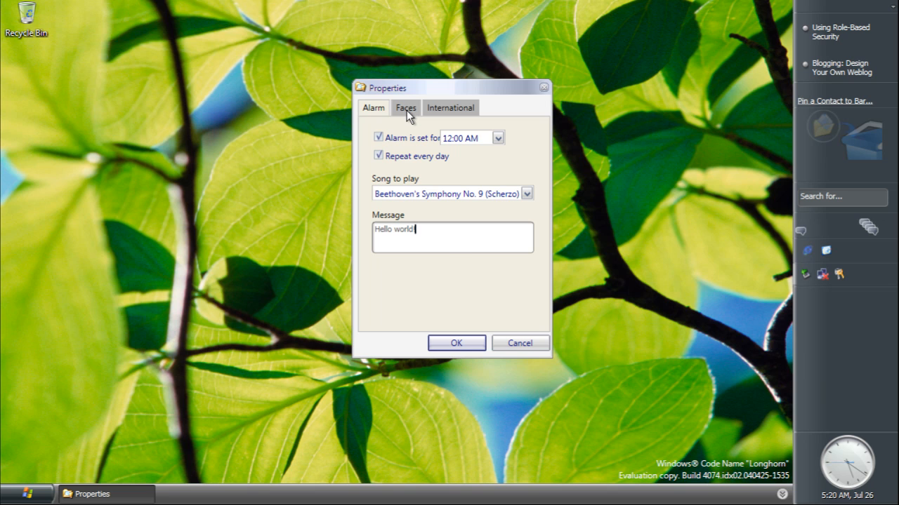
{"action": "left_click", "coordinate": [404, 107]}
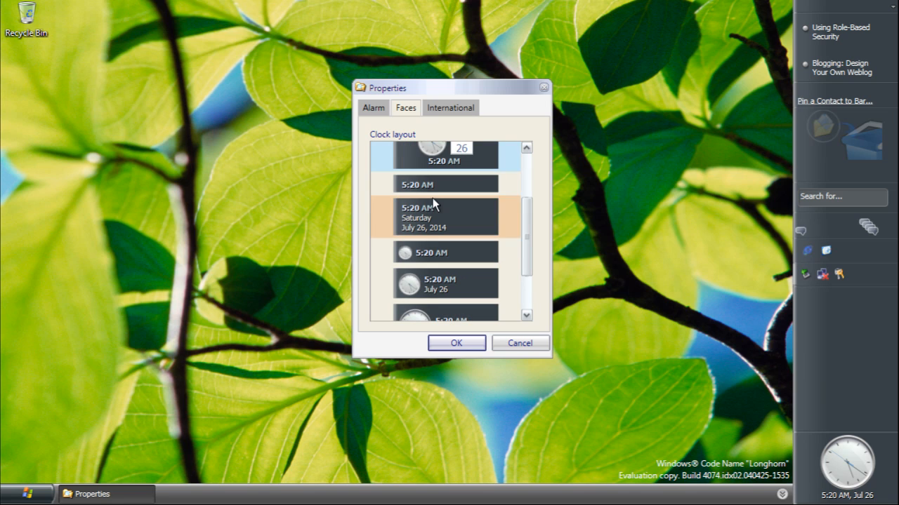
Apply the time-only clock layout, then reopen Clock Tile Properties on its Faces tab.
{"action": "left_click", "coordinate": [445, 185]}
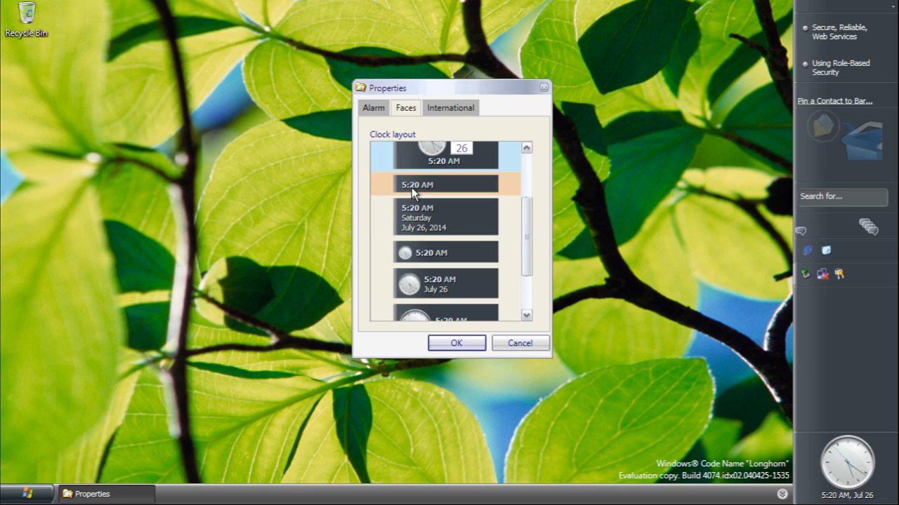
{"action": "left_click", "coordinate": [456, 343]}
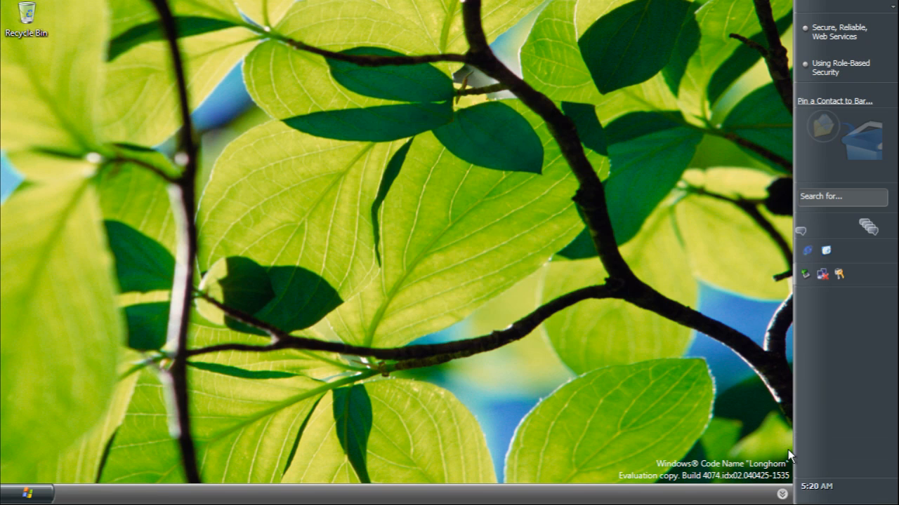
{"action": "right_click", "coordinate": [821, 484]}
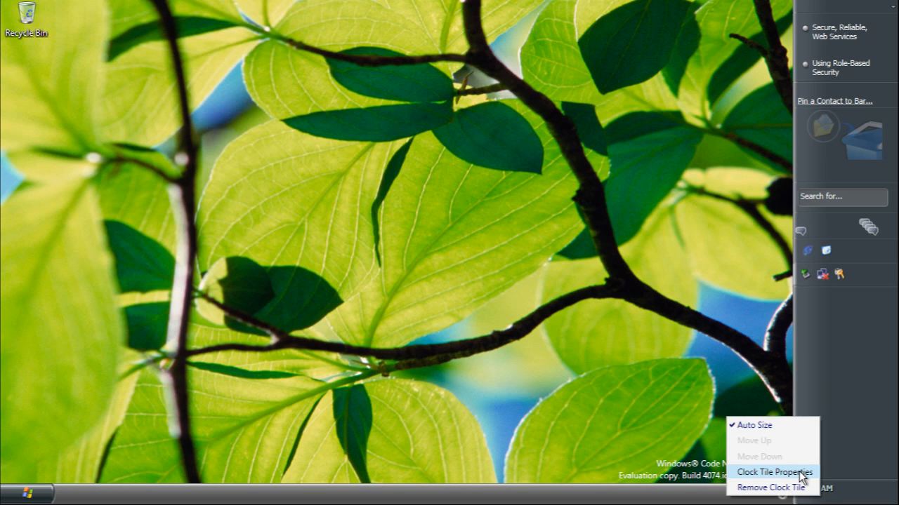
{"action": "left_click", "coordinate": [773, 471]}
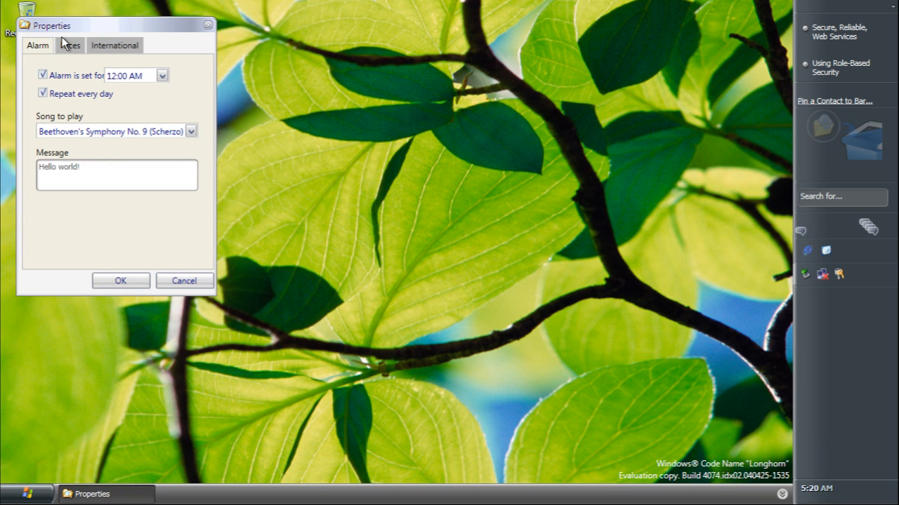
{"action": "left_click", "coordinate": [69, 45]}
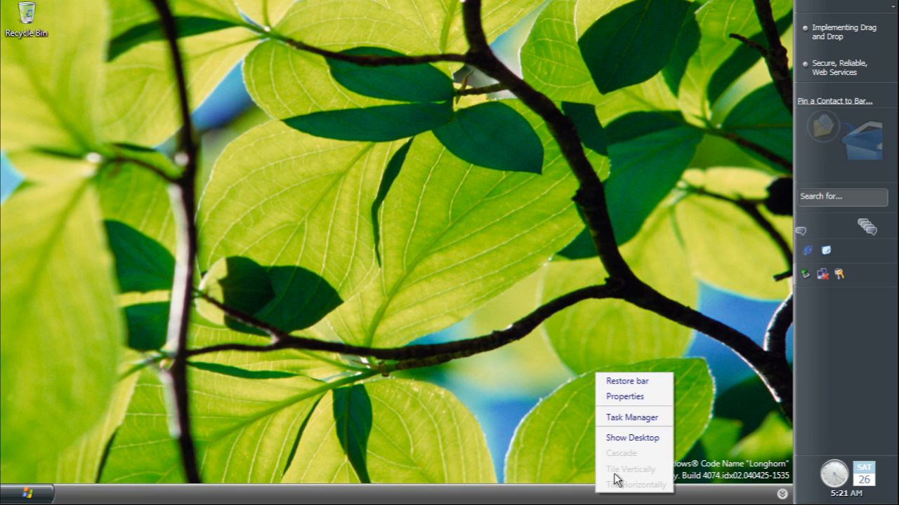
Open Taskbar and Start Menu Properties and go on to the Display Properties themes page.
{"action": "left_click", "coordinate": [625, 396]}
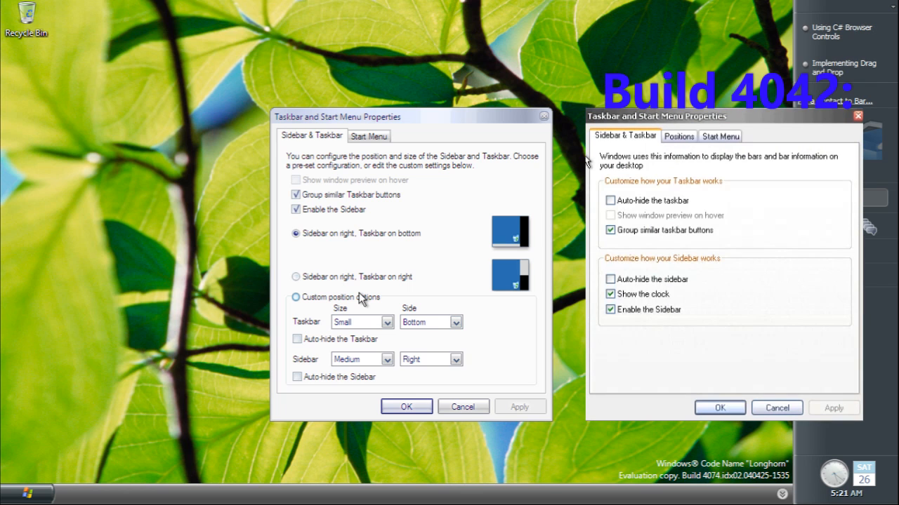
{"action": "mouse_move", "coordinate": [681, 141]}
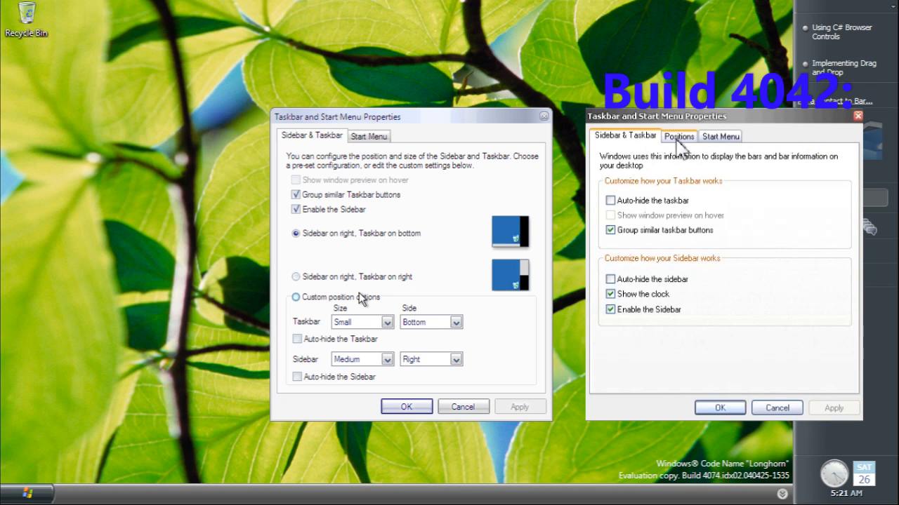
{"action": "left_click", "coordinate": [678, 136]}
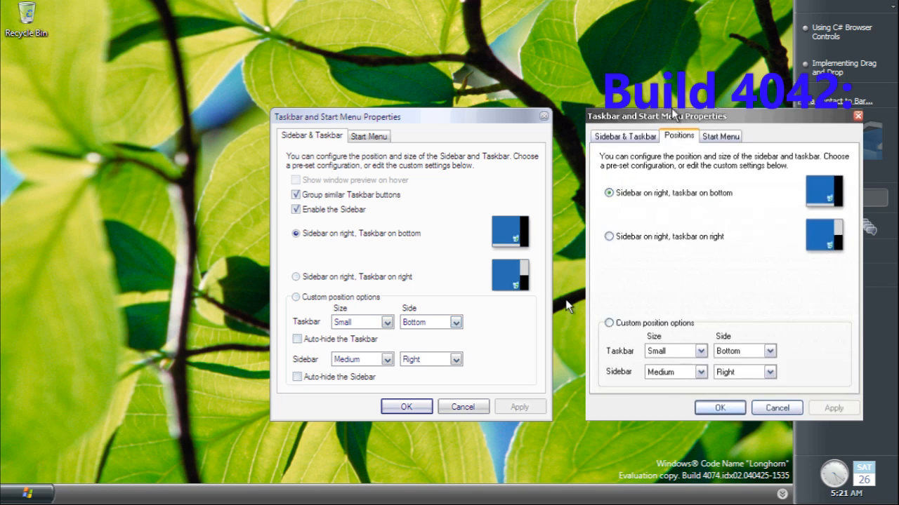
{"action": "left_click", "coordinate": [858, 118]}
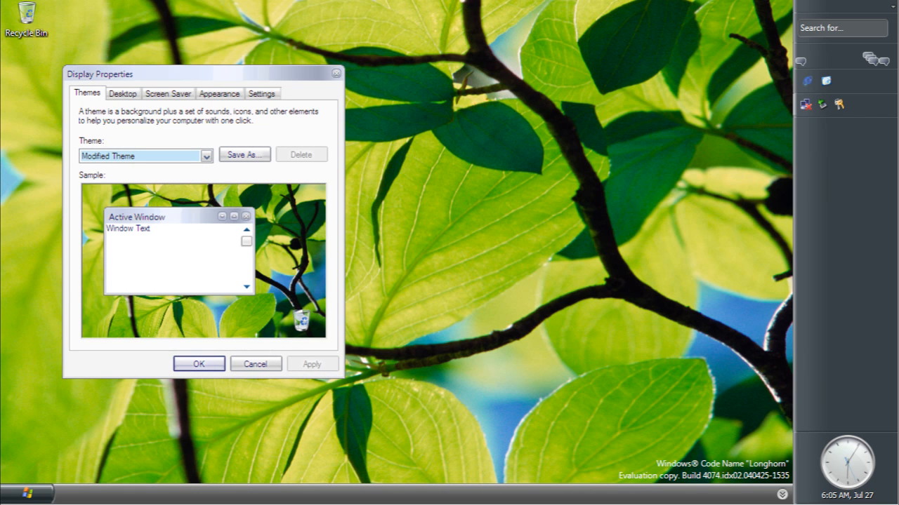
On the Appearance page choose the Windows XP window style and apply it.
{"action": "left_click_drag", "start_coordinate": [98, 73], "coordinate": [245, 67]}
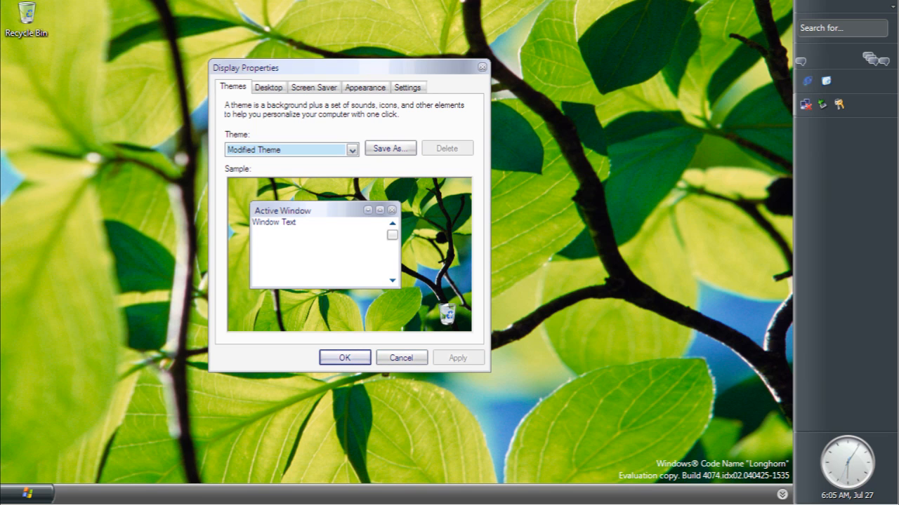
{"action": "left_click", "coordinate": [365, 87]}
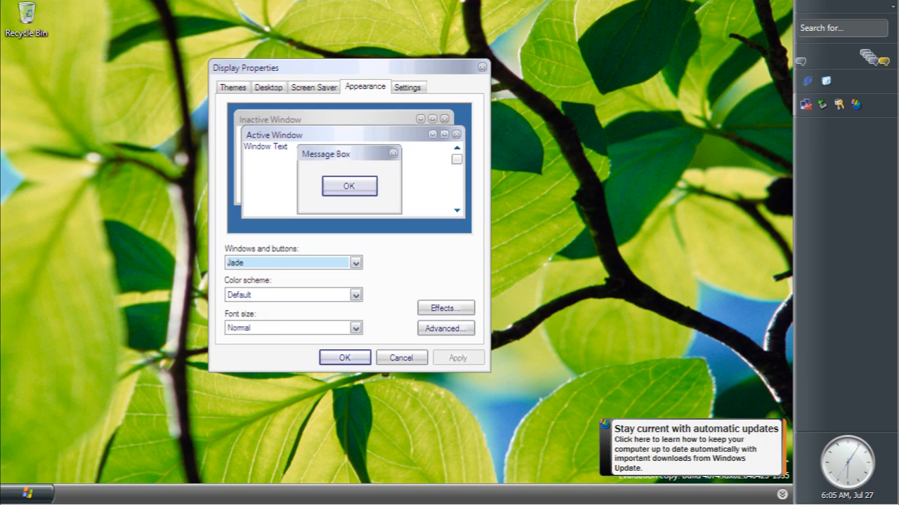
{"action": "left_click", "coordinate": [355, 263]}
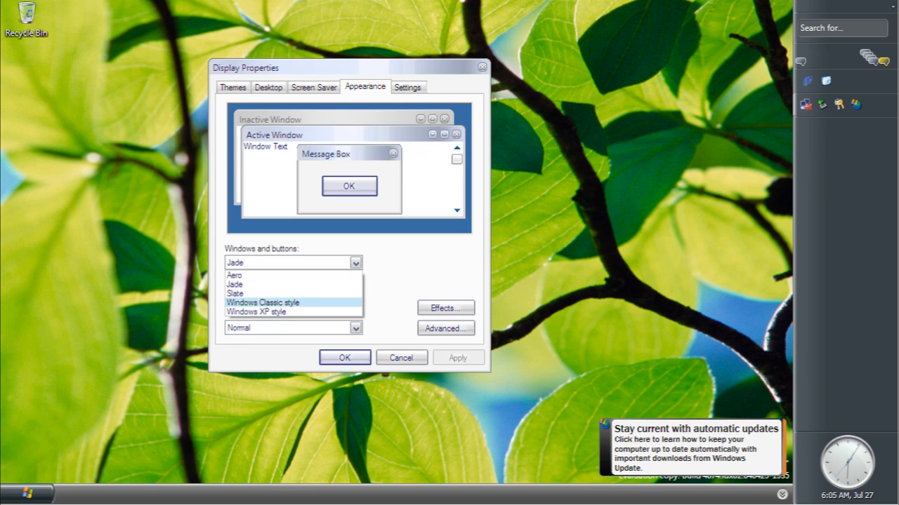
{"action": "left_click", "coordinate": [260, 311]}
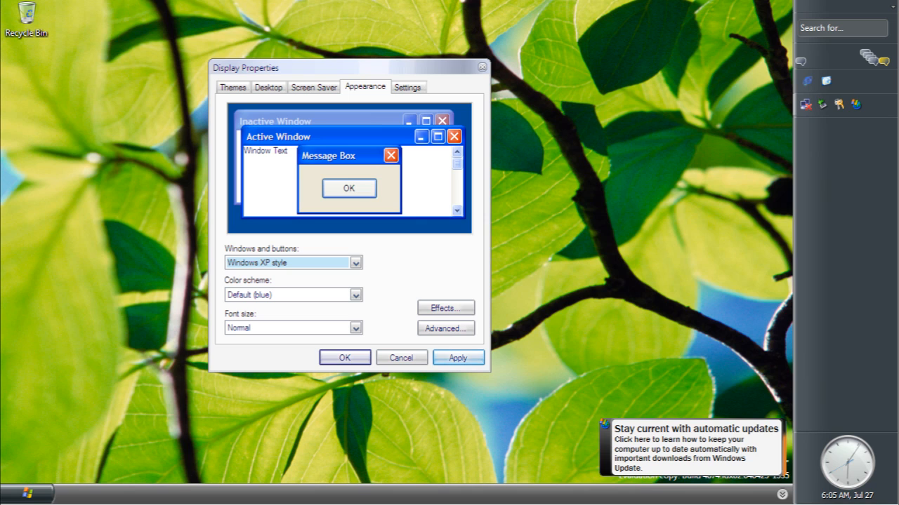
{"action": "left_click", "coordinate": [25, 488]}
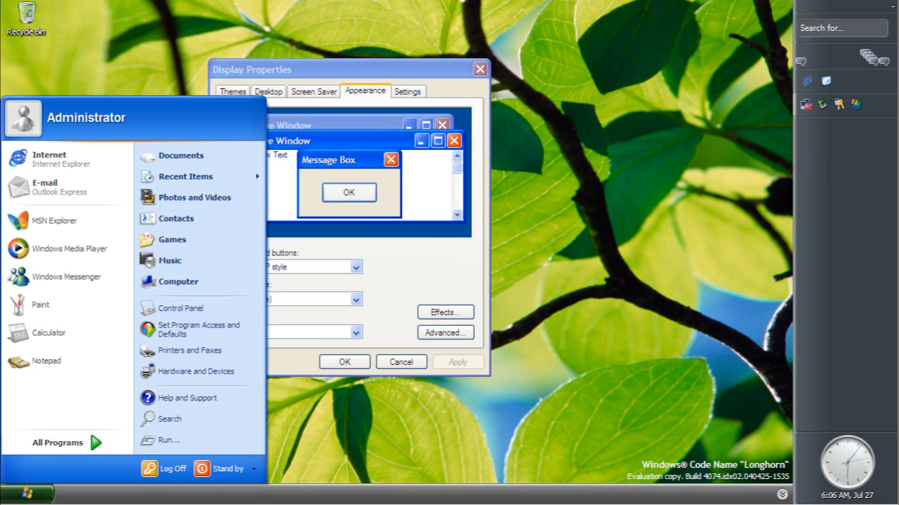
{"action": "mouse_move", "coordinate": [175, 219]}
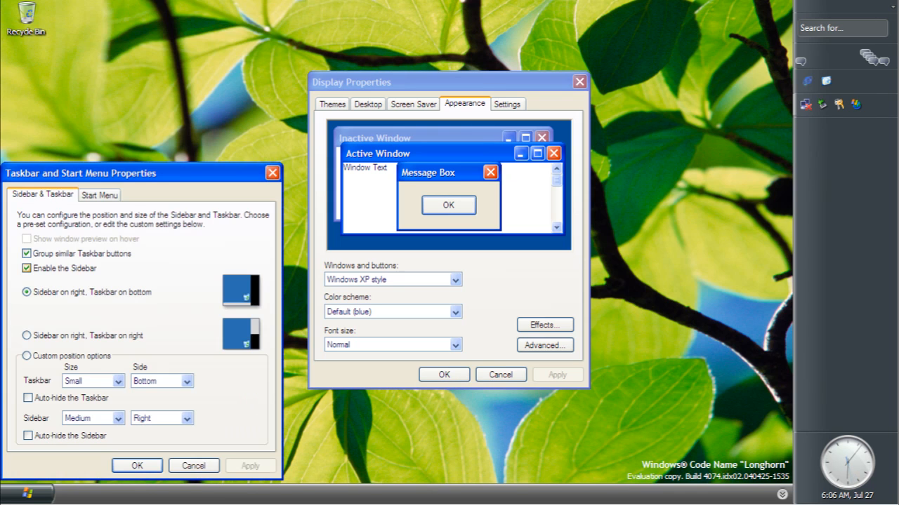
Try the Windows Classic style, then settle on Jade and confirm Display Properties.
{"action": "left_click", "coordinate": [272, 173]}
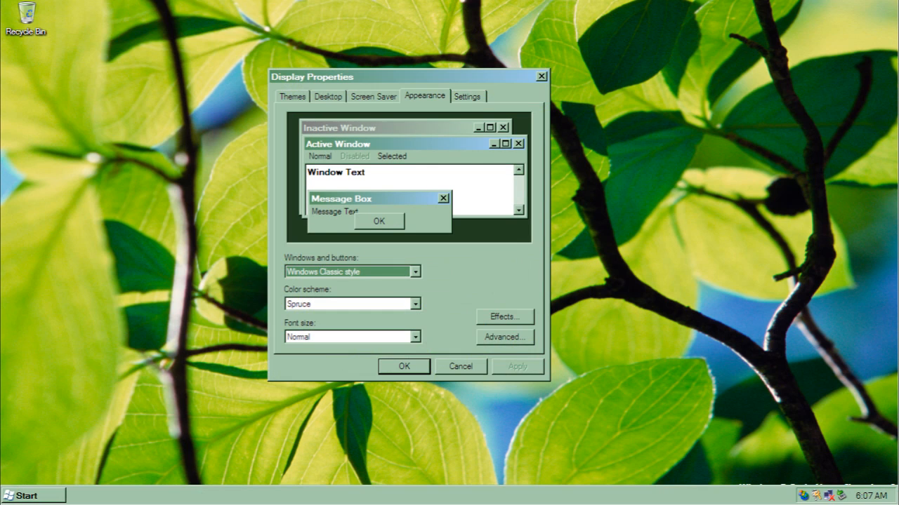
{"action": "left_click", "coordinate": [31, 495]}
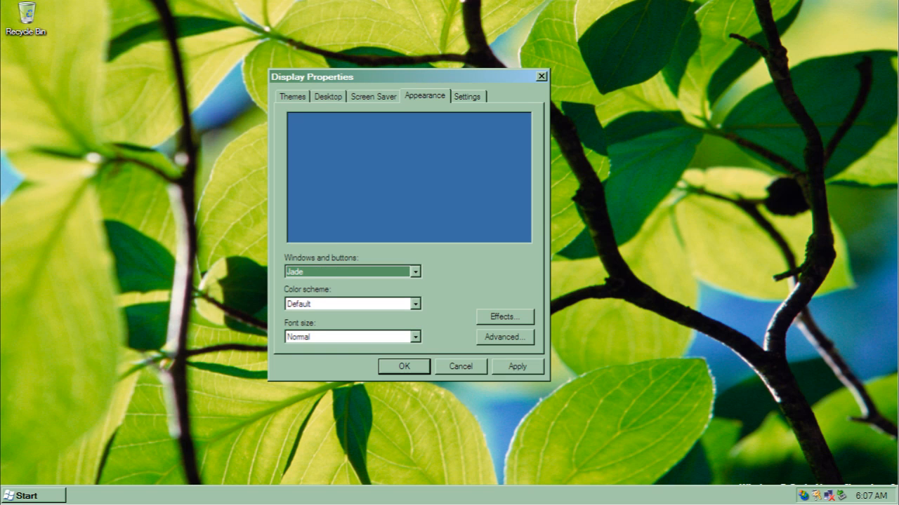
{"action": "left_click", "coordinate": [406, 365]}
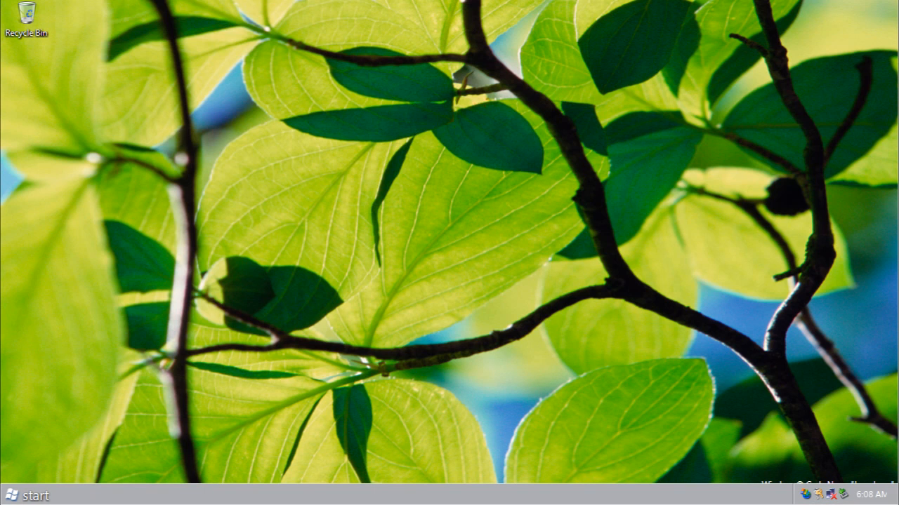
Open the taskbar's Properties to restore the sidebar, then bring up the Start menu.
{"action": "left_click", "coordinate": [31, 492]}
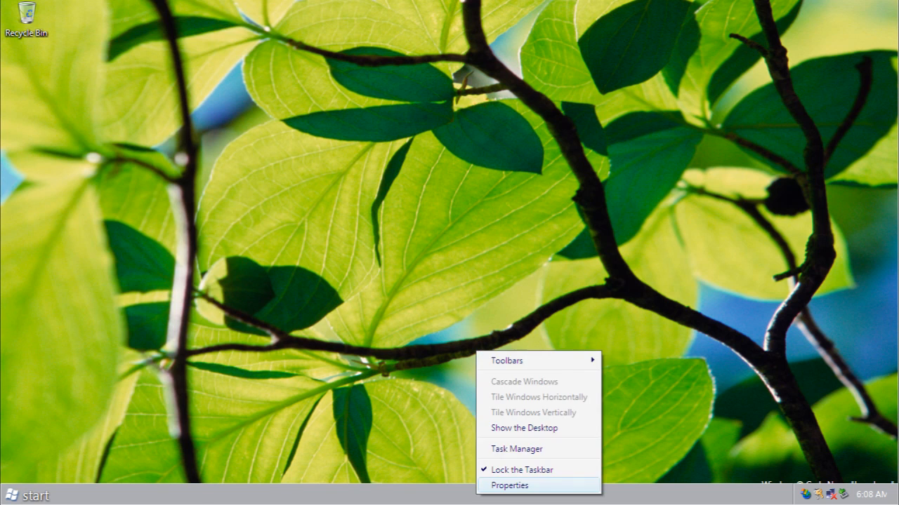
{"action": "left_click", "coordinate": [511, 486]}
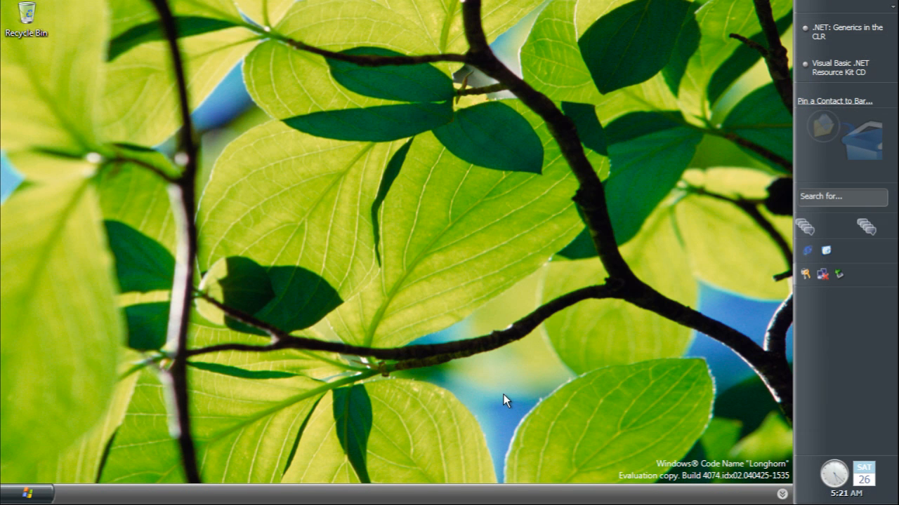
{"action": "left_click", "coordinate": [15, 491]}
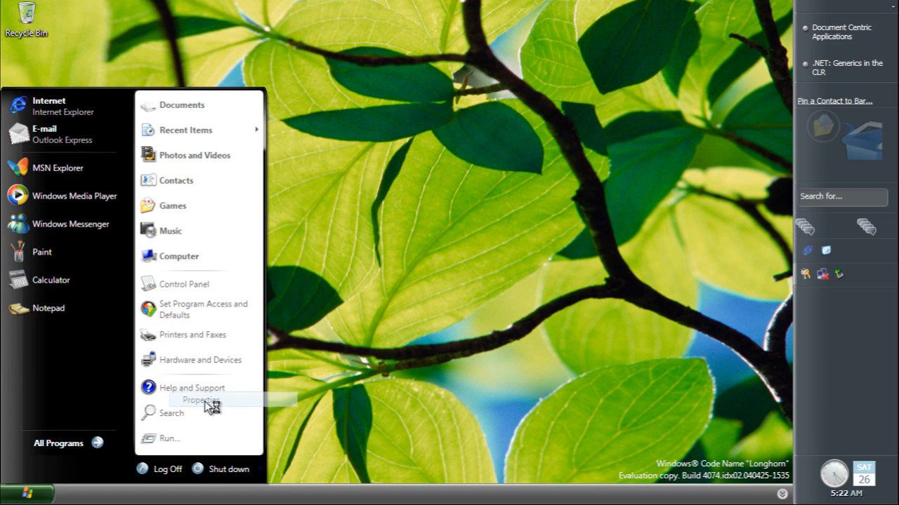
{"action": "left_click", "coordinate": [199, 399]}
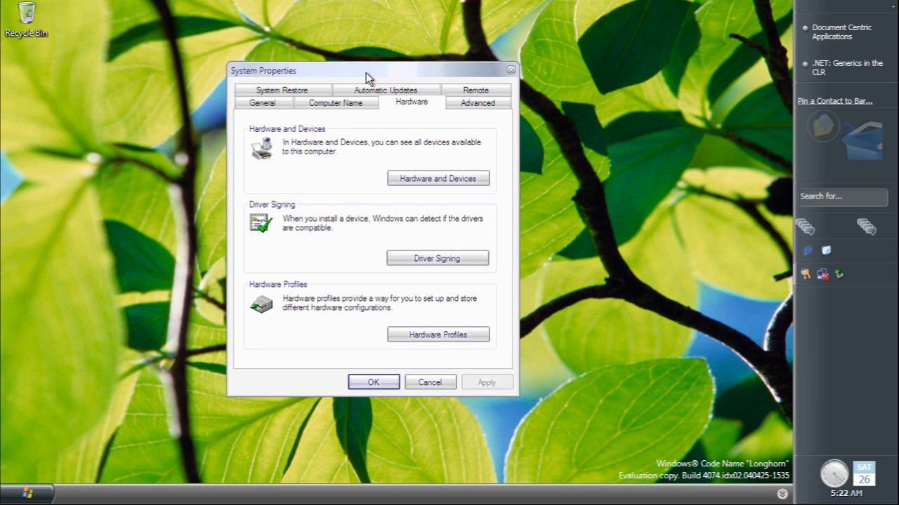
{"action": "left_click", "coordinate": [438, 179]}
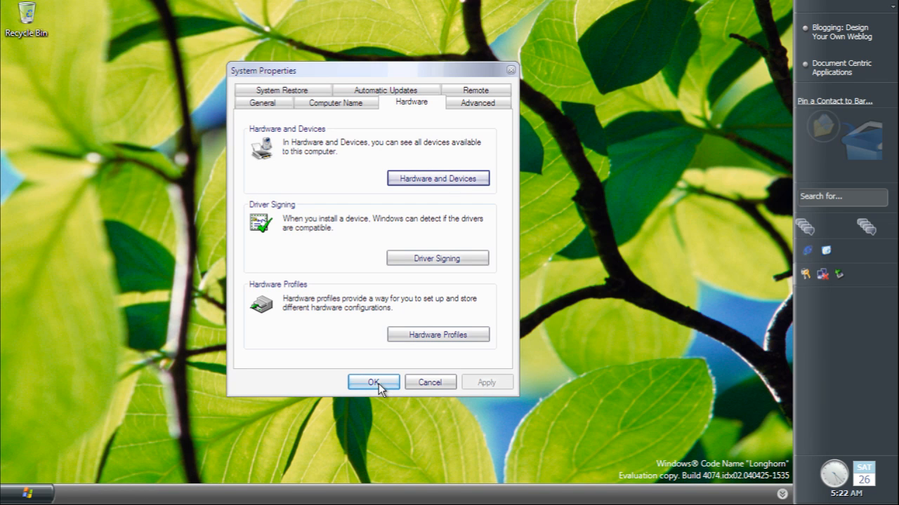
{"action": "left_click", "coordinate": [374, 382]}
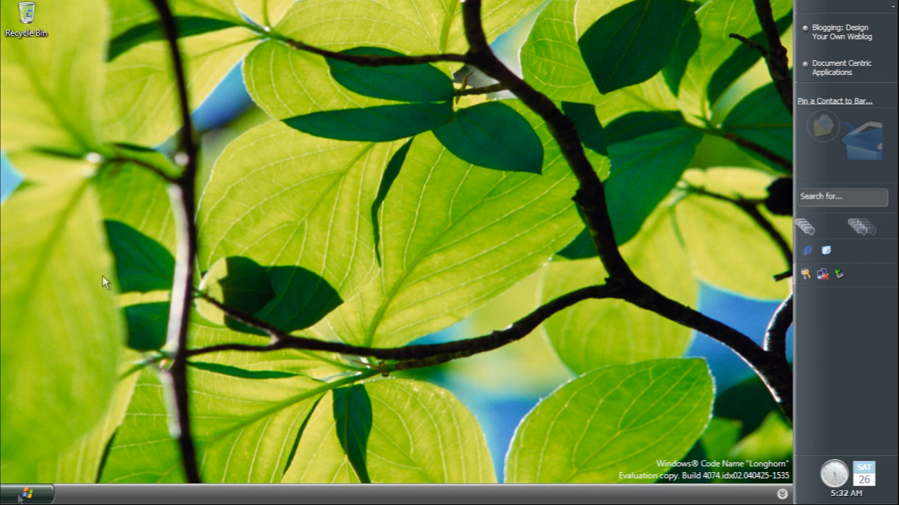
{"action": "left_click", "coordinate": [13, 489]}
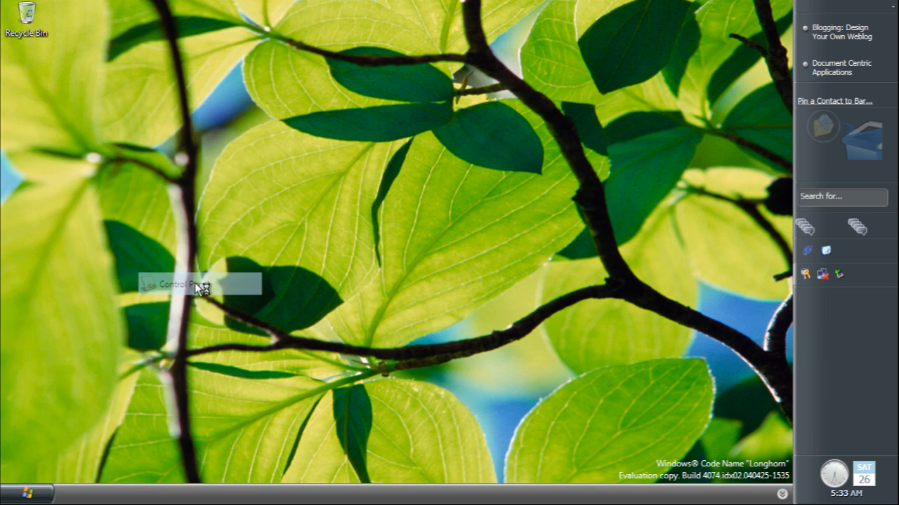
Launch New Task Scheduler via Control Panel > Other Control Panel Options and start creating a task.
{"action": "double_click", "coordinate": [196, 286]}
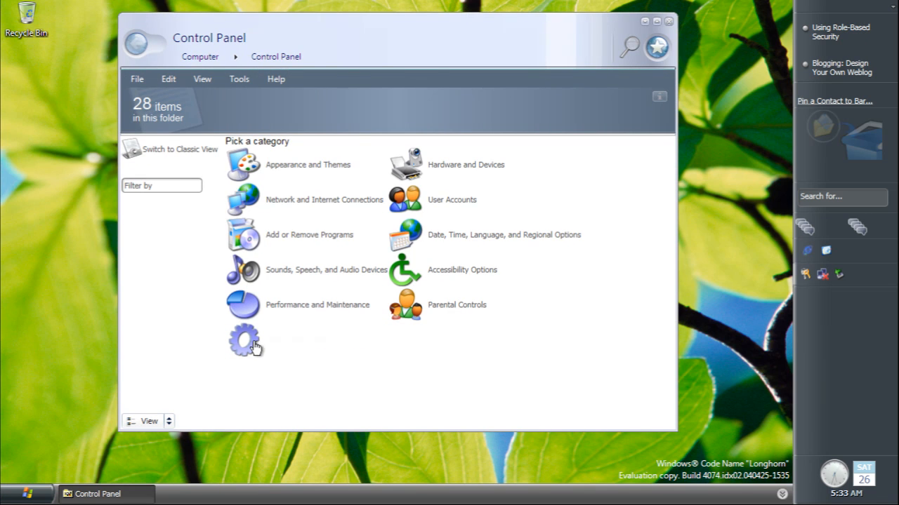
{"action": "left_click", "coordinate": [241, 341]}
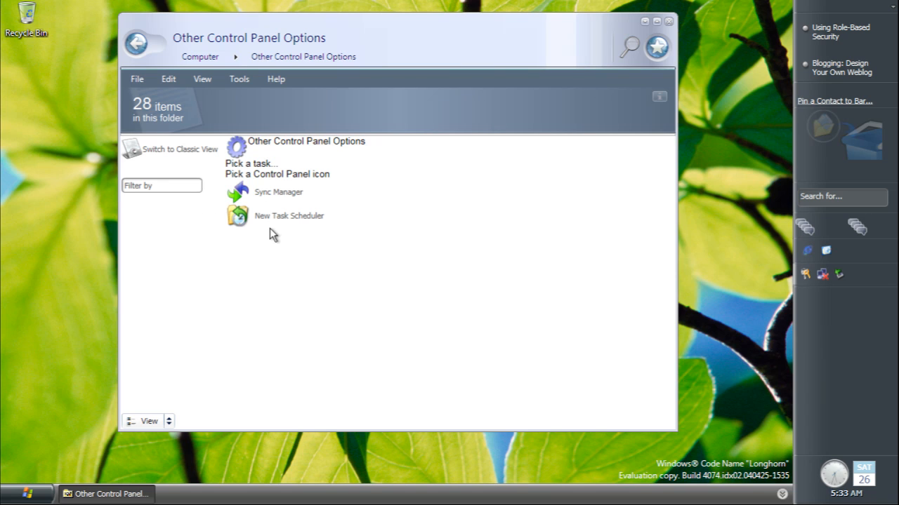
{"action": "mouse_move", "coordinate": [288, 224]}
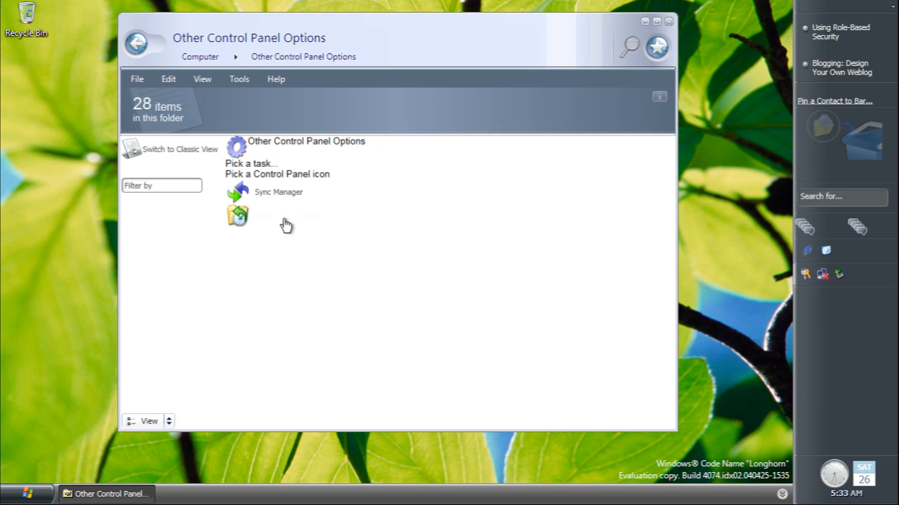
{"action": "double_click", "coordinate": [237, 216]}
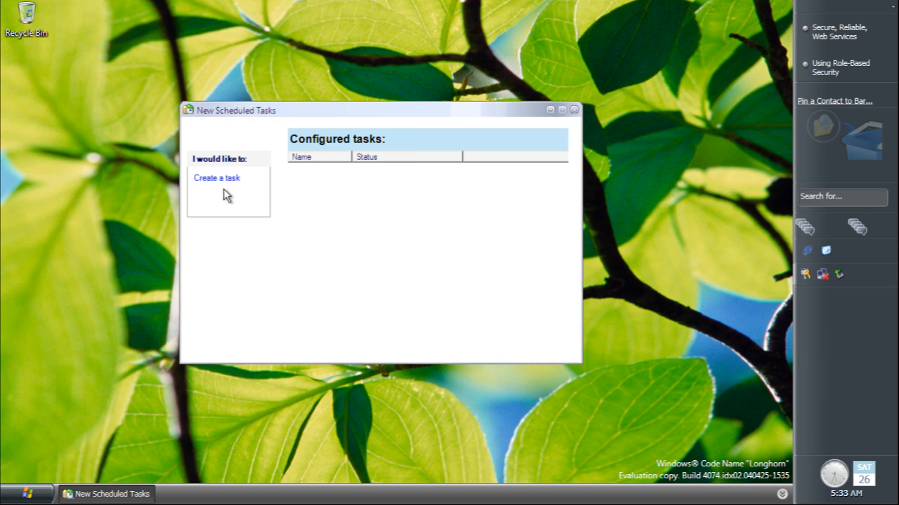
{"action": "left_click", "coordinate": [217, 177]}
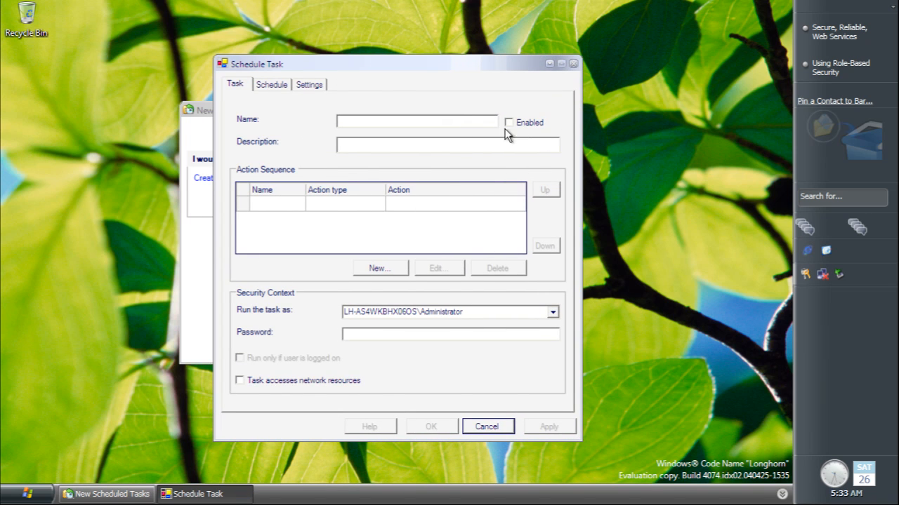
{"action": "mouse_move", "coordinate": [392, 274]}
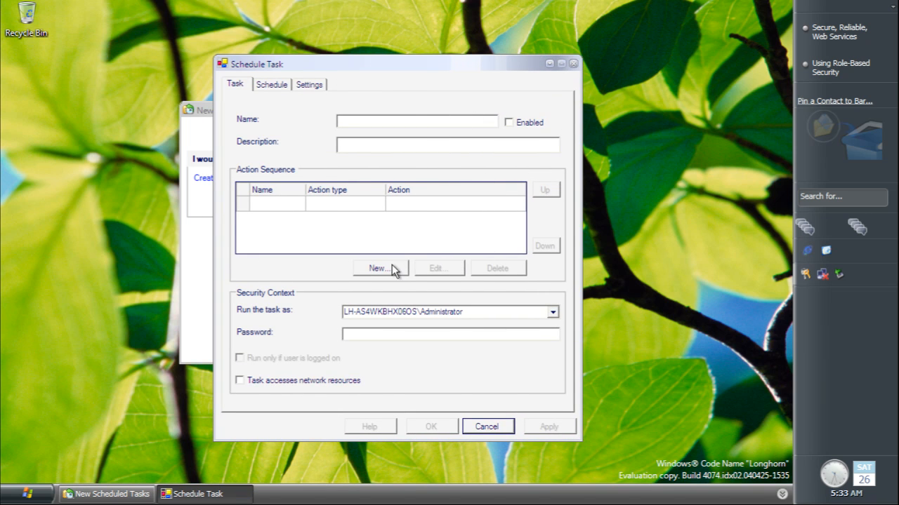
Inspect the new action's type list, then dismiss the action and task creation dialogs.
{"action": "left_click", "coordinate": [380, 268]}
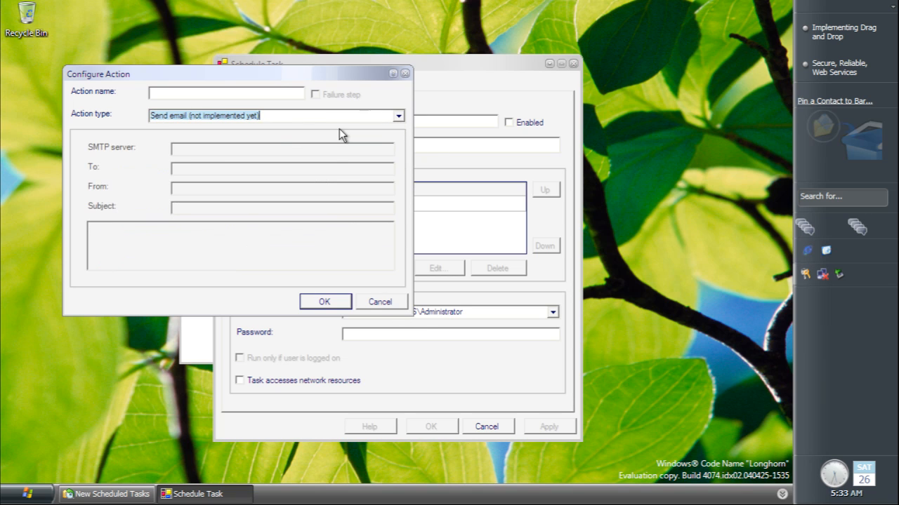
{"action": "left_click", "coordinate": [396, 115]}
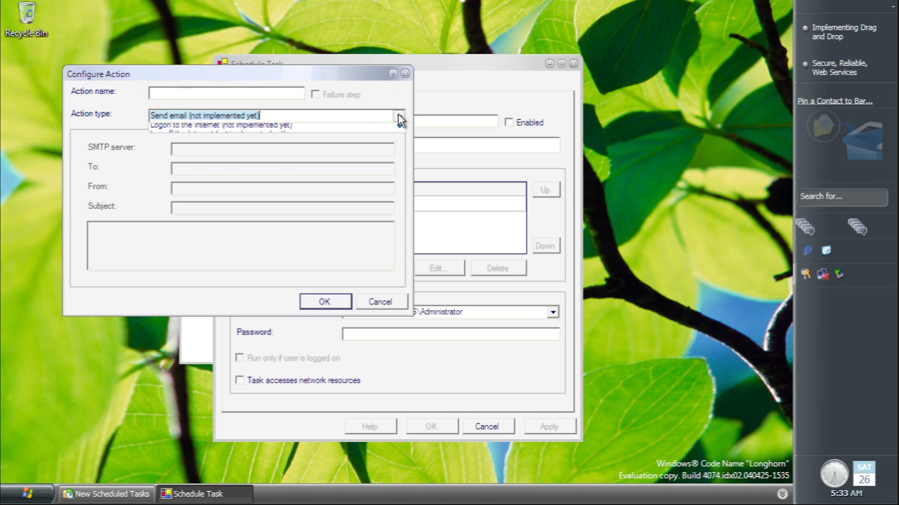
{"action": "left_click", "coordinate": [398, 115]}
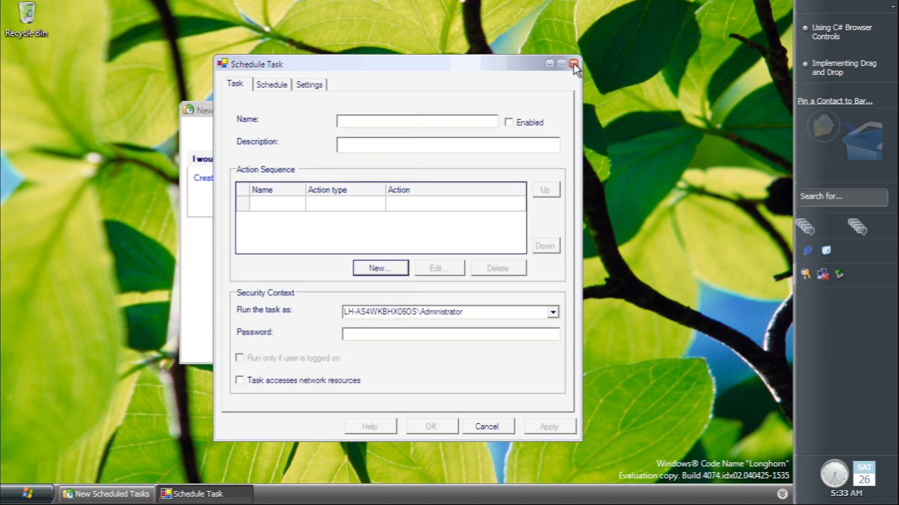
{"action": "left_click", "coordinate": [570, 65]}
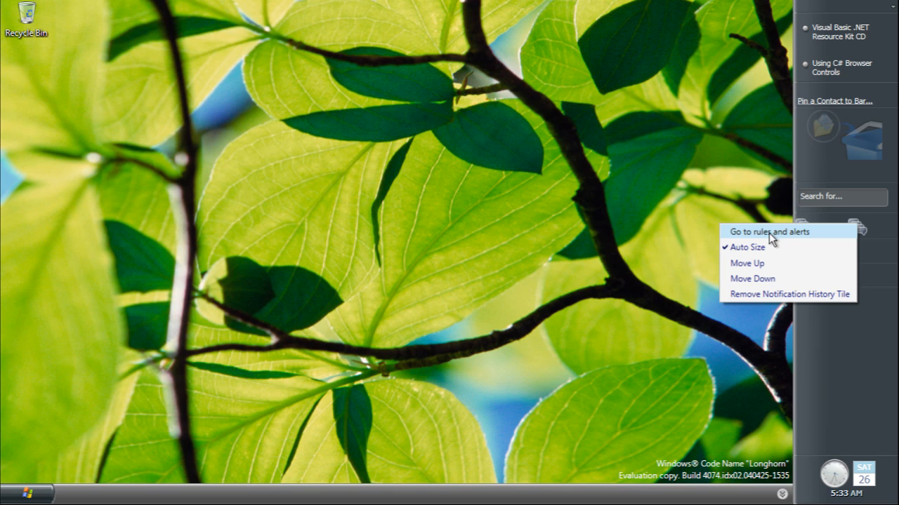
{"action": "mouse_move", "coordinate": [823, 237]}
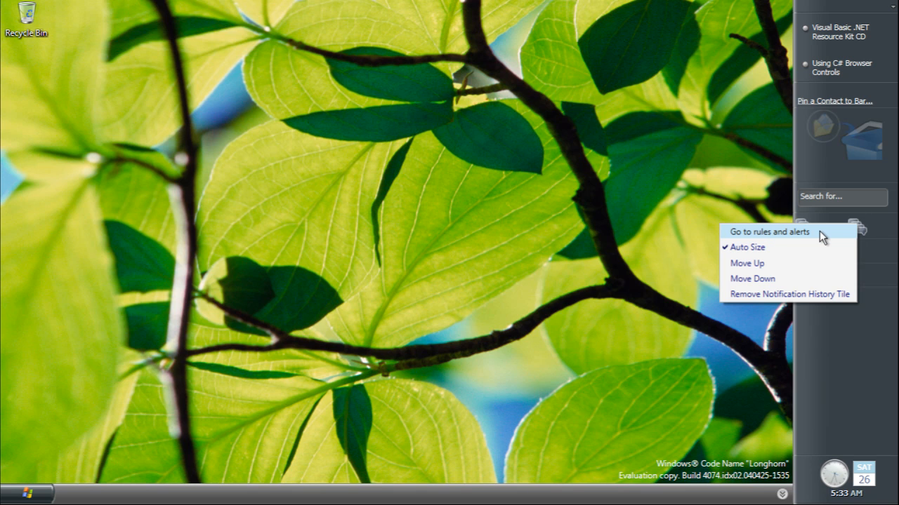
{"action": "mouse_move", "coordinate": [761, 241]}
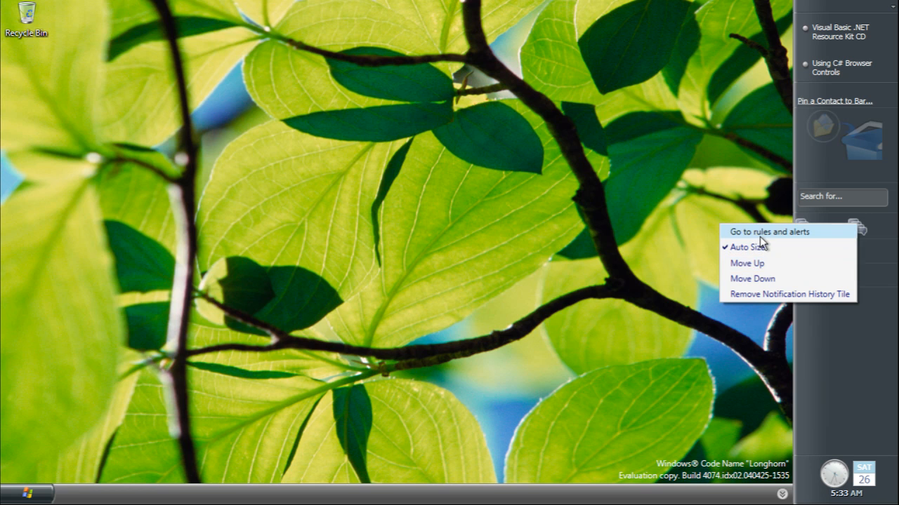
Explore the new Custom Rule's specific-words condition and onscreen alert action choices without changes.
{"action": "left_click", "coordinate": [772, 232]}
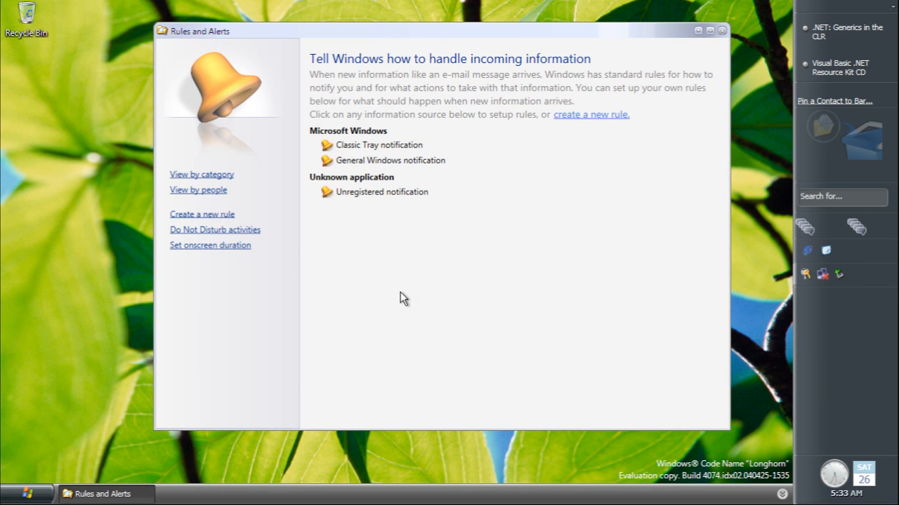
{"action": "mouse_move", "coordinate": [196, 202]}
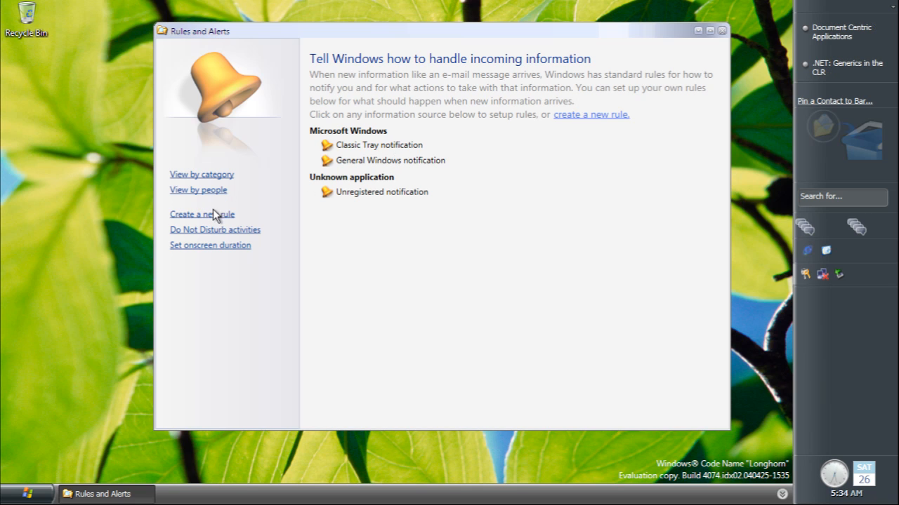
{"action": "mouse_move", "coordinate": [350, 156]}
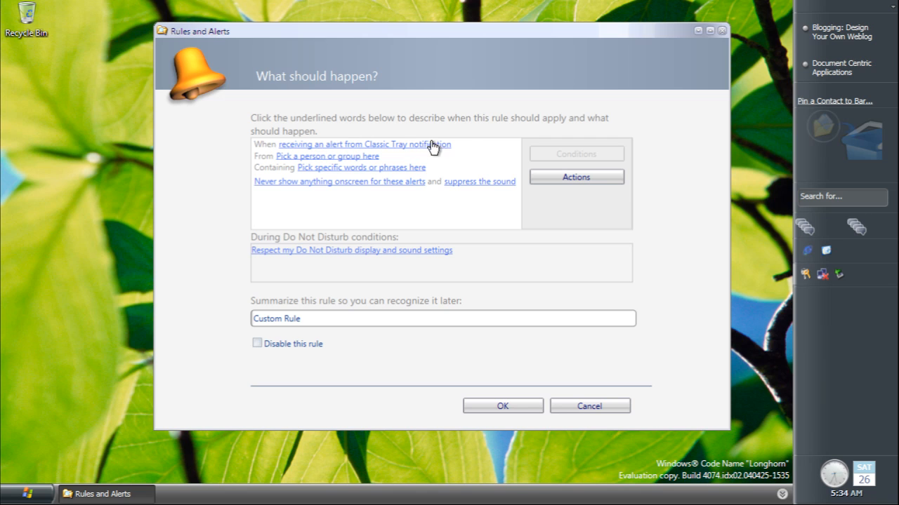
{"action": "mouse_move", "coordinate": [314, 162]}
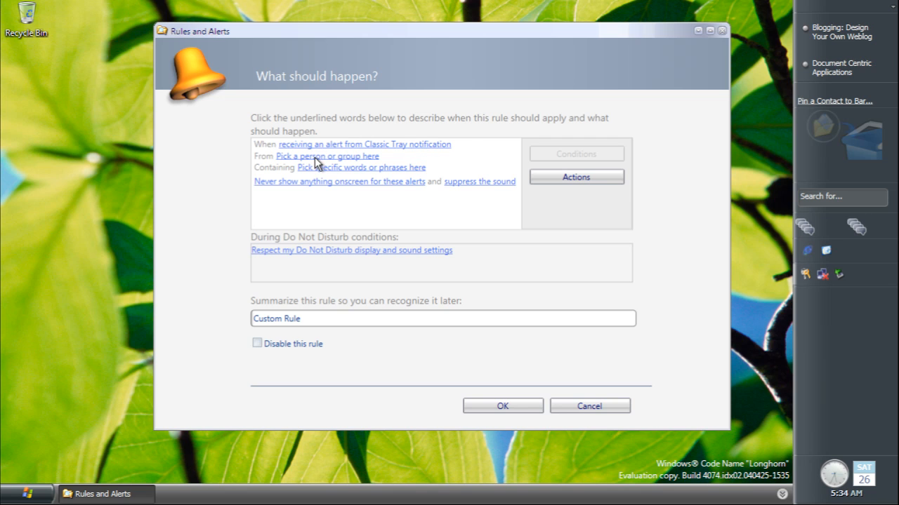
{"action": "mouse_move", "coordinate": [300, 163]}
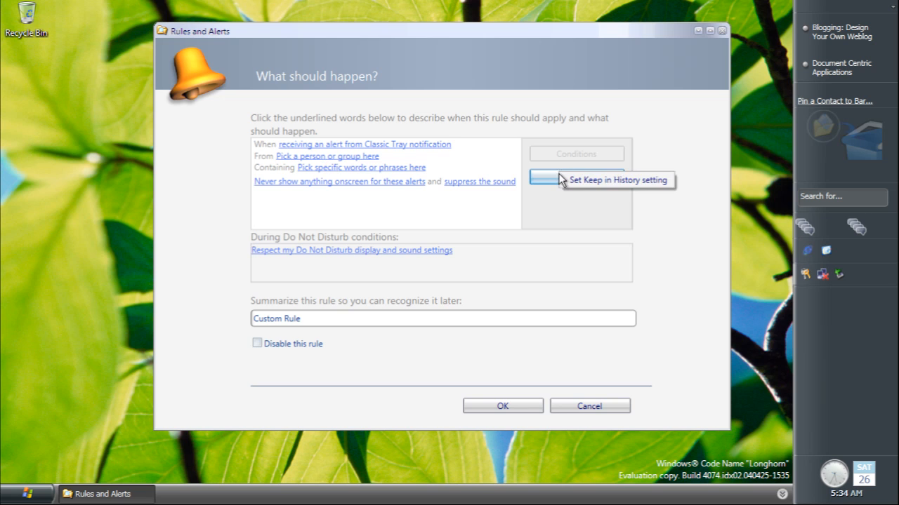
{"action": "mouse_move", "coordinate": [591, 231]}
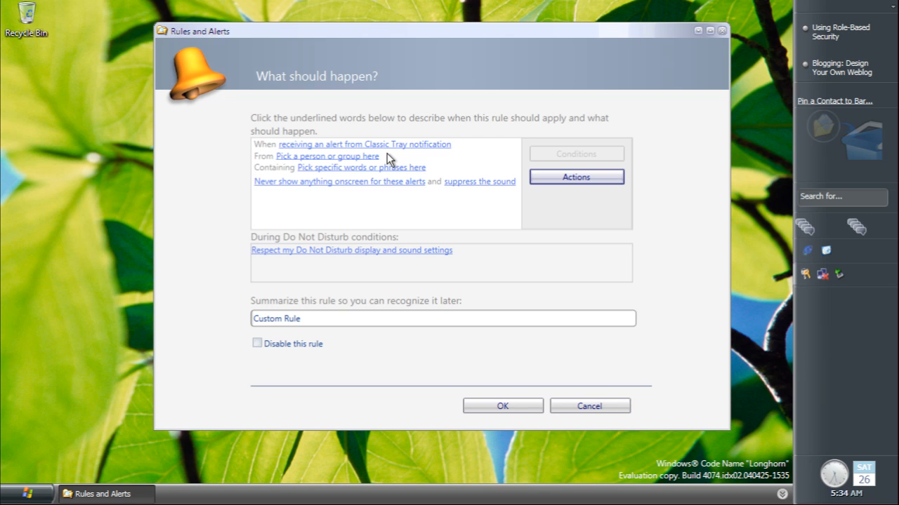
{"action": "mouse_move", "coordinate": [410, 174]}
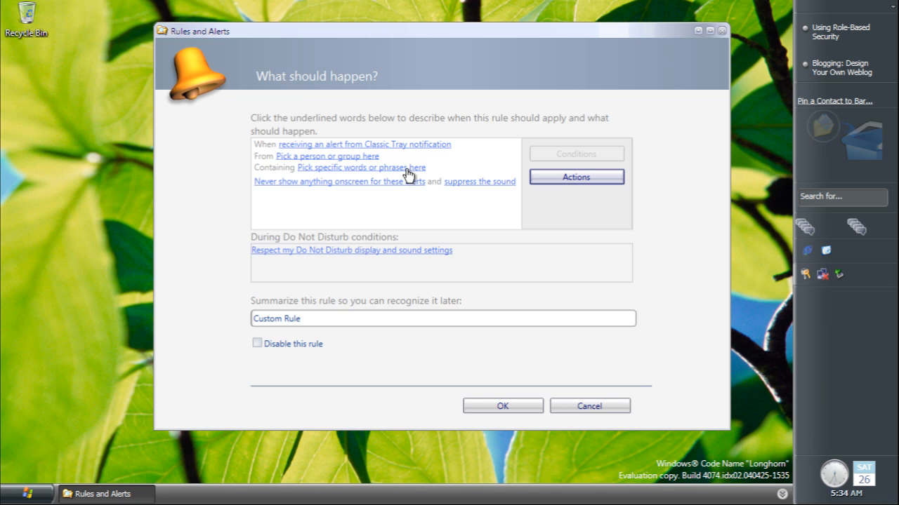
{"action": "left_click", "coordinate": [356, 167]}
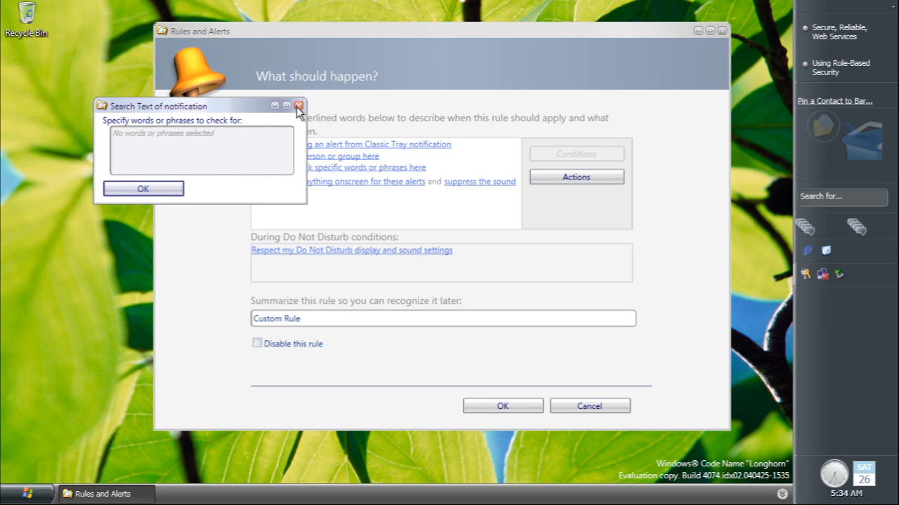
{"action": "left_click", "coordinate": [297, 107]}
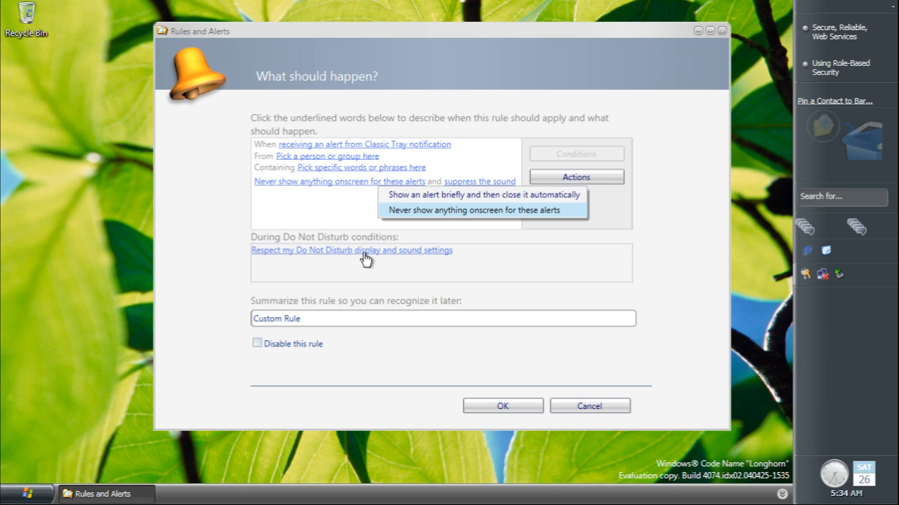
{"action": "left_click", "coordinate": [463, 195]}
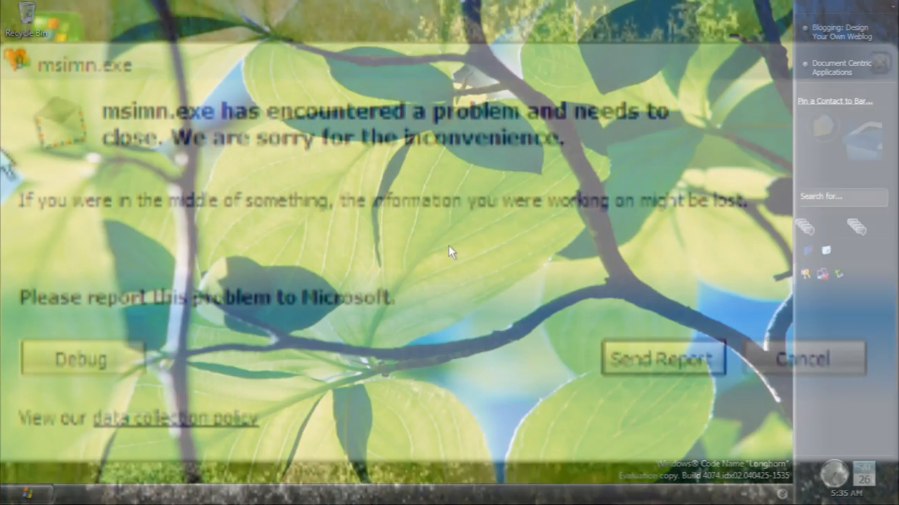
Cancel the msimn.exe error report, leaving only the desktop and sidebar.
{"action": "left_click", "coordinate": [805, 358]}
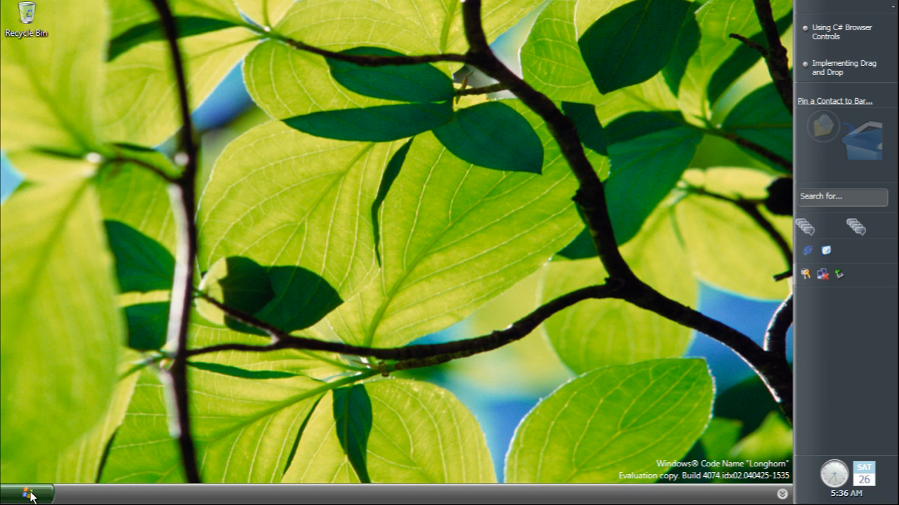
Shut down the computer from the Start menu, reaching the Waiting for Profiles screen.
{"action": "left_click", "coordinate": [21, 489]}
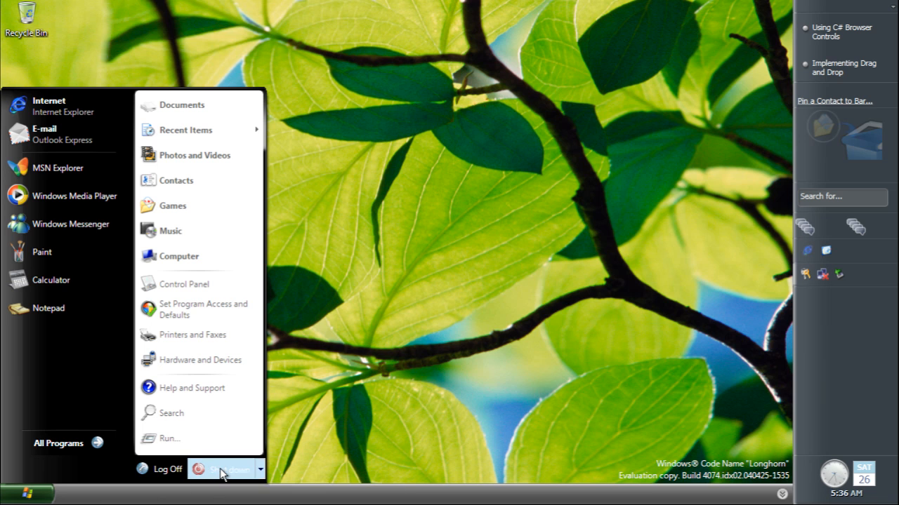
{"action": "left_click", "coordinate": [224, 468]}
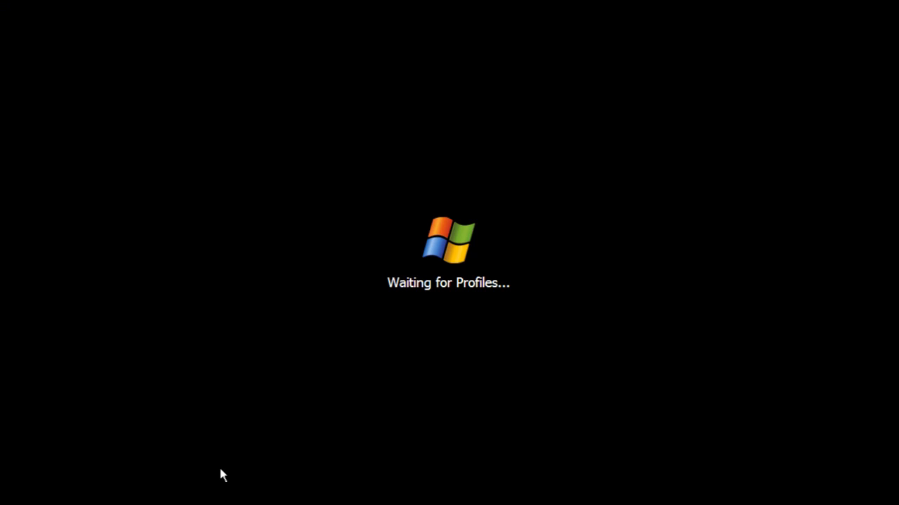